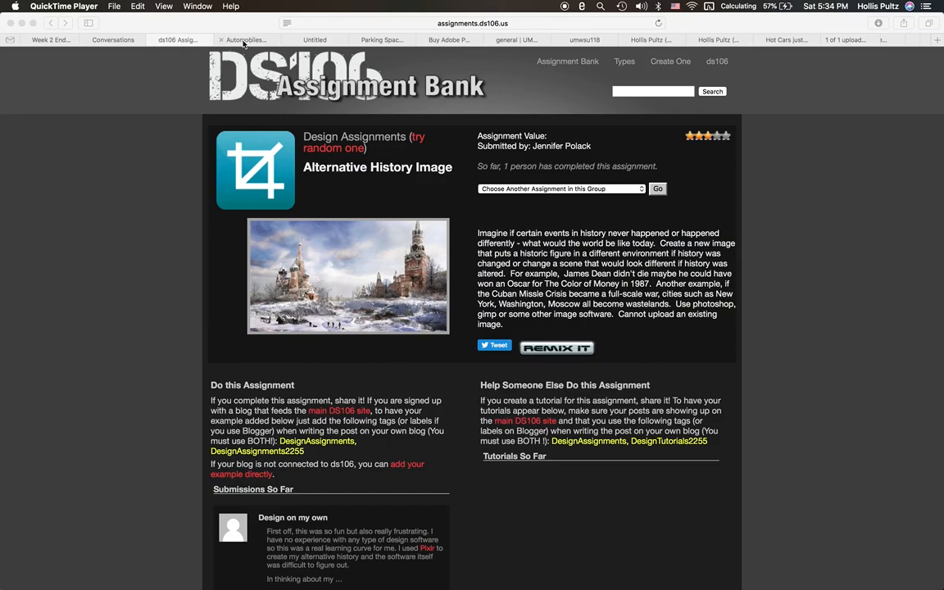
- View the Pixabay pages for the Henry Ford car photo and the parking garage photo
left_click(244, 40)
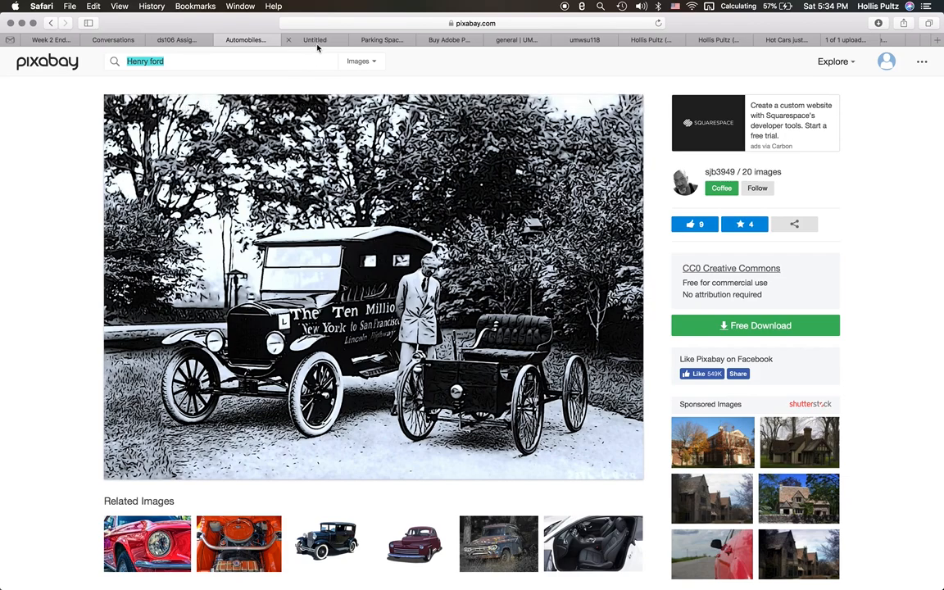
mouse_move(315, 40)
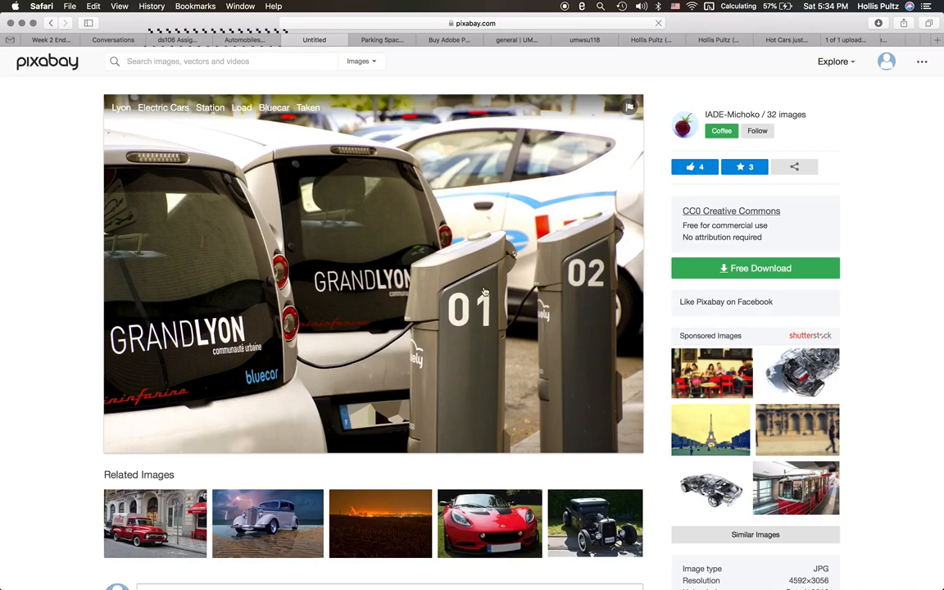
mouse_move(472, 319)
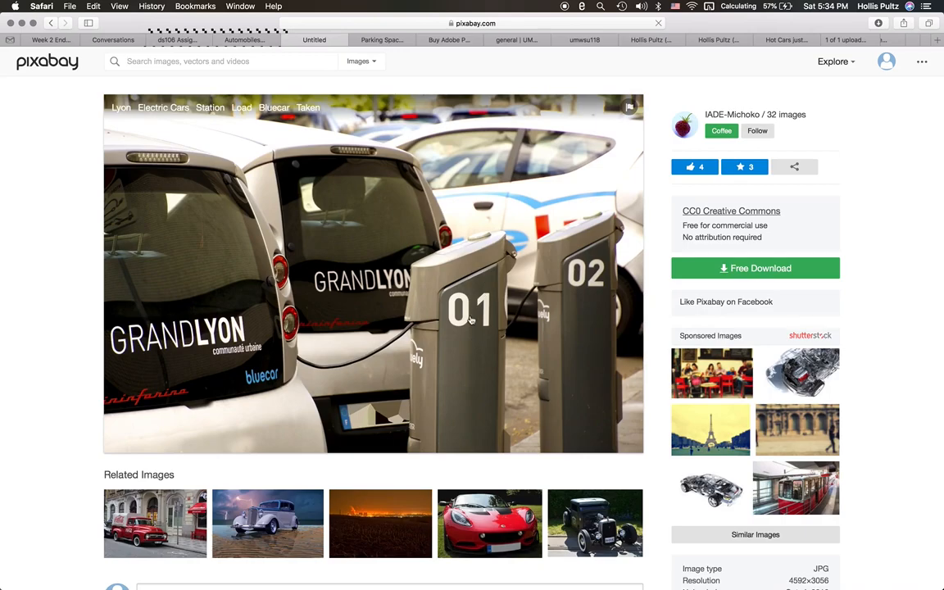
mouse_move(423, 331)
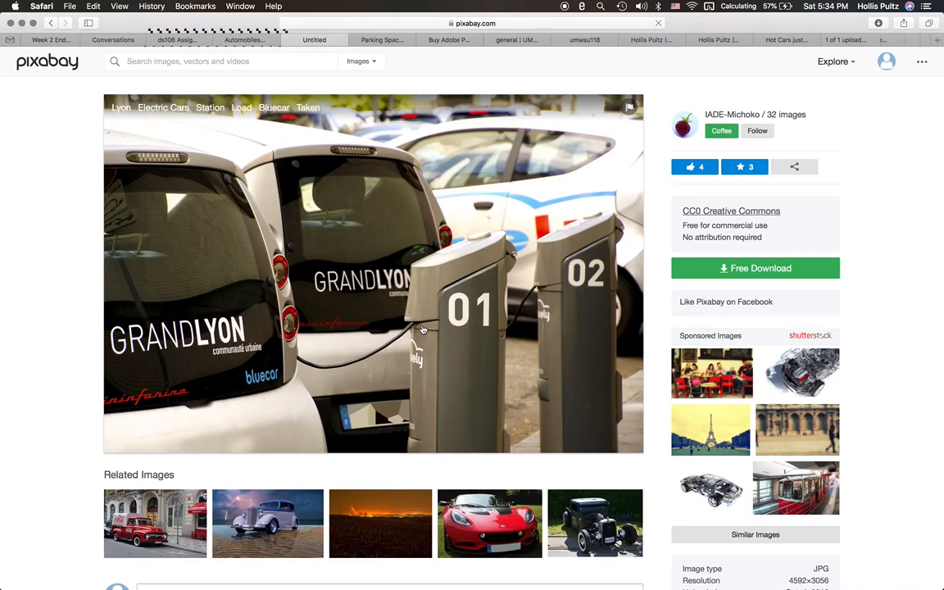
mouse_move(302, 85)
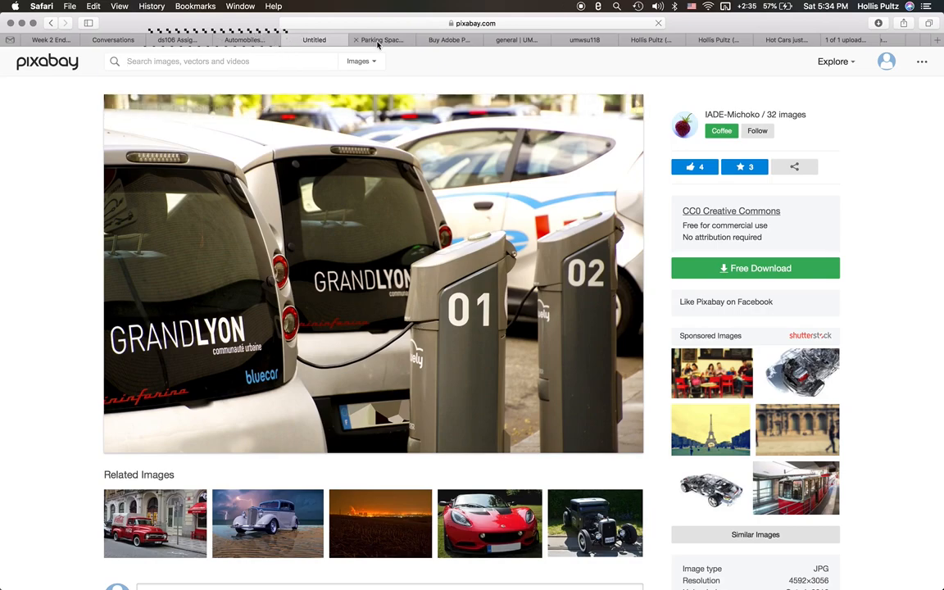
left_click(380, 40)
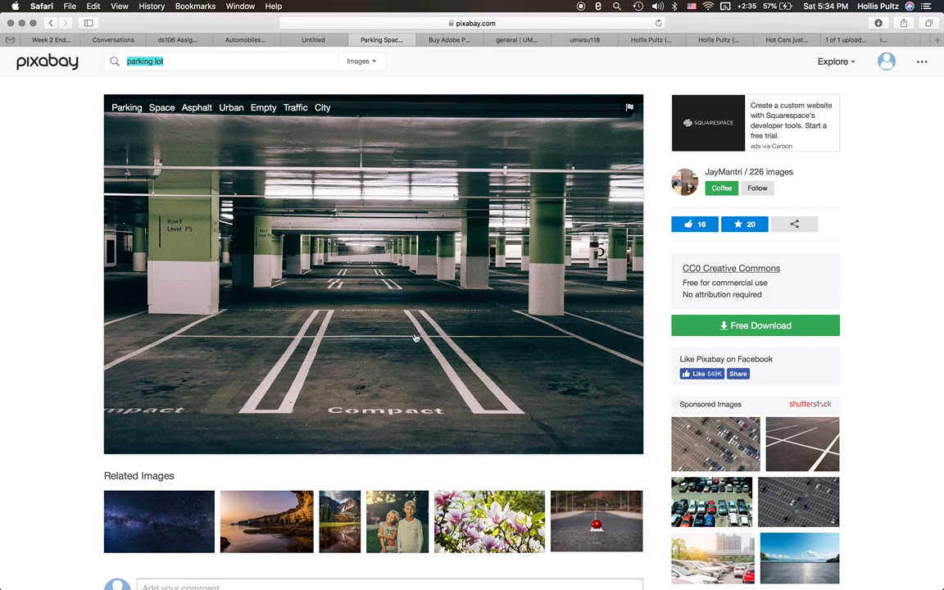
mouse_move(459, 331)
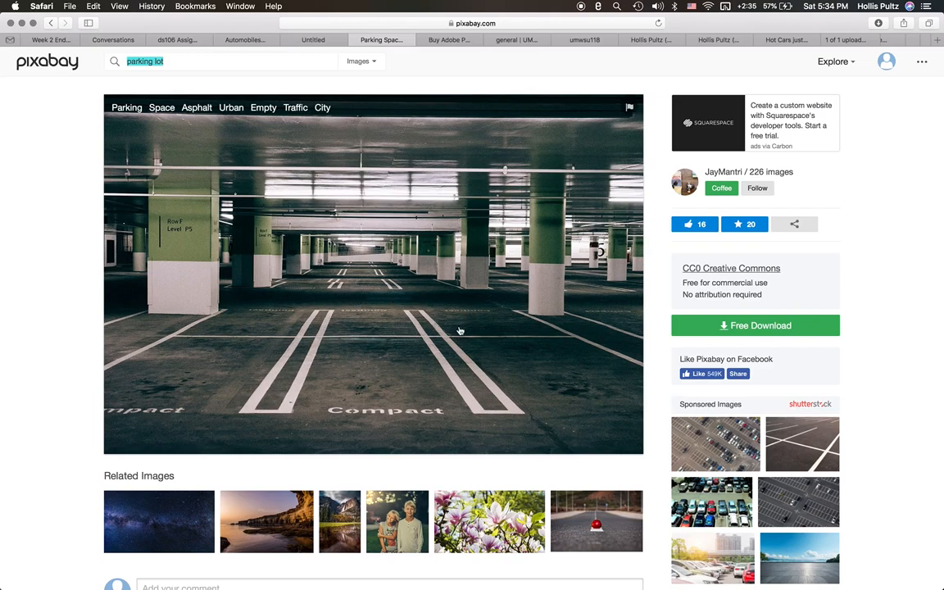
mouse_move(337, 89)
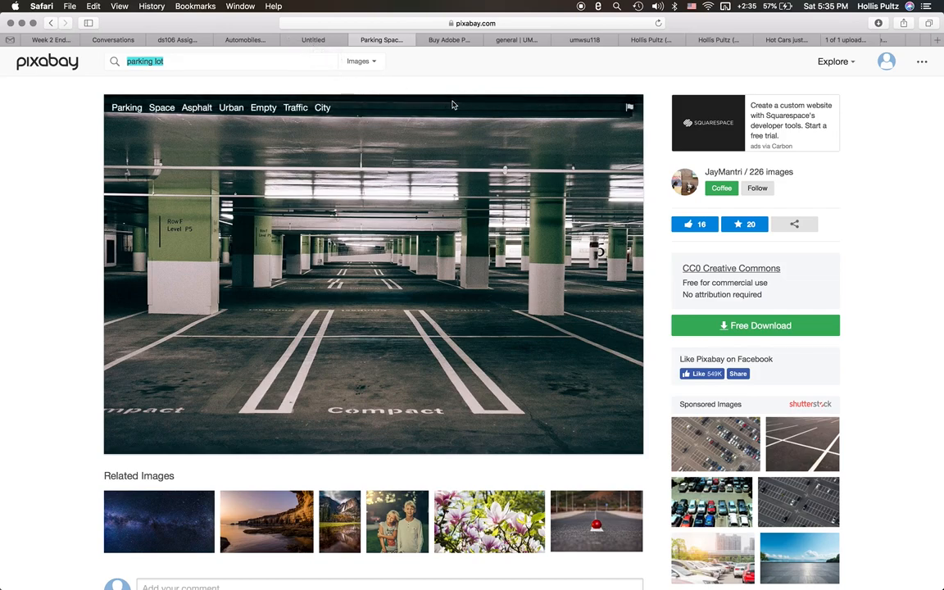
mouse_move(701, 307)
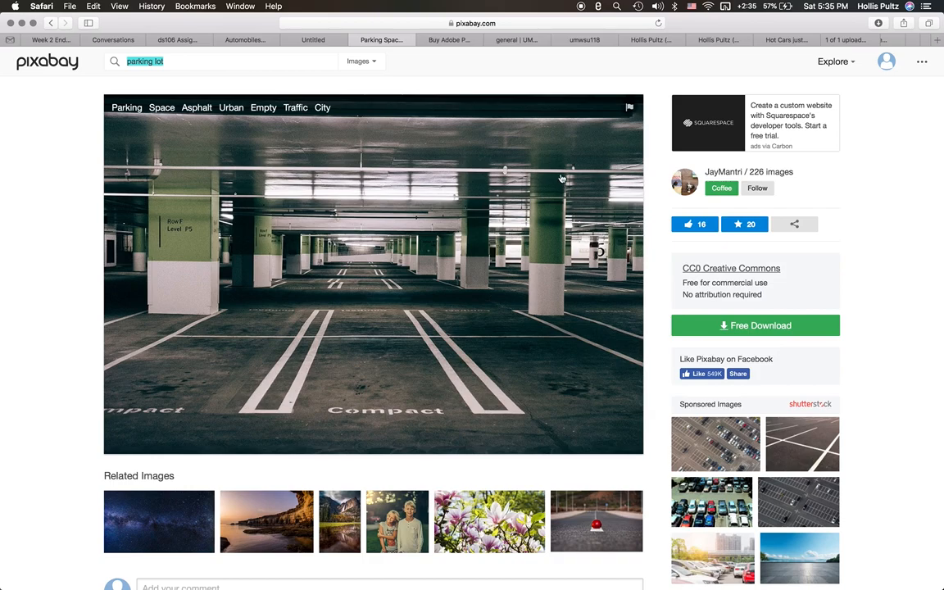
mouse_move(565, 197)
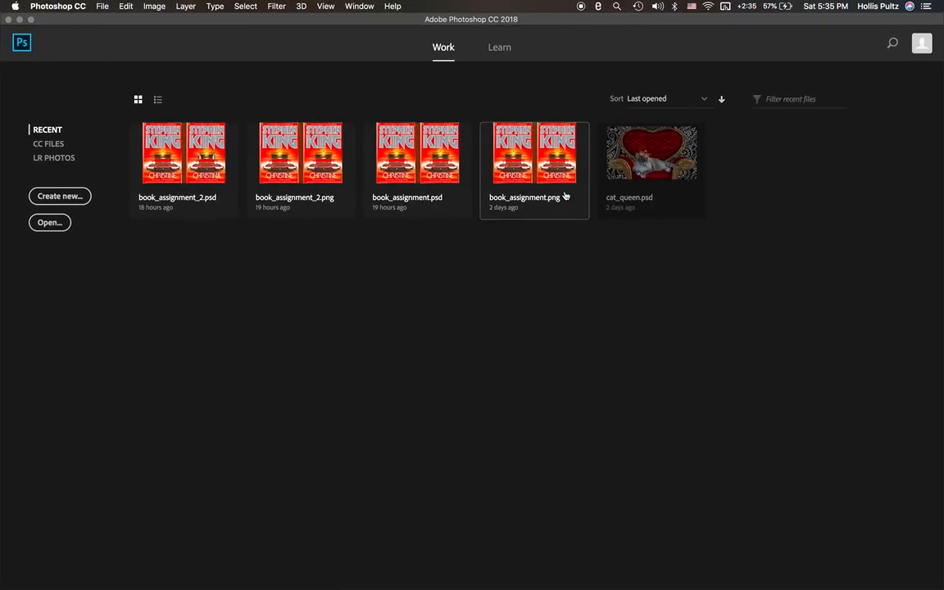
mouse_move(256, 85)
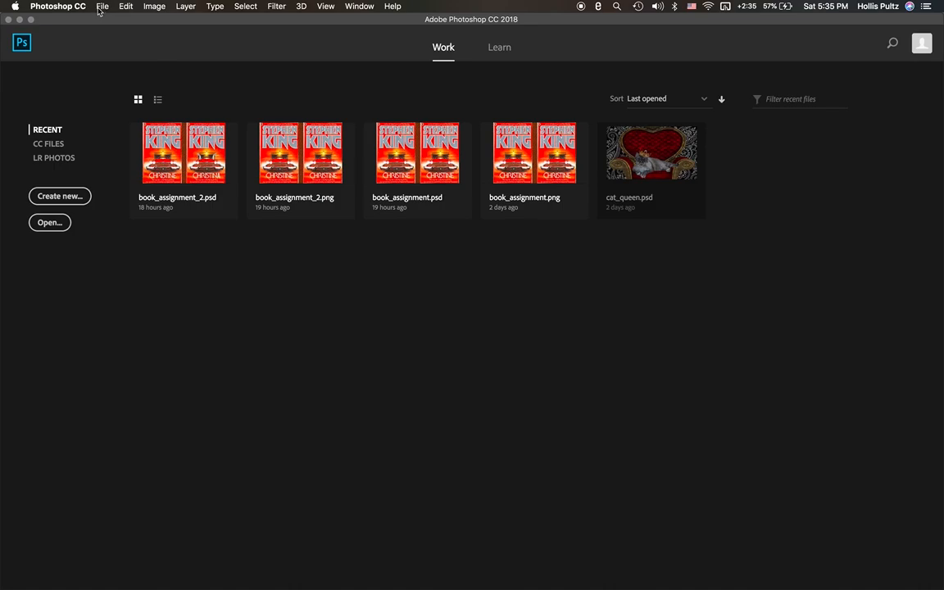
mouse_move(76, 20)
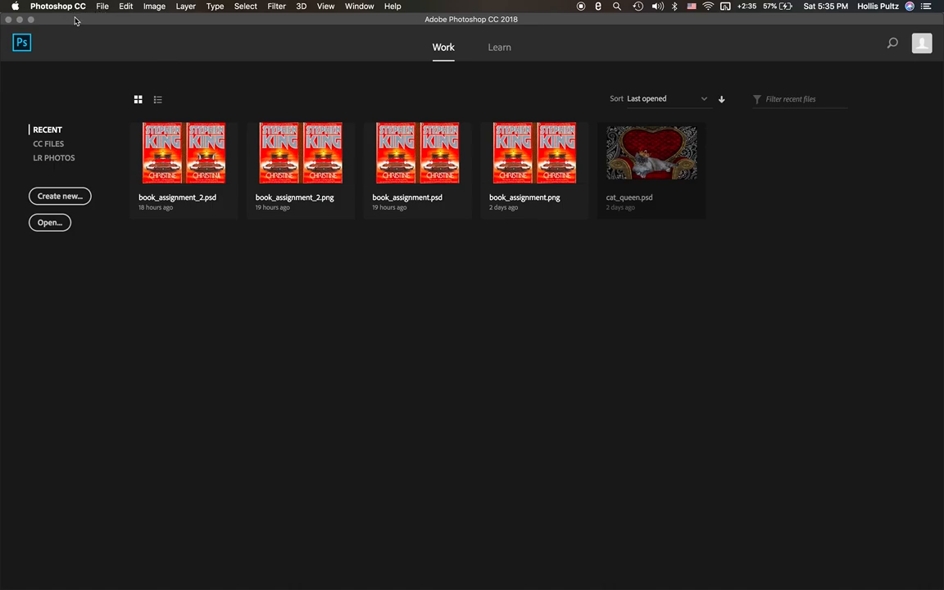
mouse_move(78, 13)
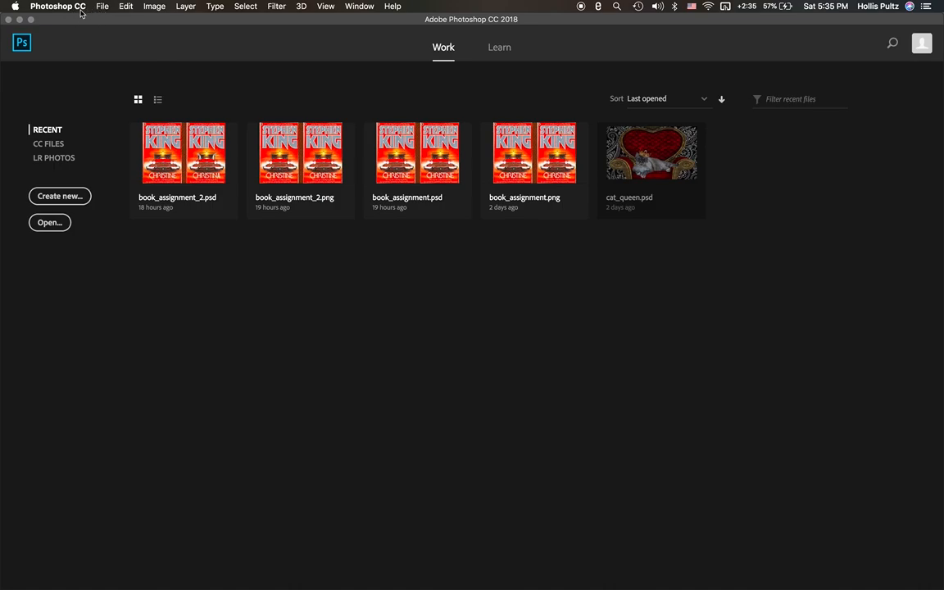
mouse_move(102, 6)
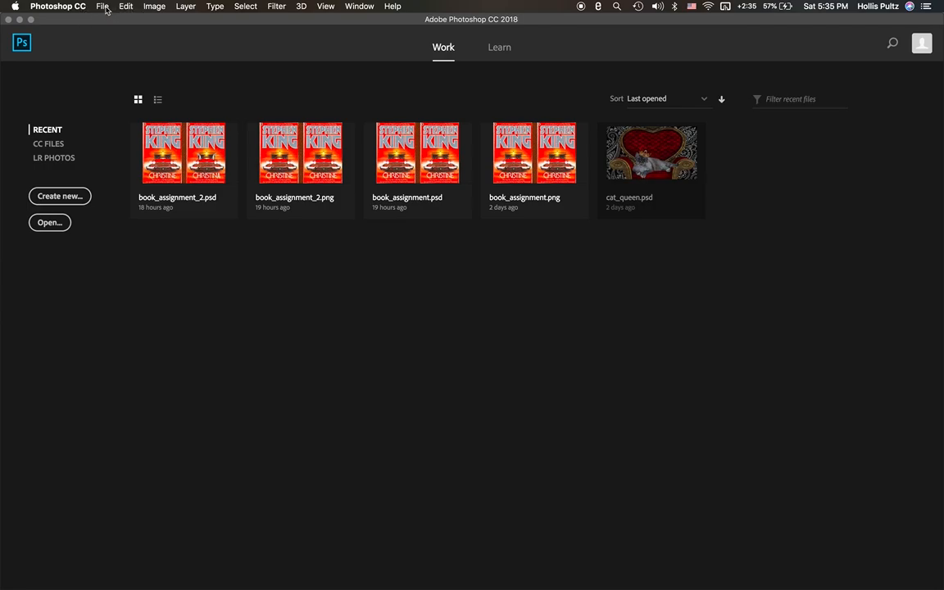
left_click(102, 6)
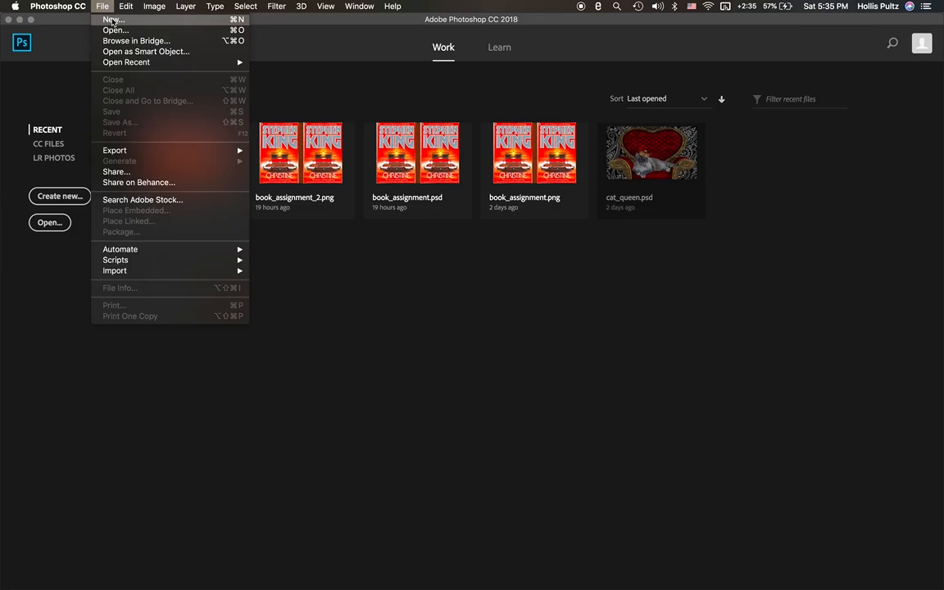
mouse_move(128, 23)
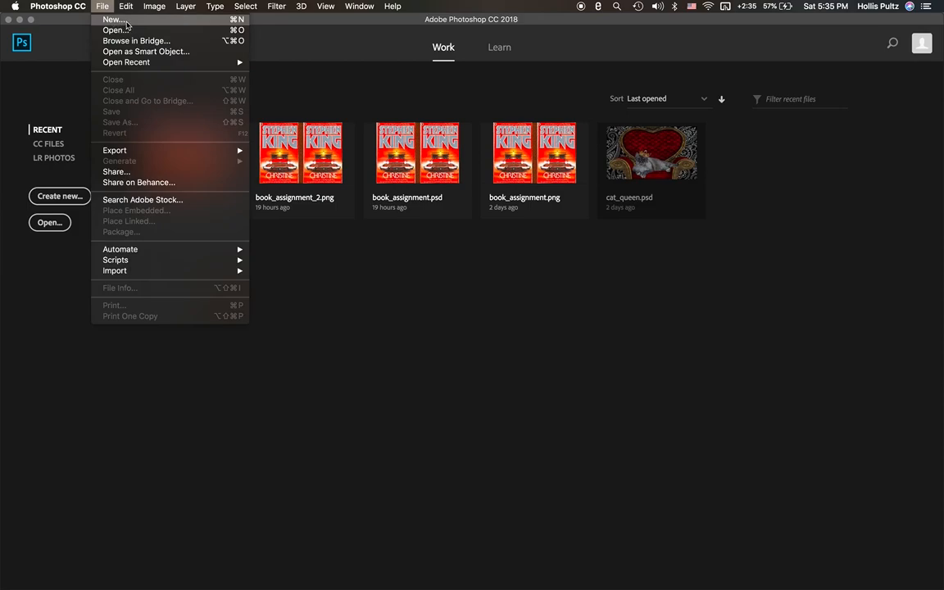
mouse_move(136, 39)
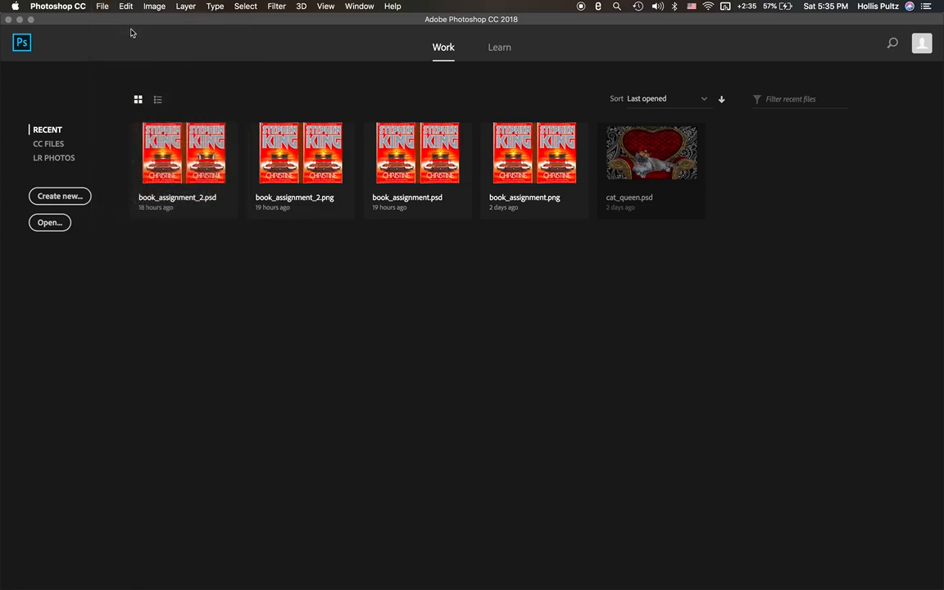
- Open parking_lot.jpg from the week_2_summary folder as a Photoshop document
left_click(49, 223)
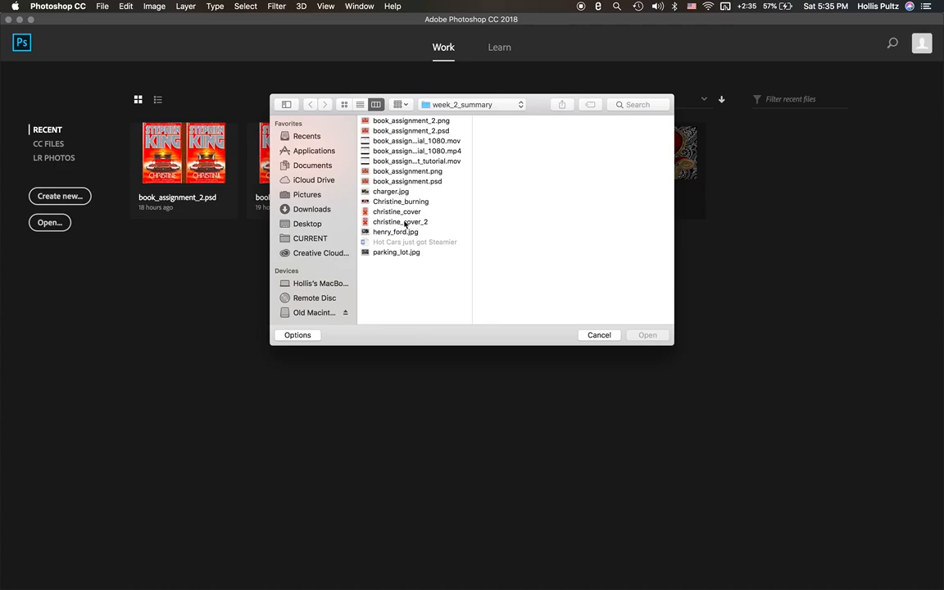
left_click(396, 252)
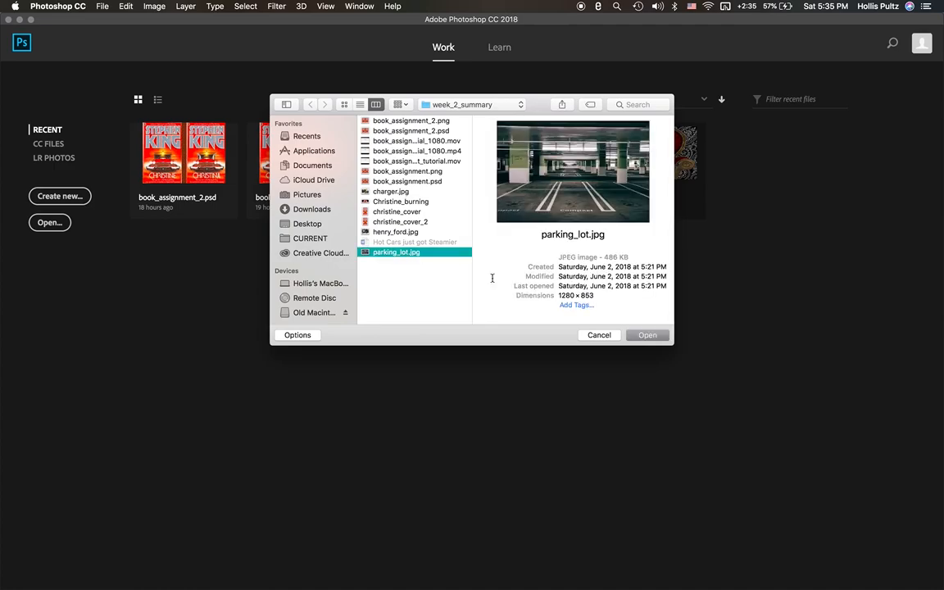
mouse_move(603, 306)
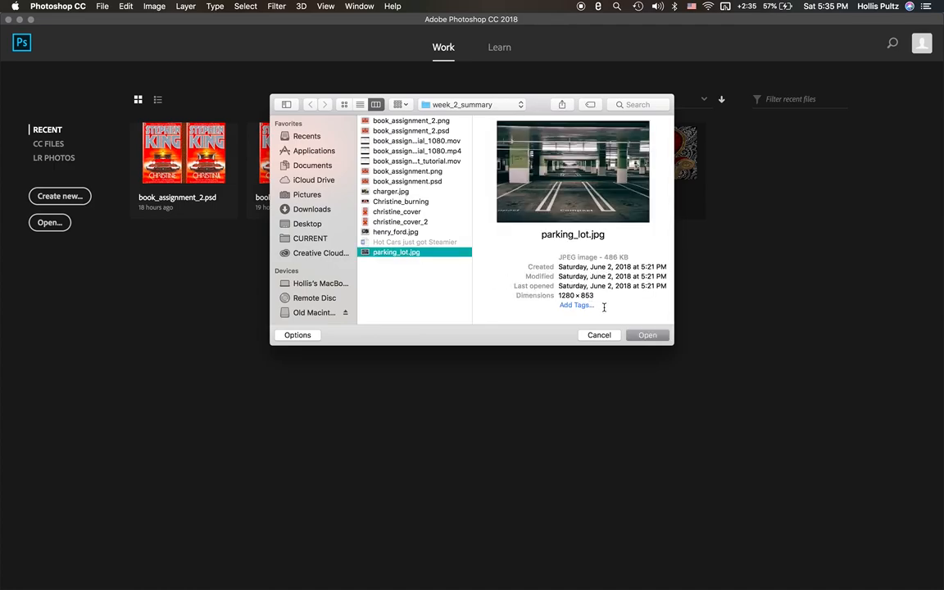
left_click(647, 335)
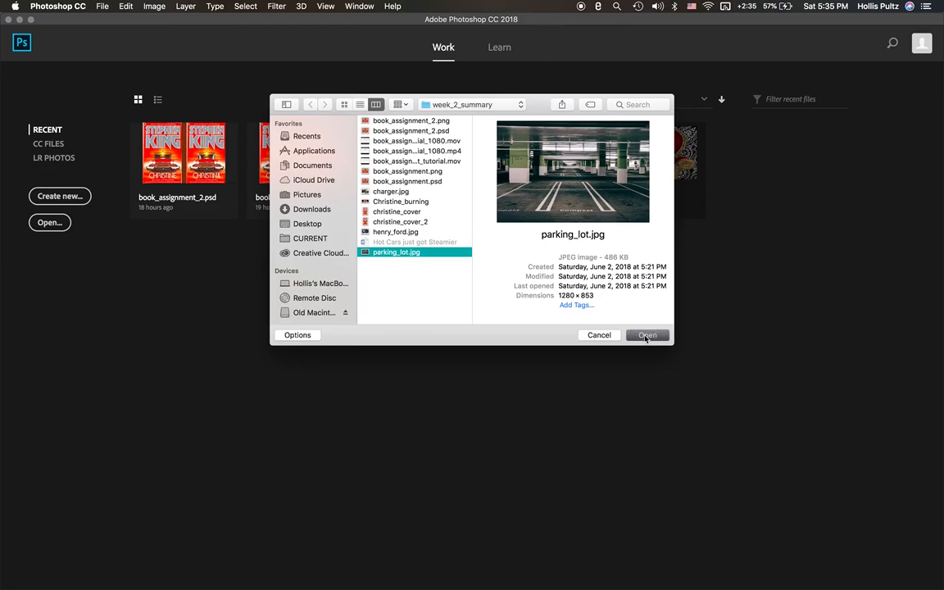
left_click(646, 334)
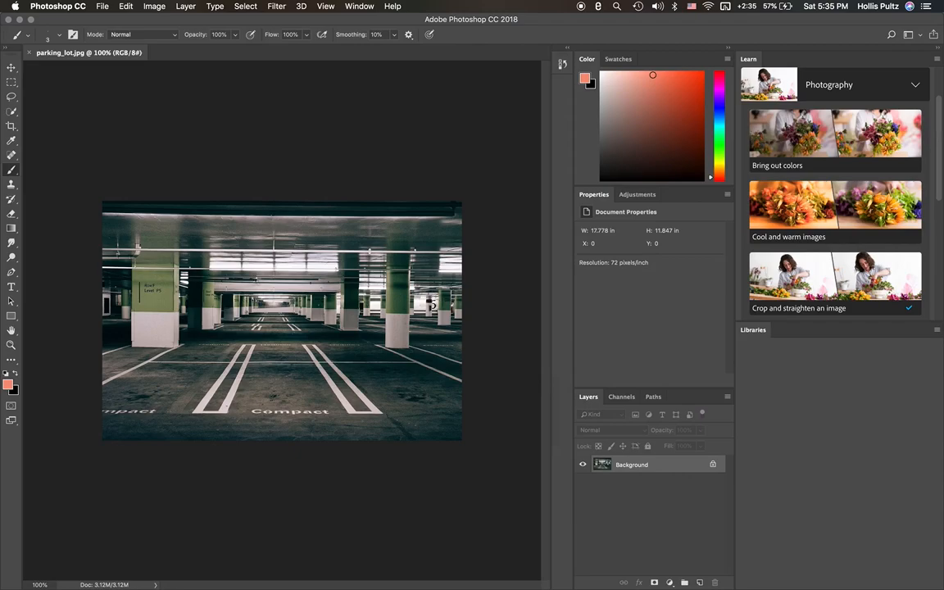
- Unlock the Background into Layer 0 with the Move tool active, then hide that layer
left_click(752, 330)
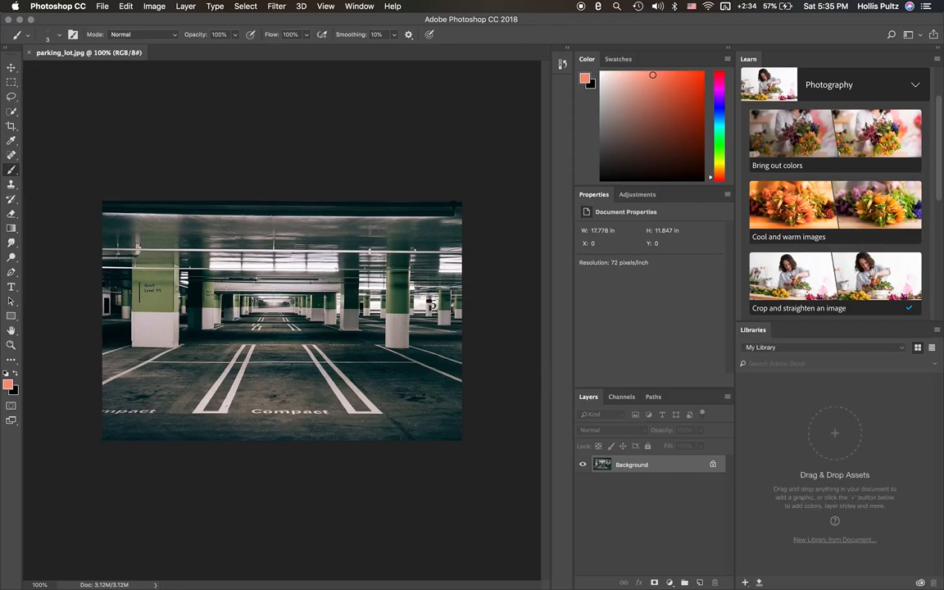
left_click(12, 69)
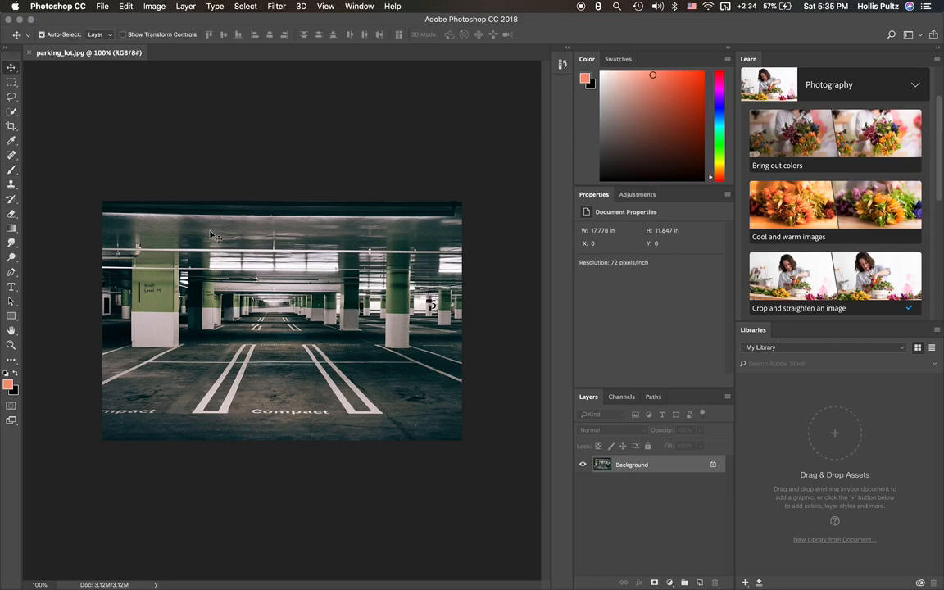
mouse_move(269, 264)
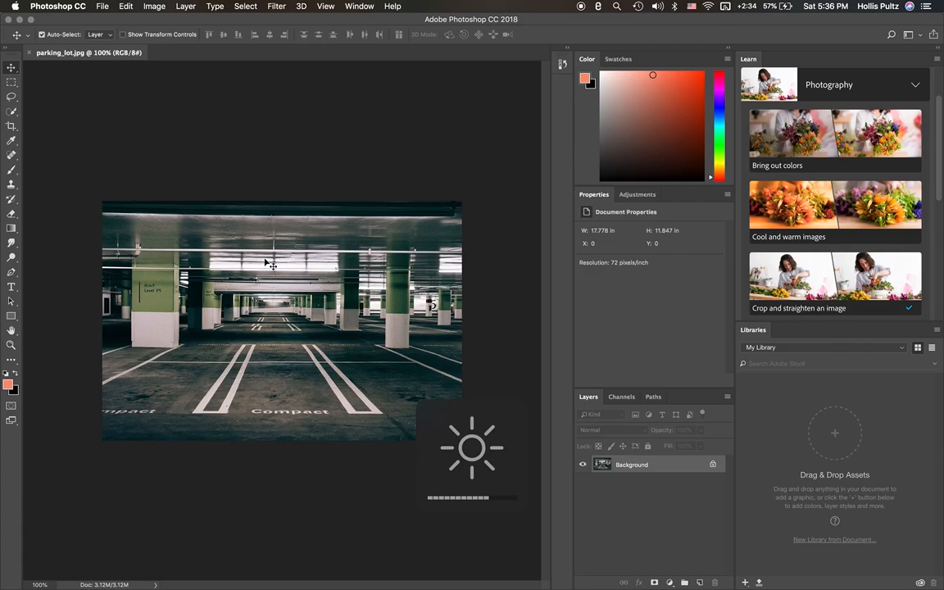
mouse_move(160, 76)
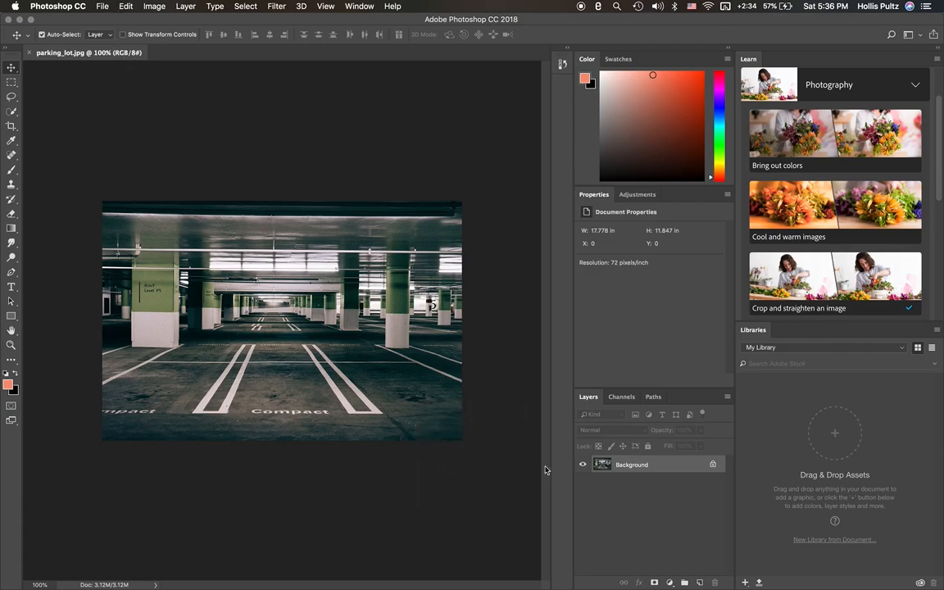
left_click(583, 466)
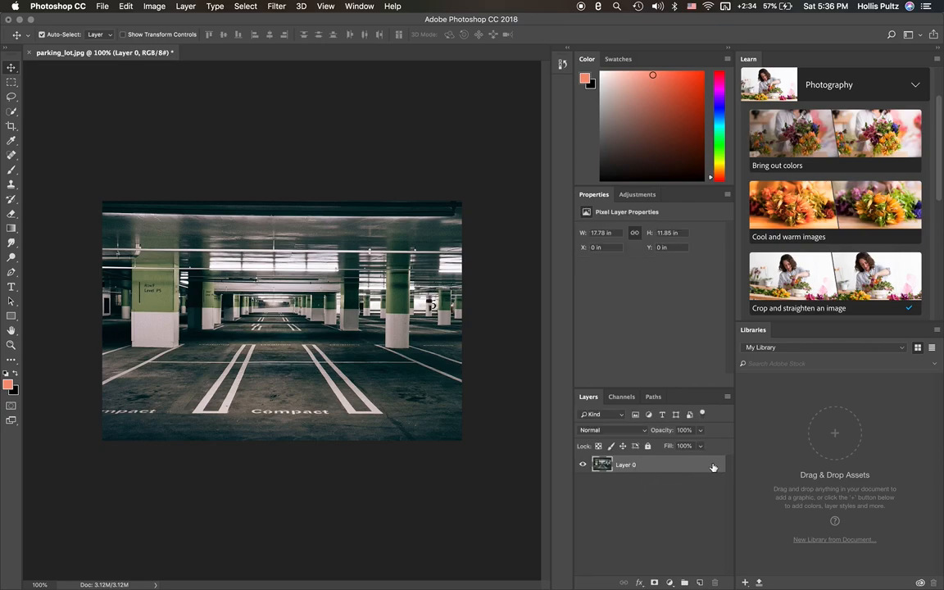
left_click(584, 466)
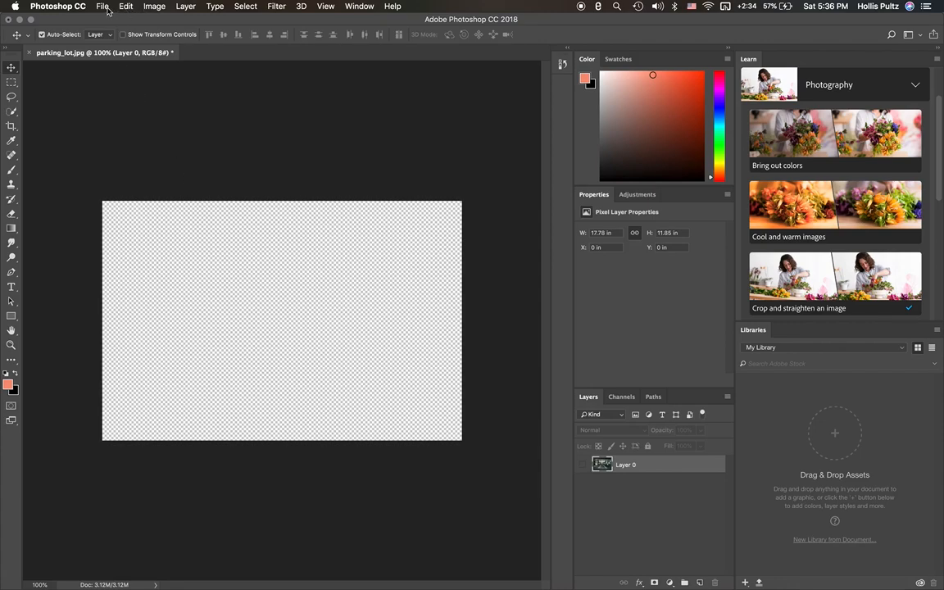
left_click(102, 7)
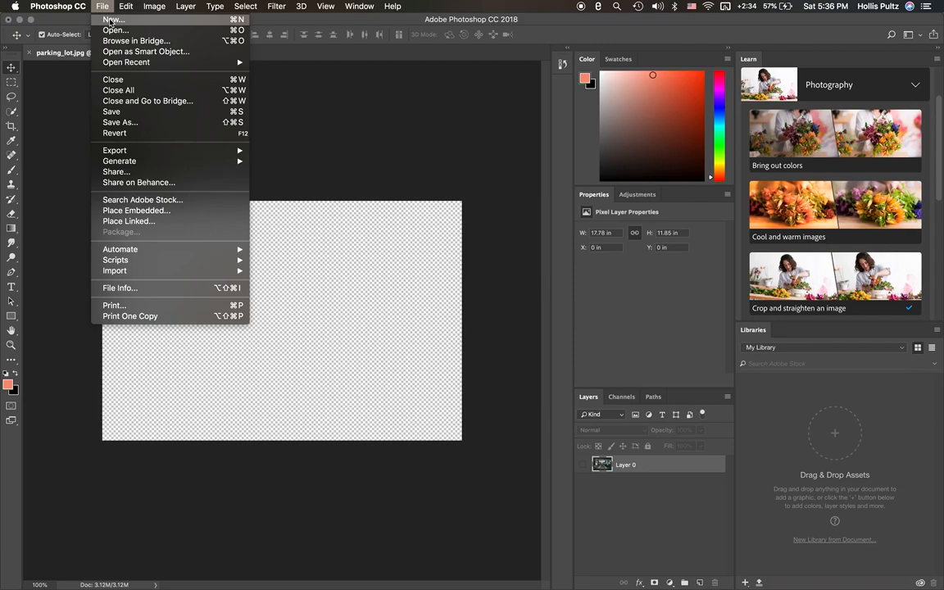
left_click(154, 6)
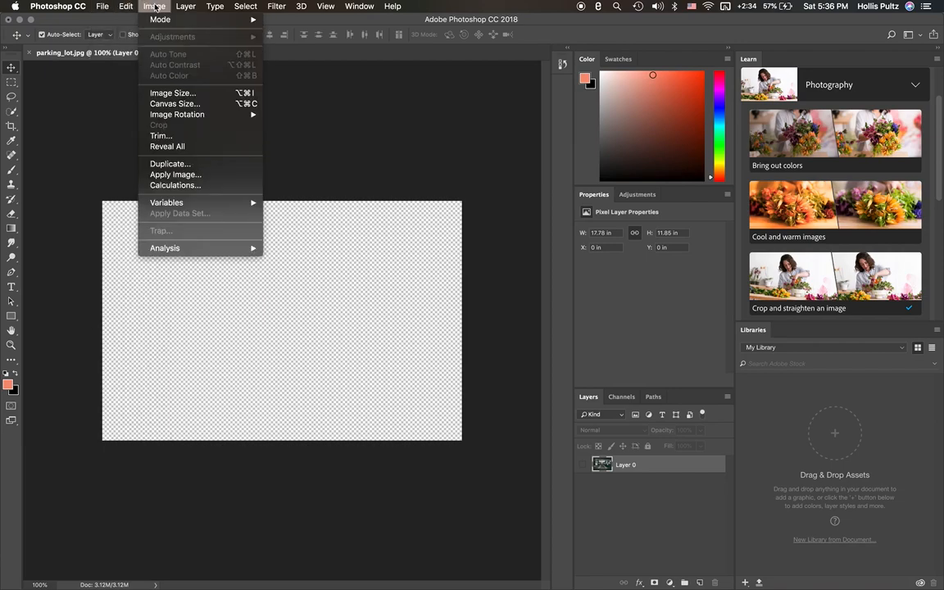
left_click(187, 6)
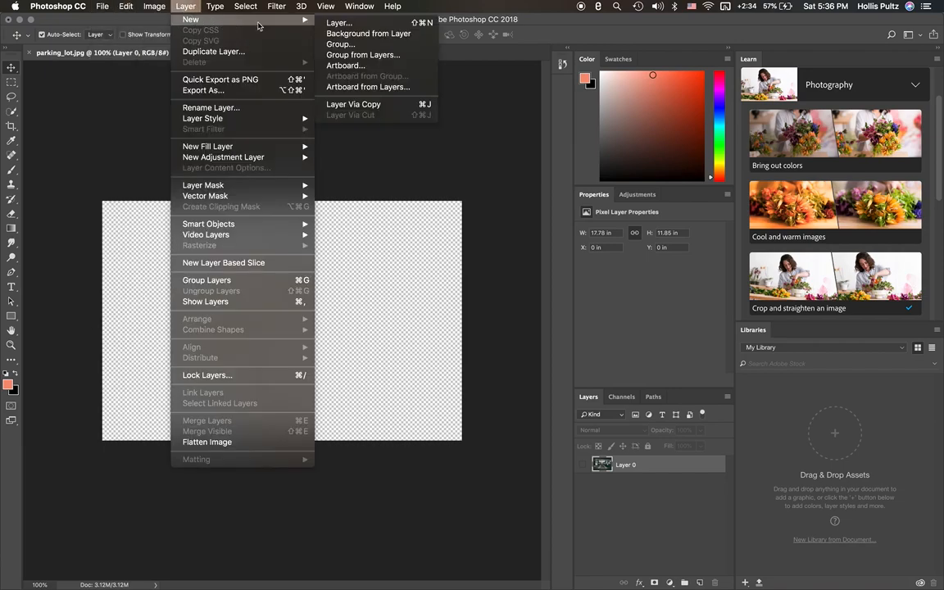
mouse_move(339, 23)
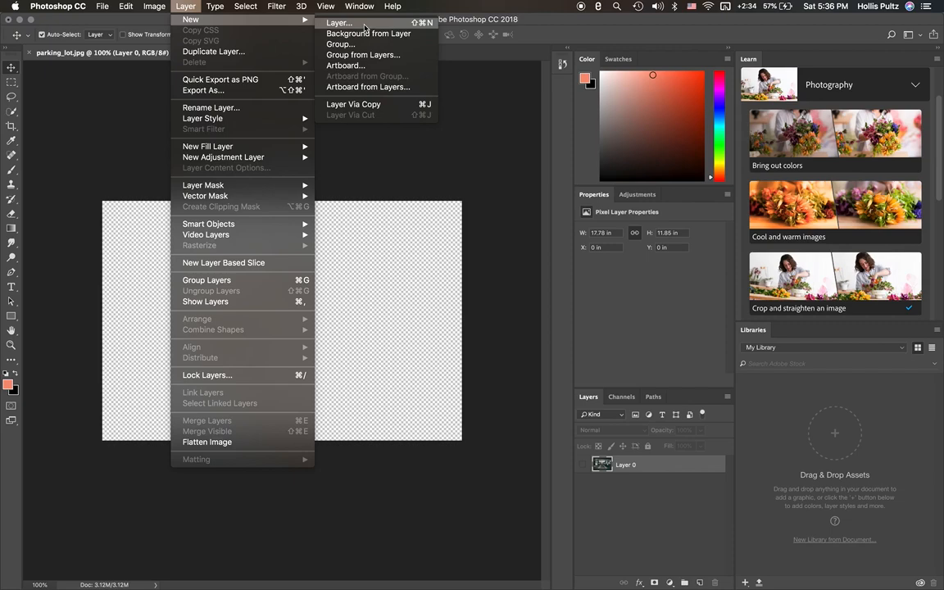
left_click(154, 6)
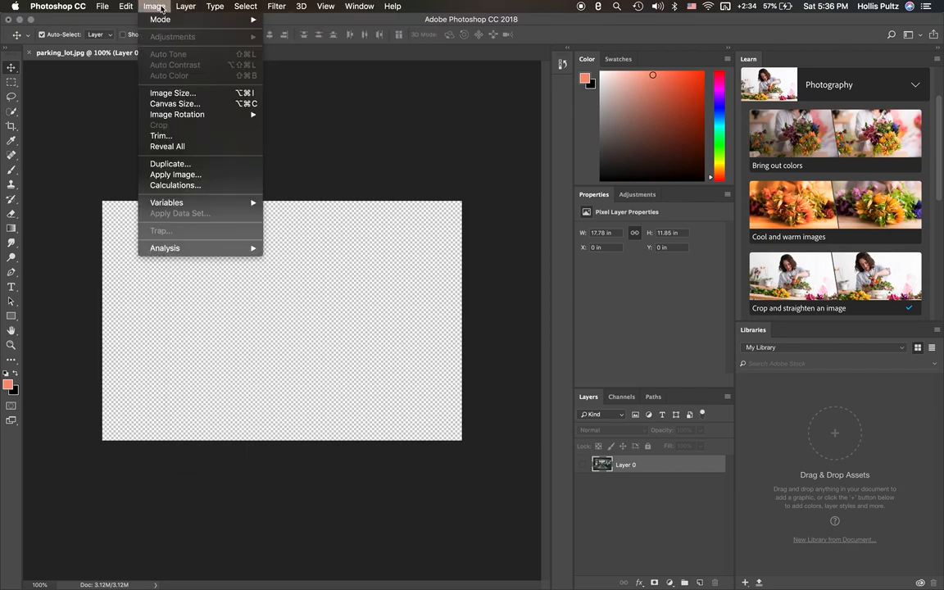
left_click(124, 6)
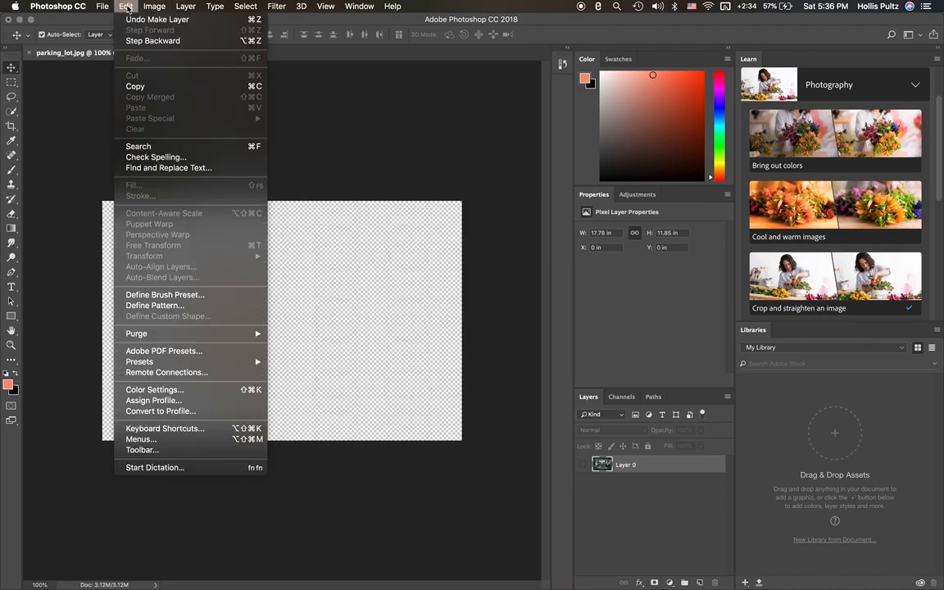
left_click(102, 6)
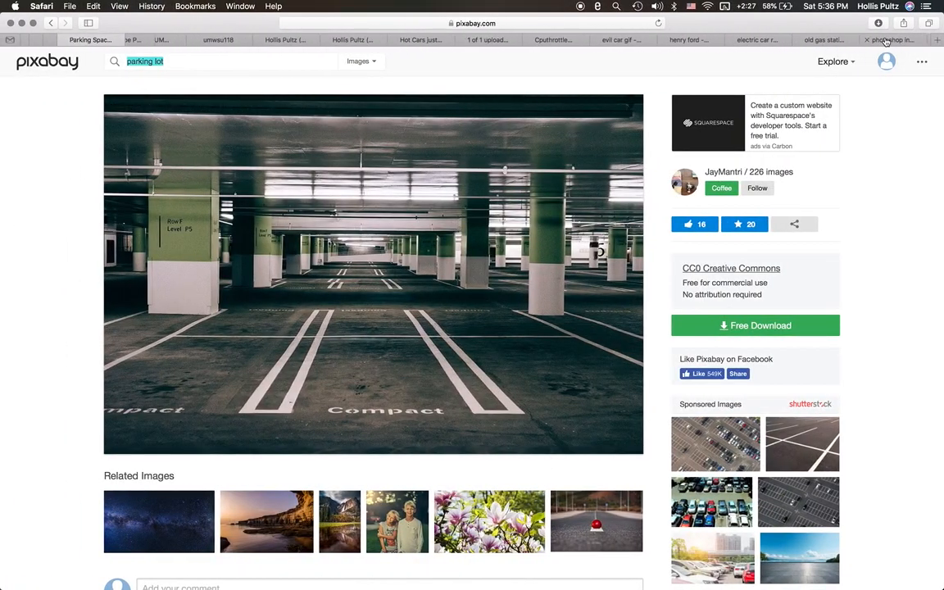
- Bring up the Pixabay tab for the empty parking lot photo
left_click(894, 39)
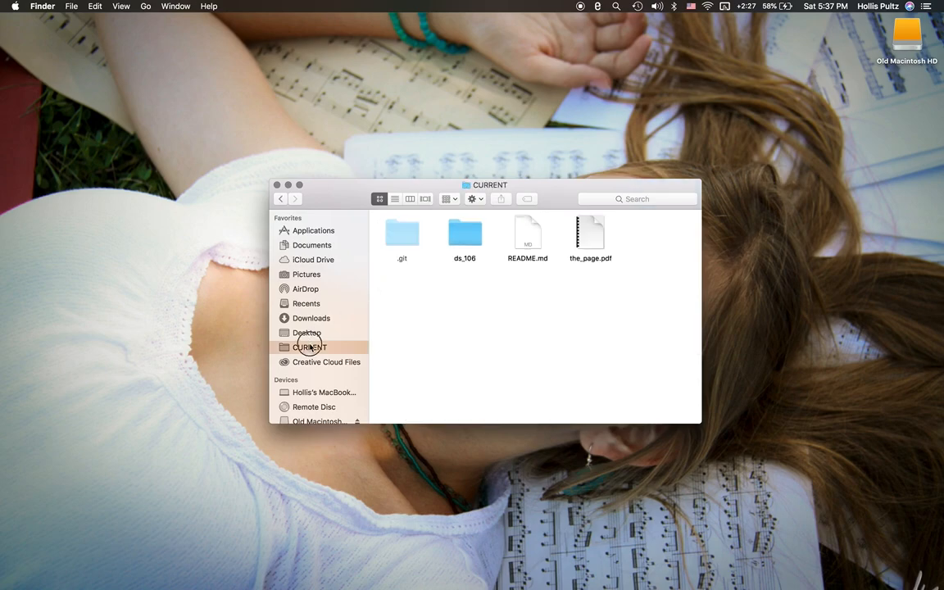
- Navigate into ds_106 and then week_2_summary, holding the henry_ford and parking_lot images
double_click(466, 233)
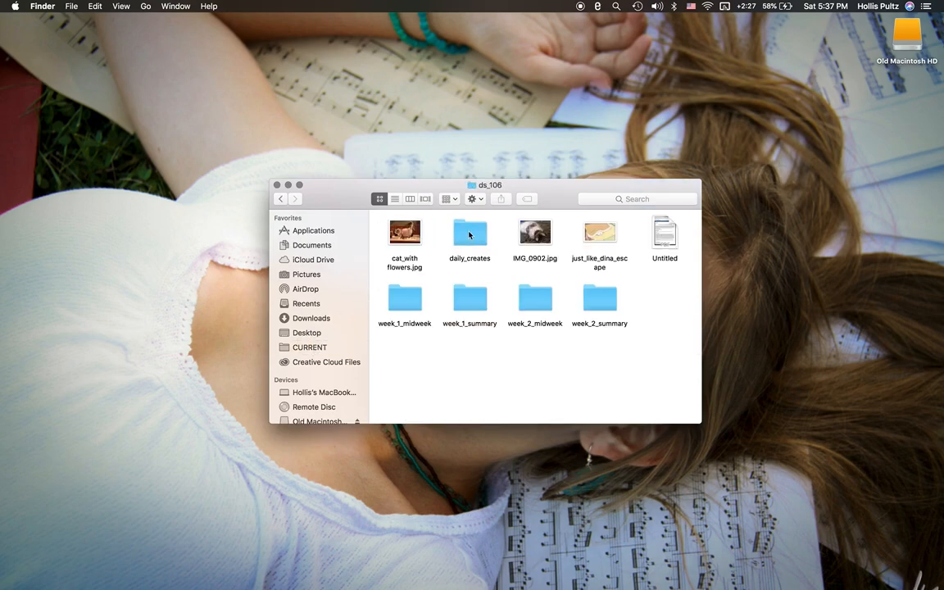
double_click(600, 298)
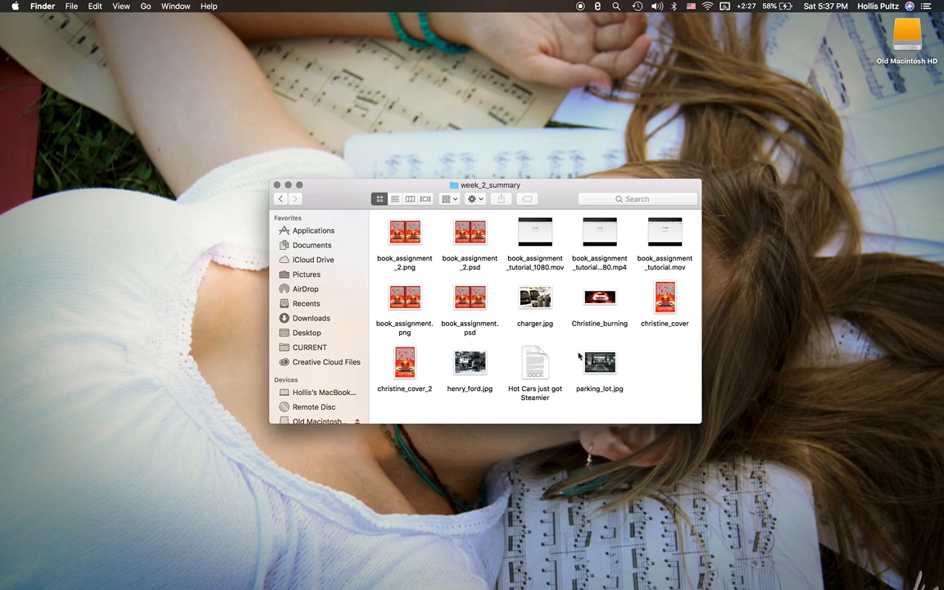
mouse_move(478, 367)
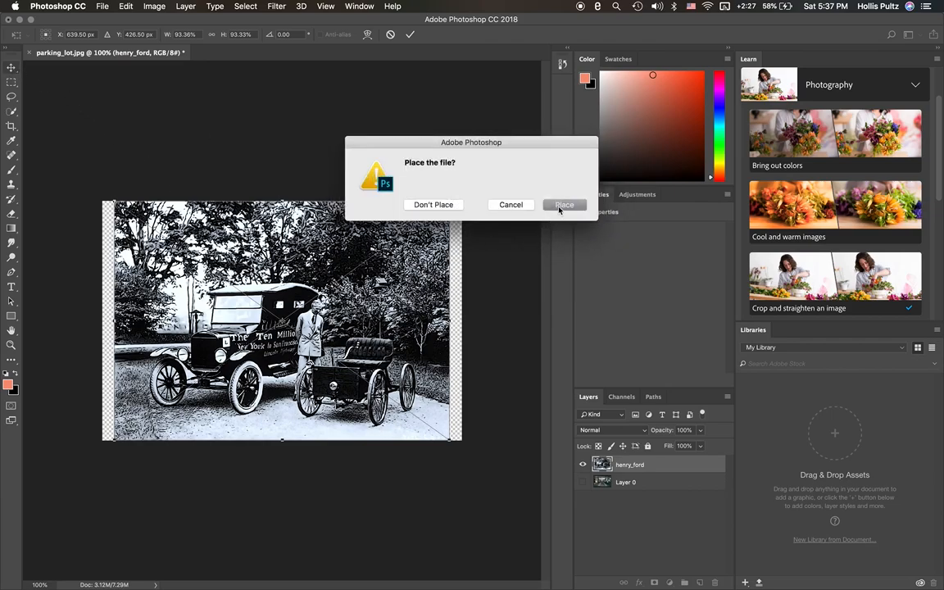
- Confirm placing henry_ford.jpg as a smart object layer in the parking lot document
left_click(564, 205)
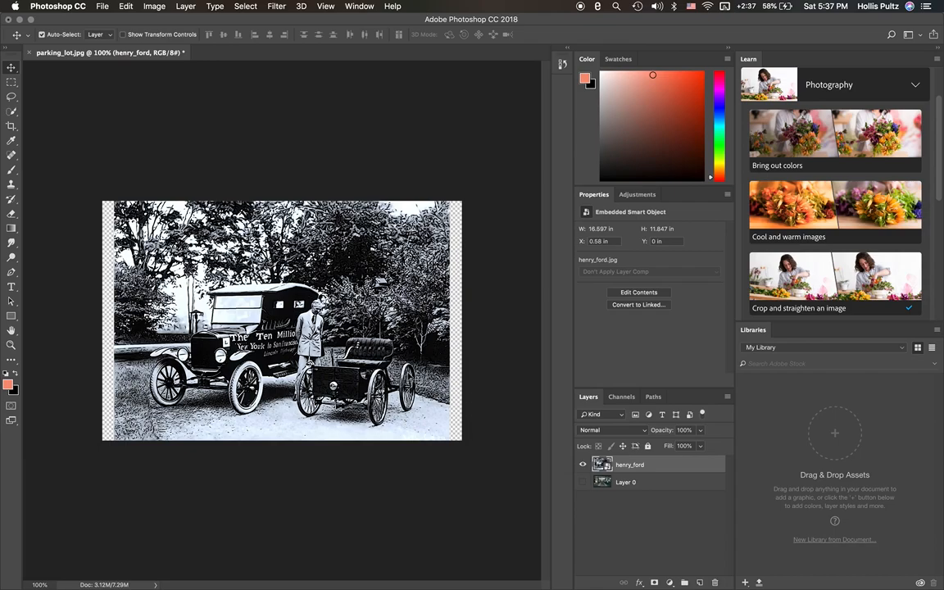
mouse_move(540, 434)
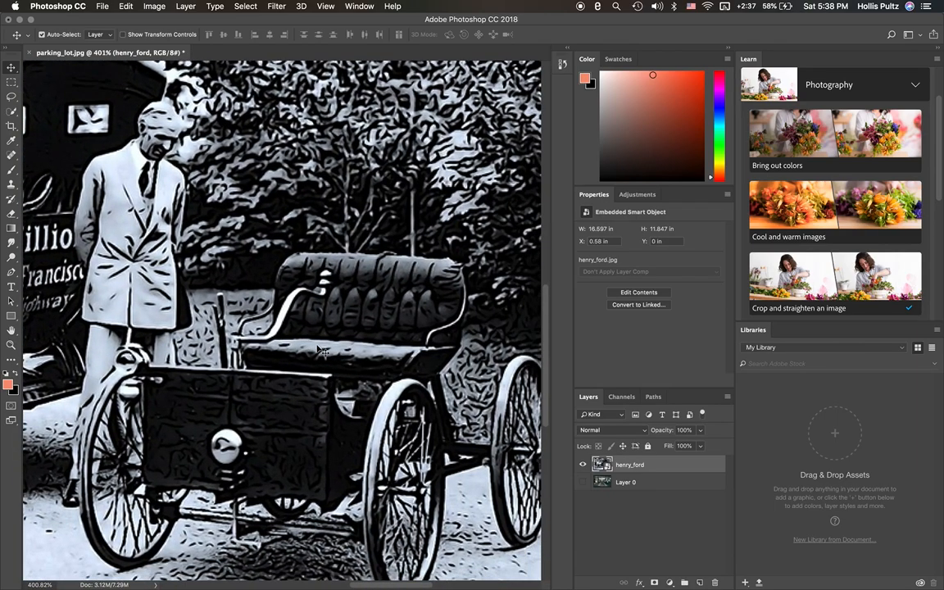
mouse_move(118, 226)
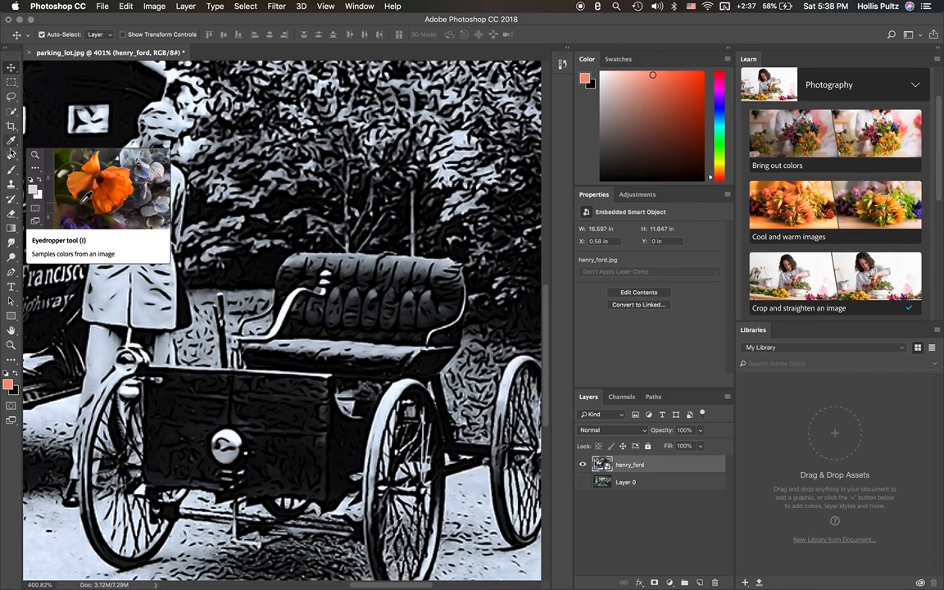
mouse_move(11, 113)
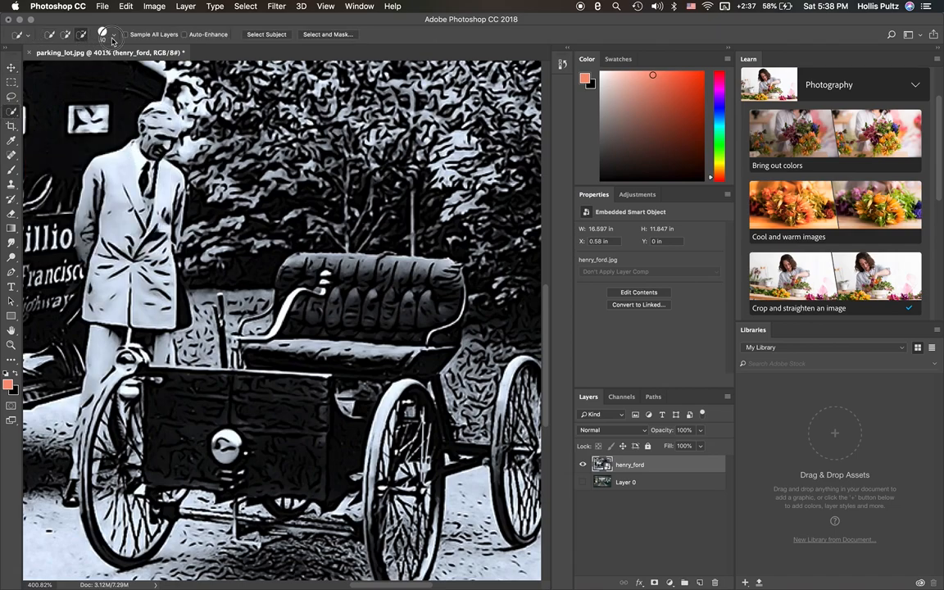
- Adjust the Quick Selection brush size and hardness sliders for outlining Ford and his car
left_click(101, 34)
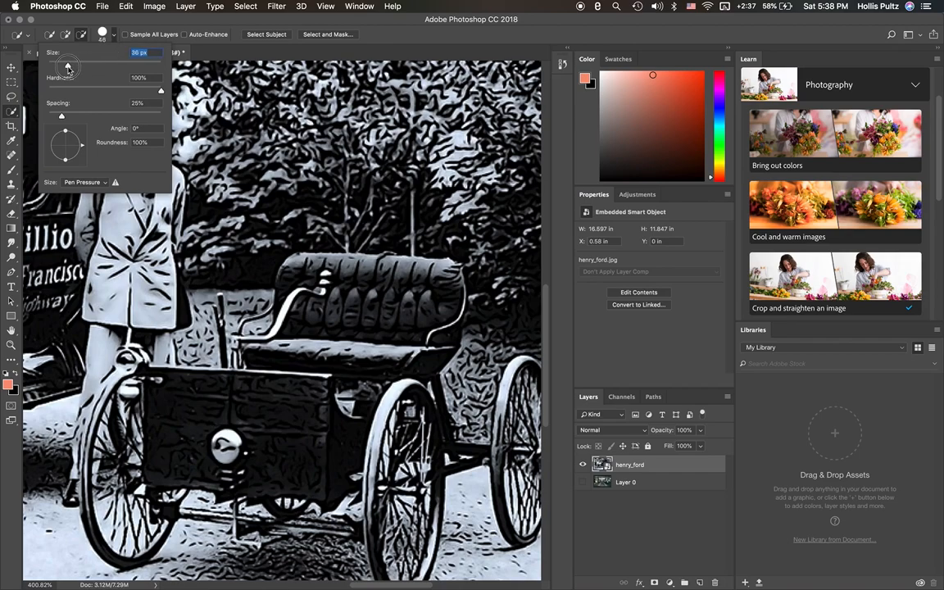
left_click_drag(69, 67, 63, 67)
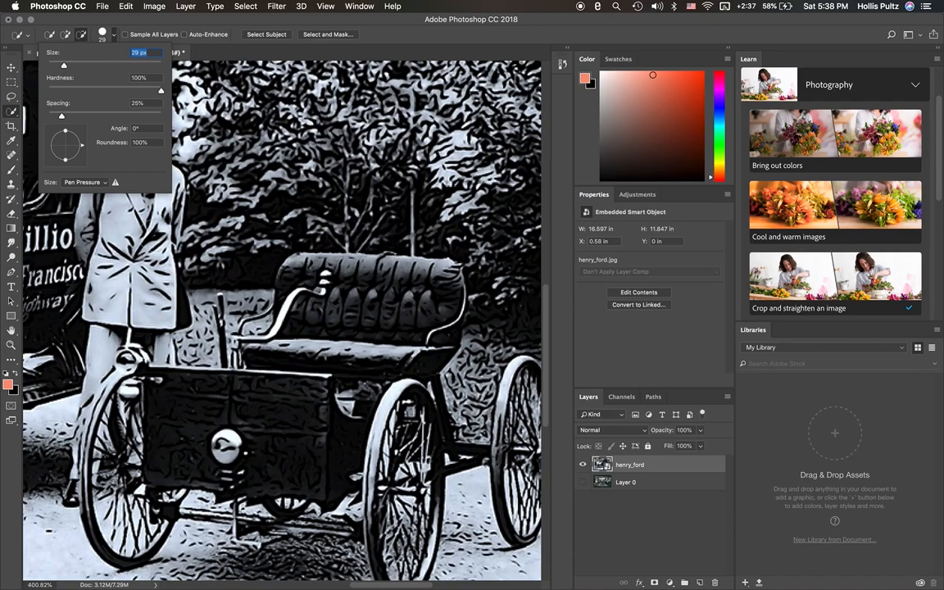
mouse_move(145, 89)
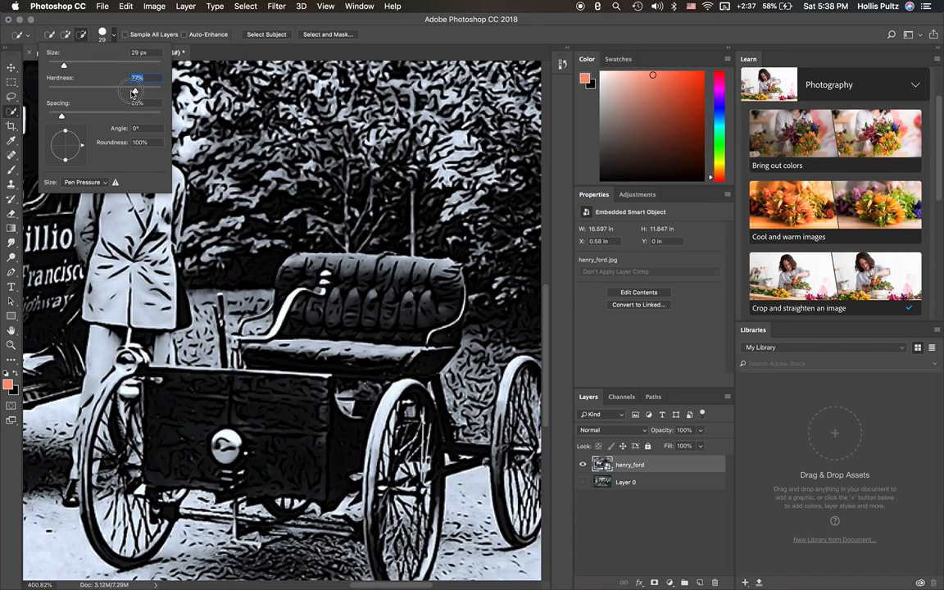
left_click_drag(135, 91, 102, 91)
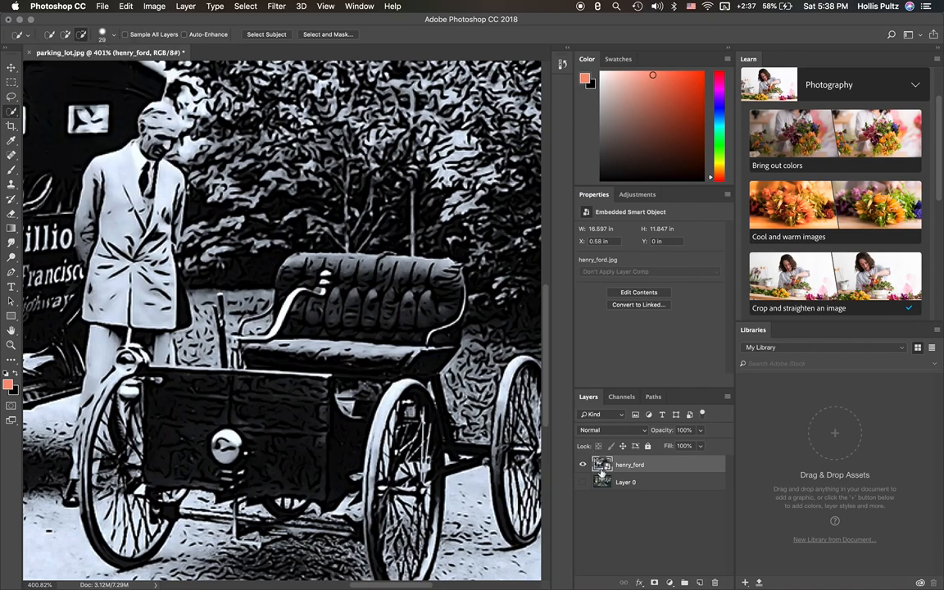
mouse_move(161, 131)
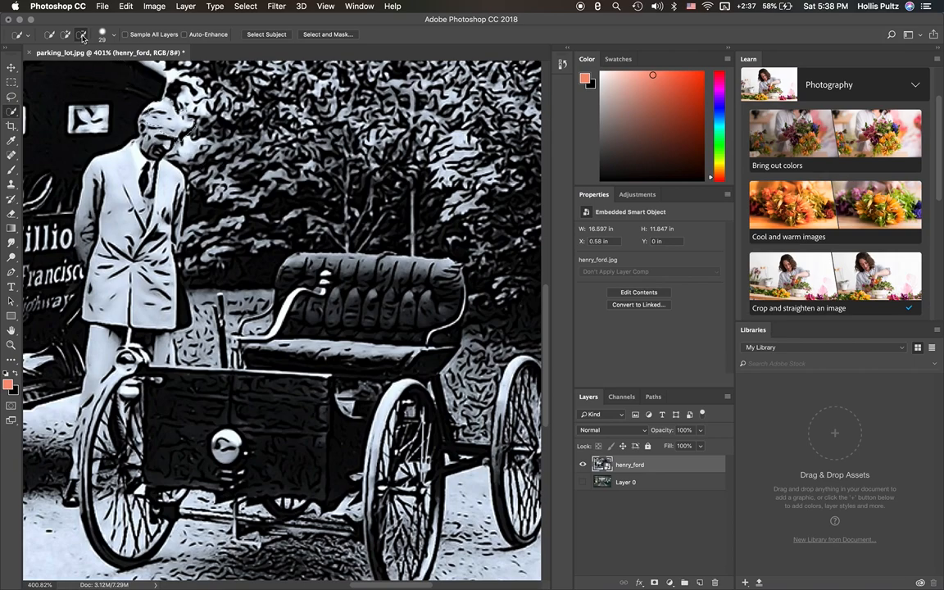
- Enter new Size and Hardness values for a small, soft Quick Selection brush tip
left_click(109, 32)
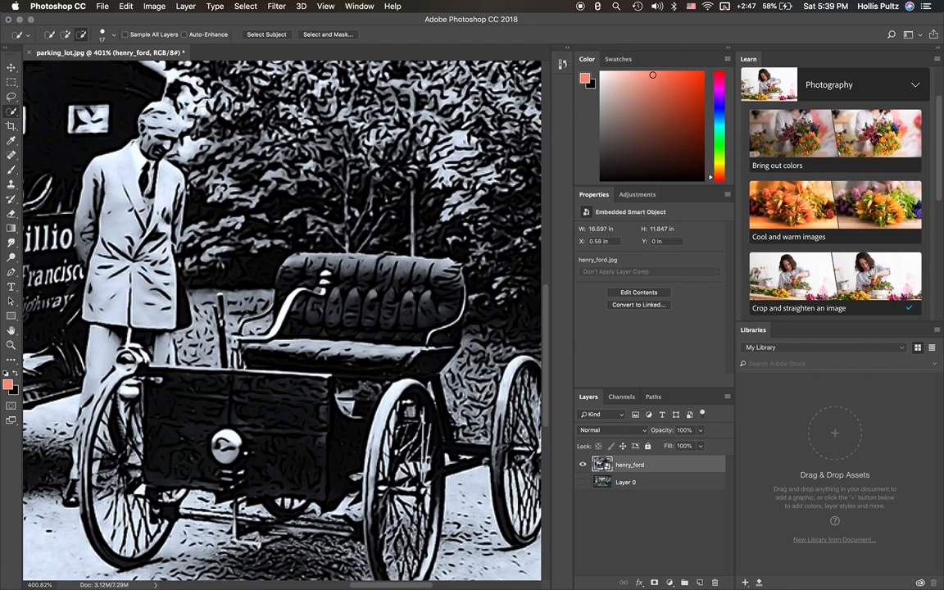
mouse_move(128, 83)
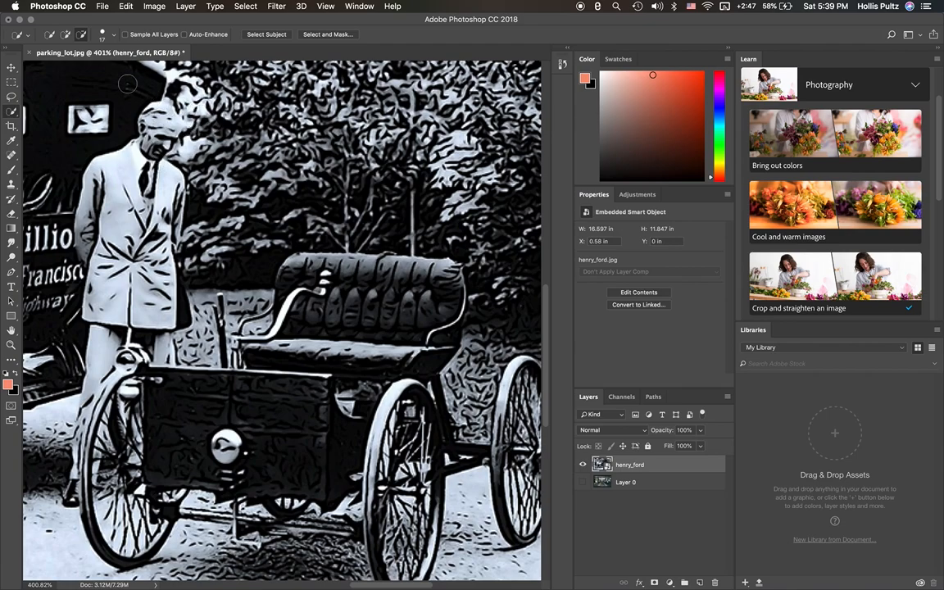
left_click(113, 34)
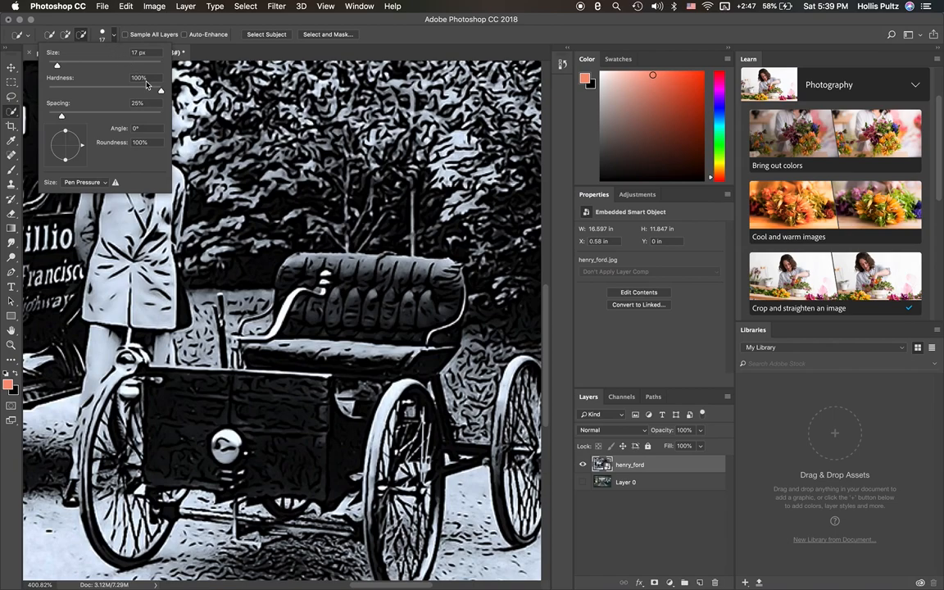
triple_click(147, 79)
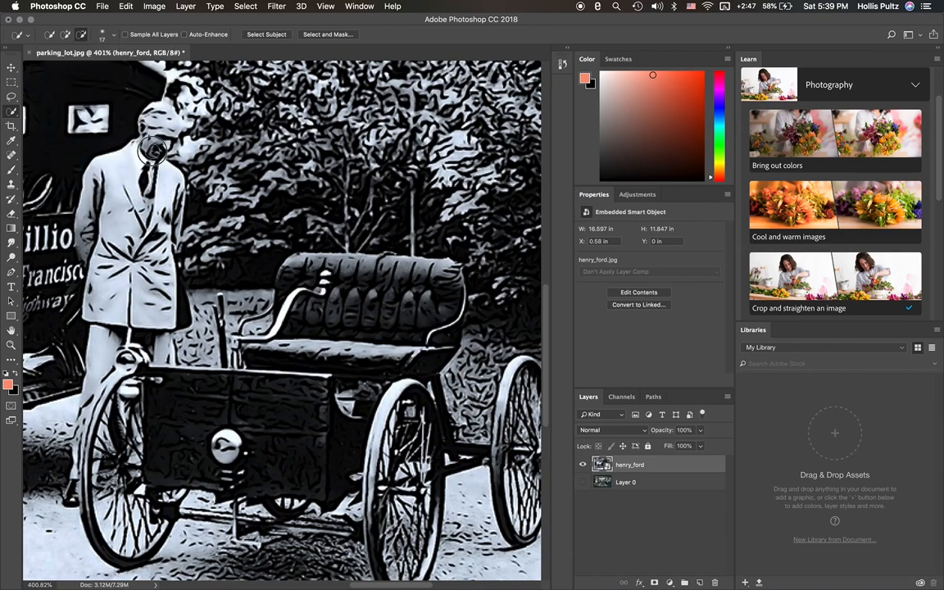
mouse_move(111, 151)
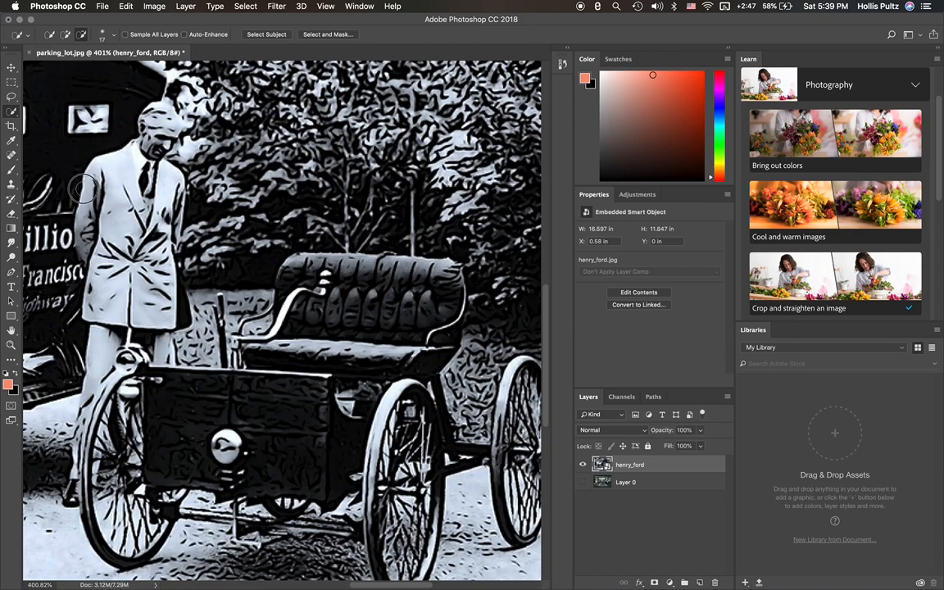
mouse_move(98, 157)
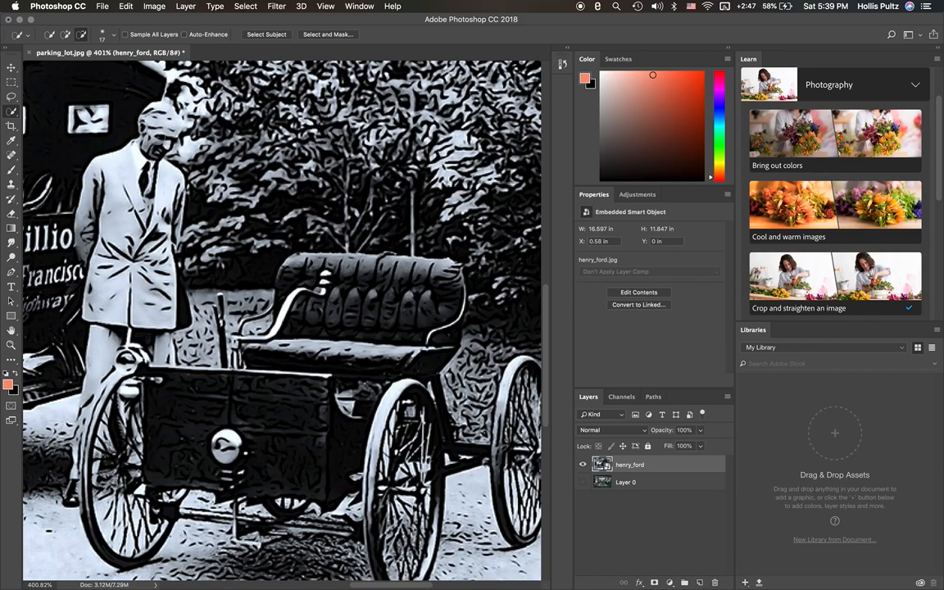
left_click(101, 35)
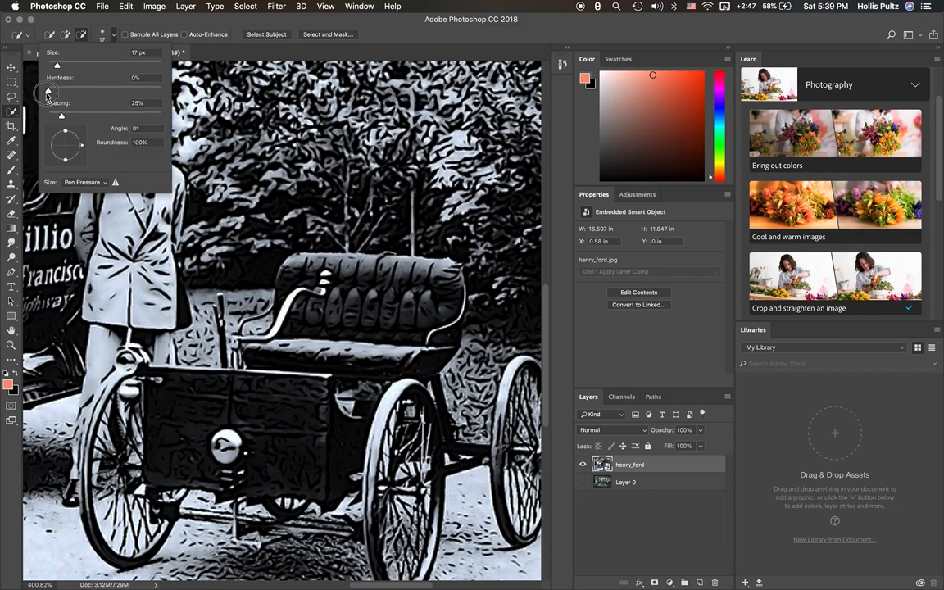
triple_click(137, 77)
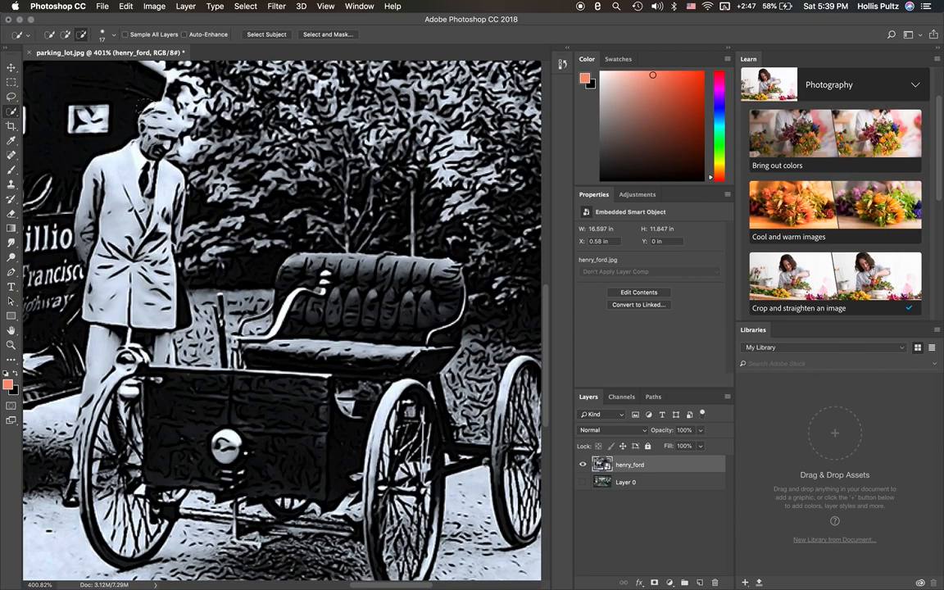
mouse_move(150, 140)
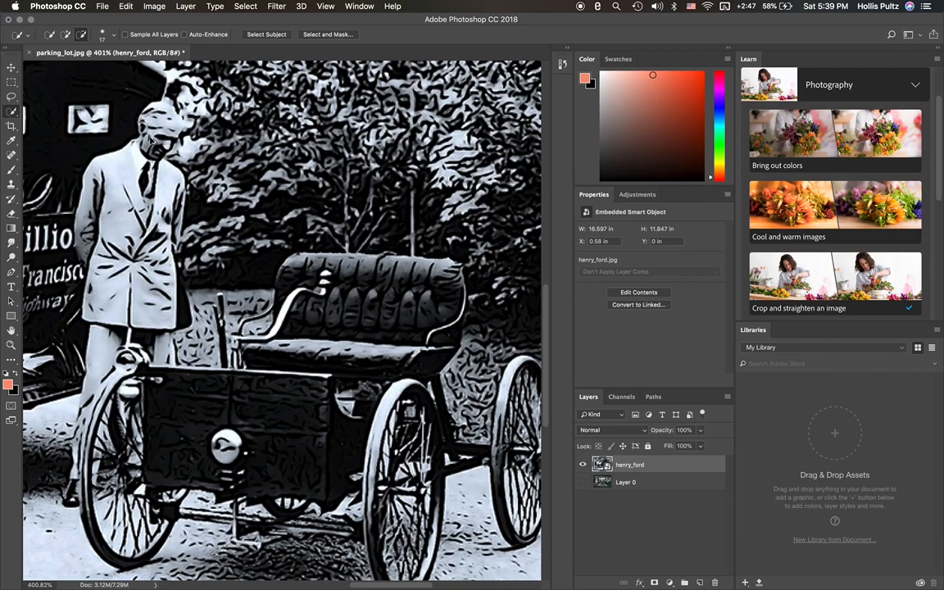
- Toggle to the Move tool and back to Quick Selection to reactivate the brush on Ford
left_click(11, 68)
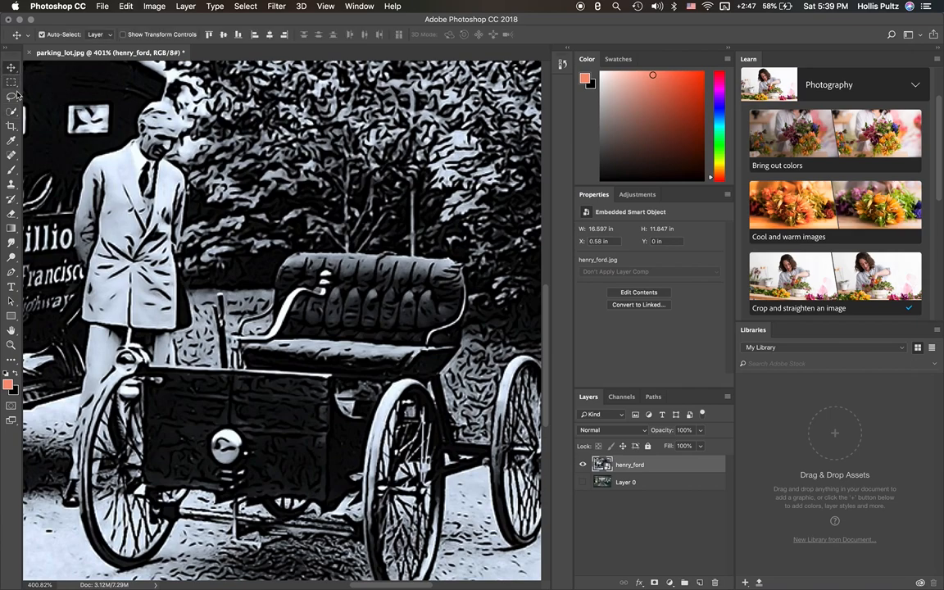
left_click(11, 111)
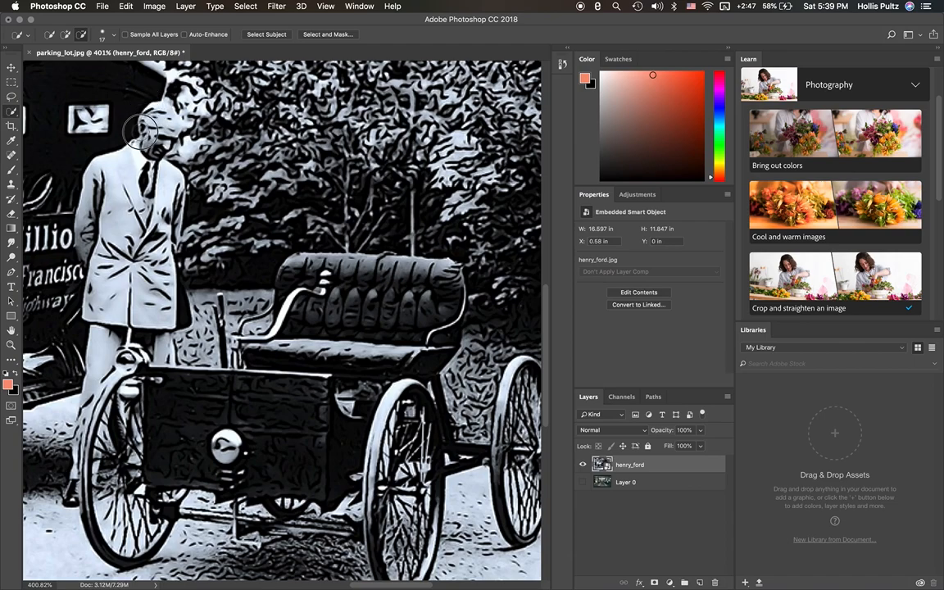
mouse_move(118, 156)
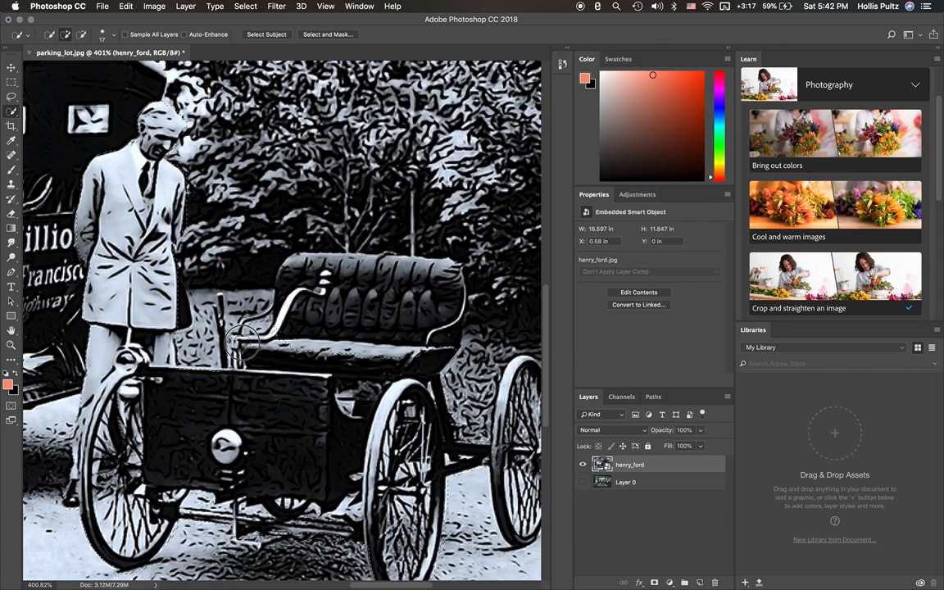
- Apply an artistic ink-sketch filter to the henry_ford smart object layer
left_click(259, 328)
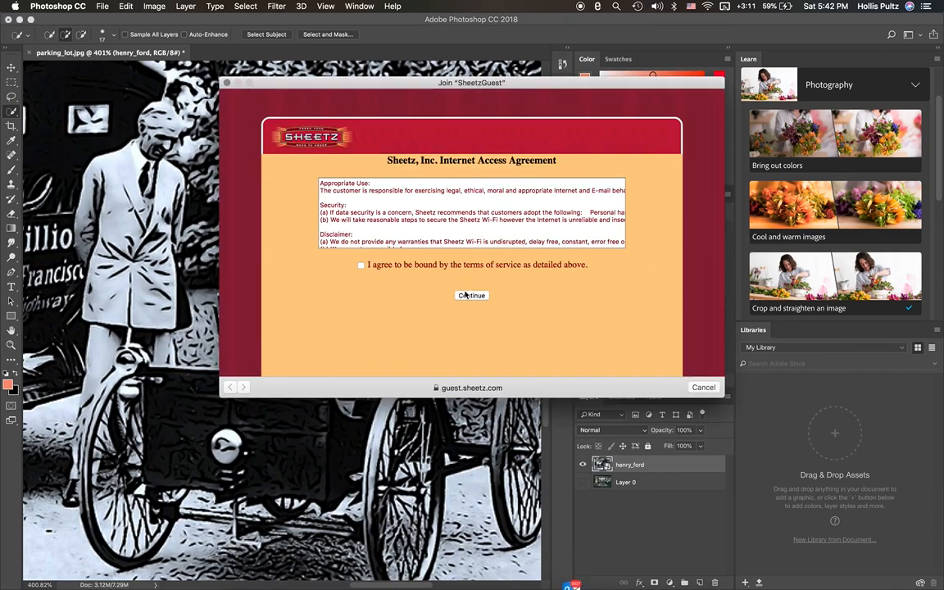
- Accept the Sheetz Wi-Fi agreement, continue to join, and dismiss the Success page
left_click(361, 264)
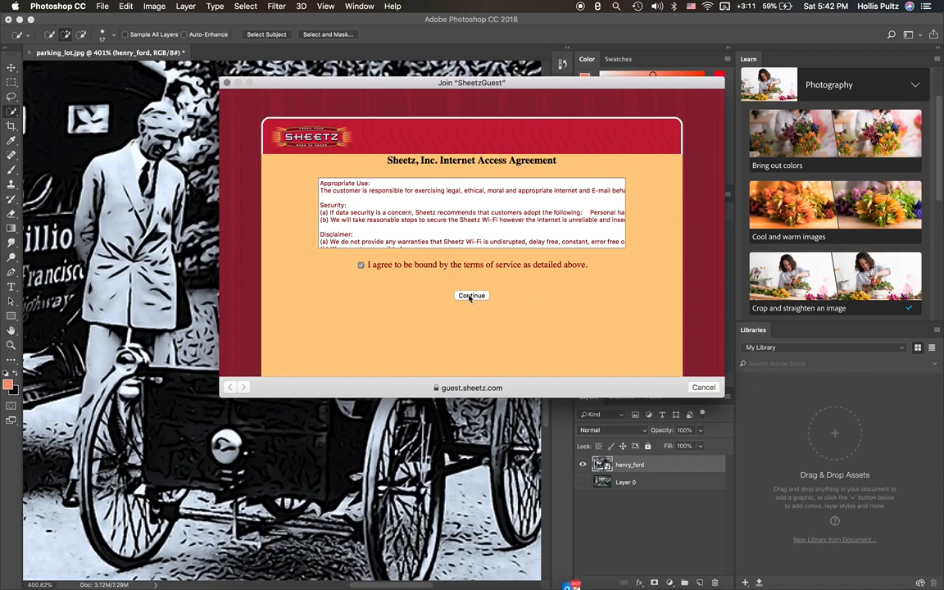
left_click(472, 295)
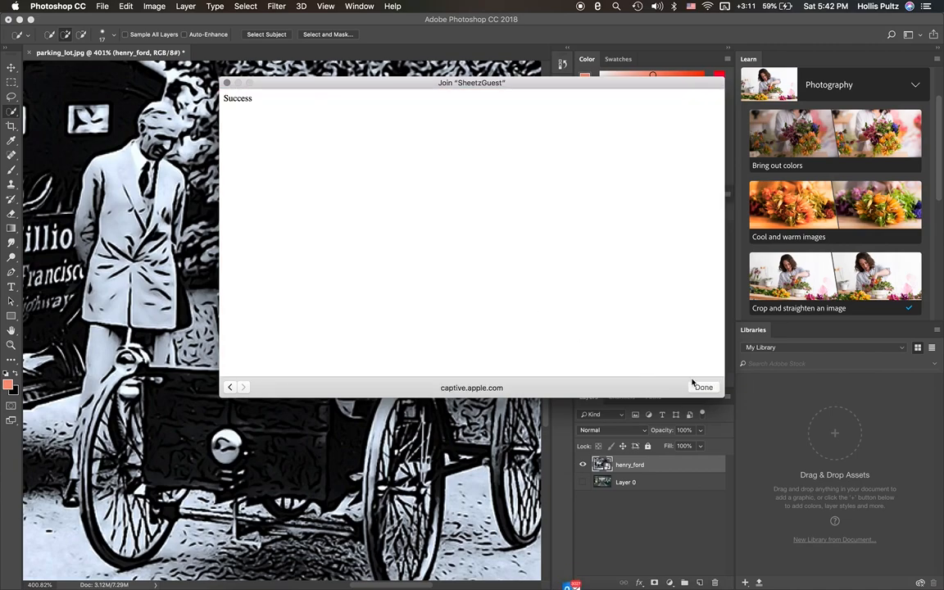
left_click(703, 386)
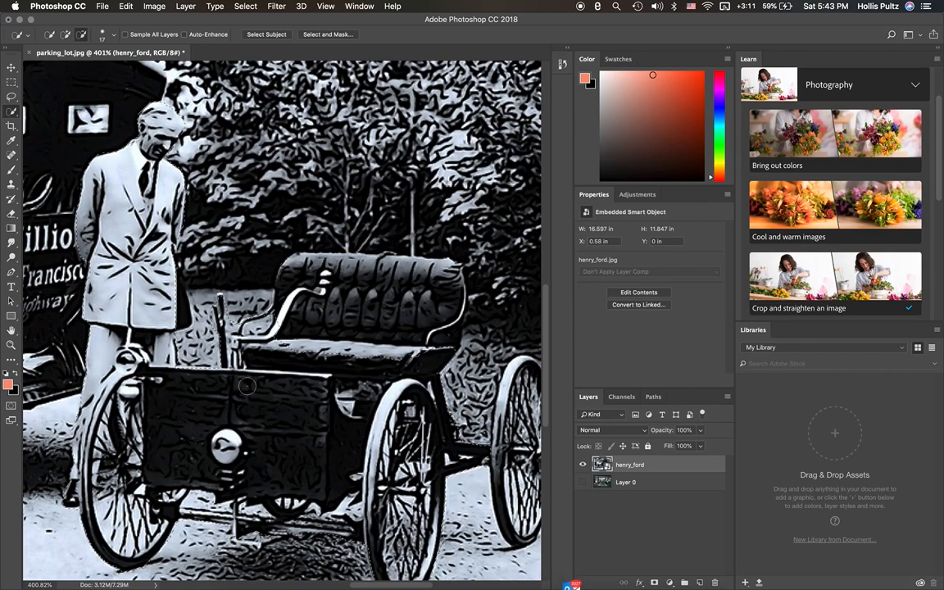
- Adjust the Quick Selection brush size before painting over Henry Ford and his car
left_click(101, 34)
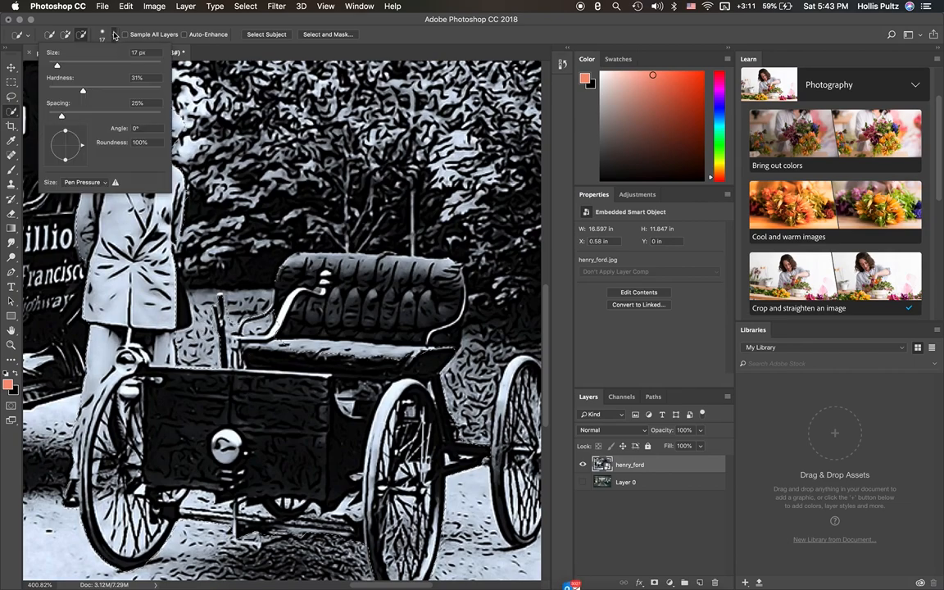
triple_click(138, 53)
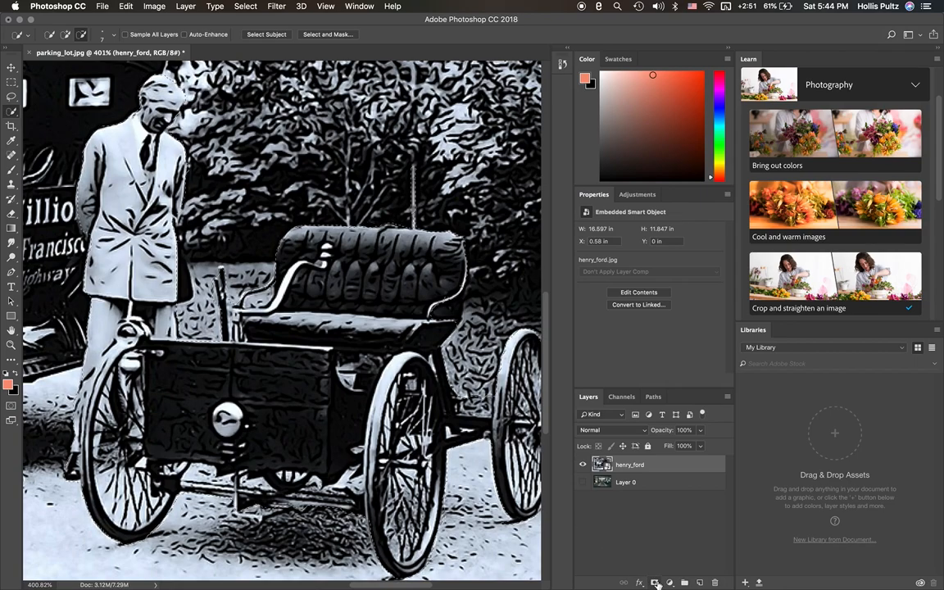
mouse_move(655, 583)
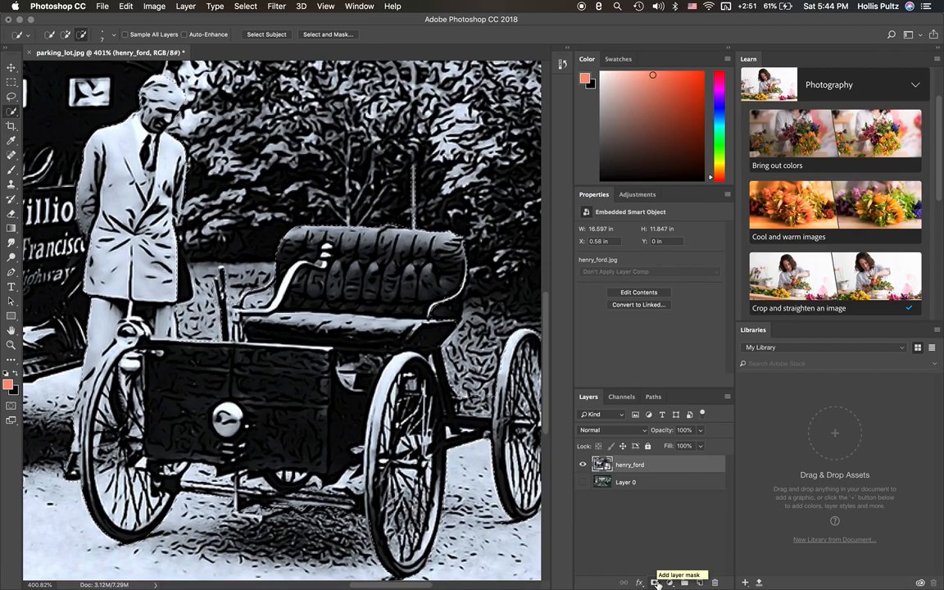
- Add a layer mask to the Ford photo so only Ford and the car remain over transparency
left_click(656, 583)
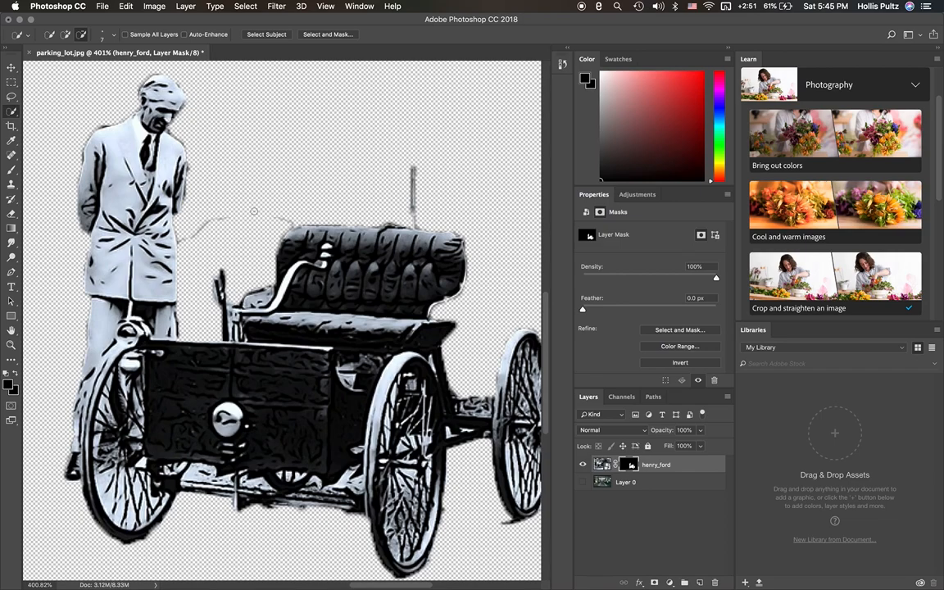
mouse_move(279, 216)
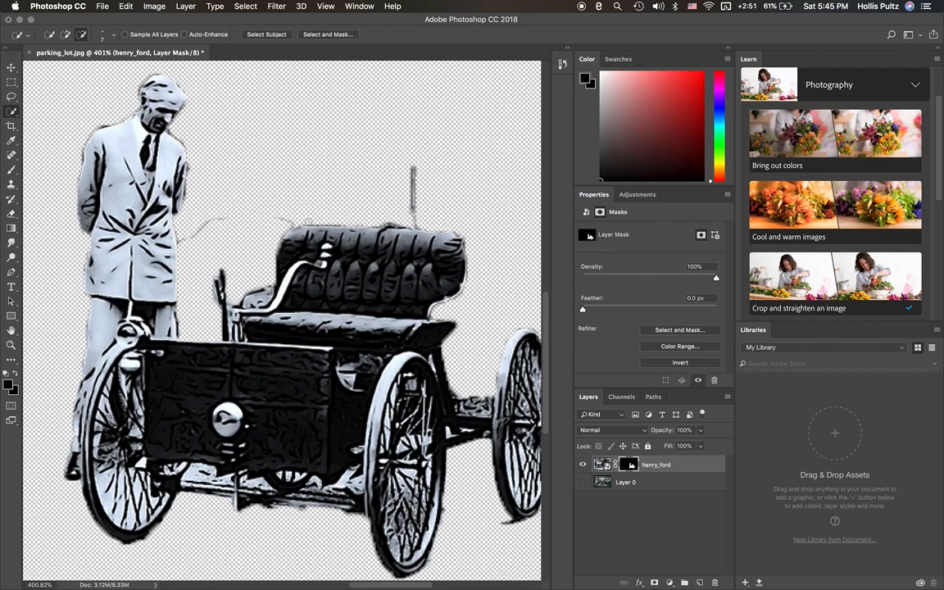
left_click(603, 466)
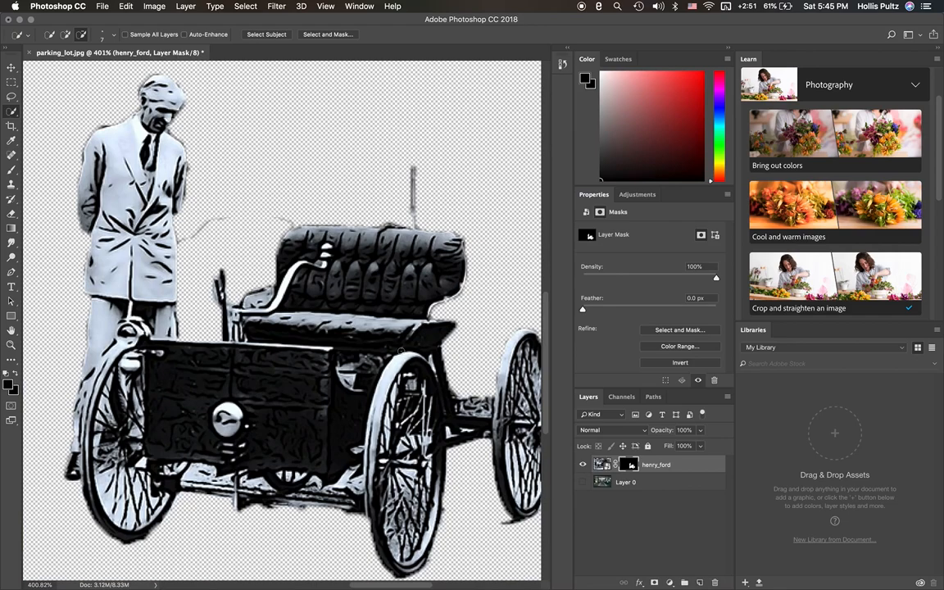
mouse_move(397, 295)
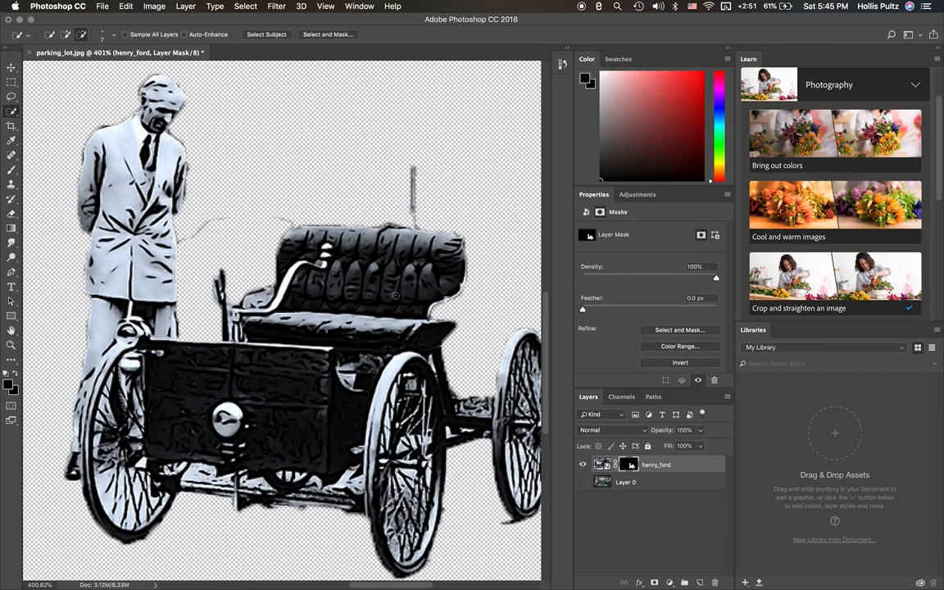
- Save the composite as alternate_history.psd with maximized compatibility
left_click(102, 7)
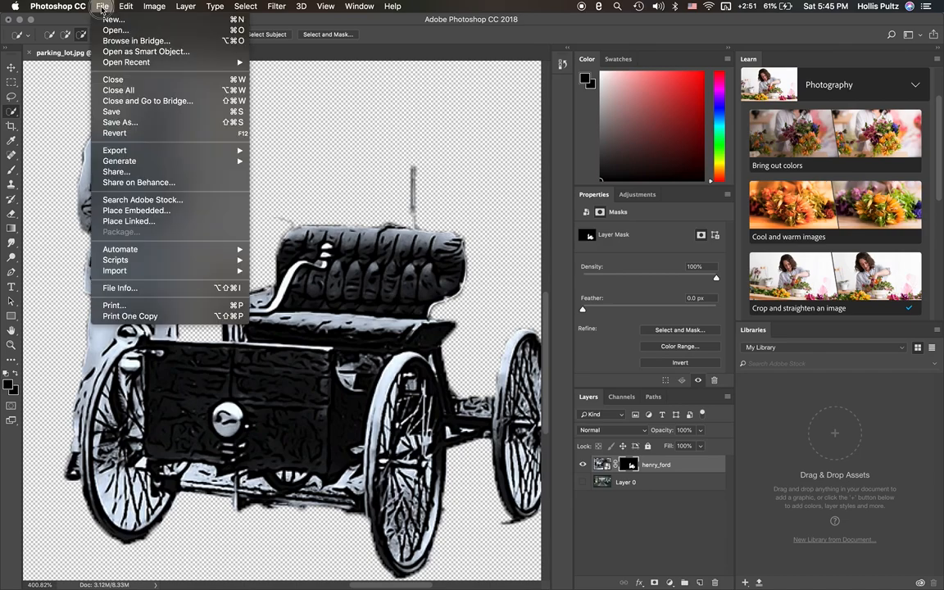
mouse_move(120, 121)
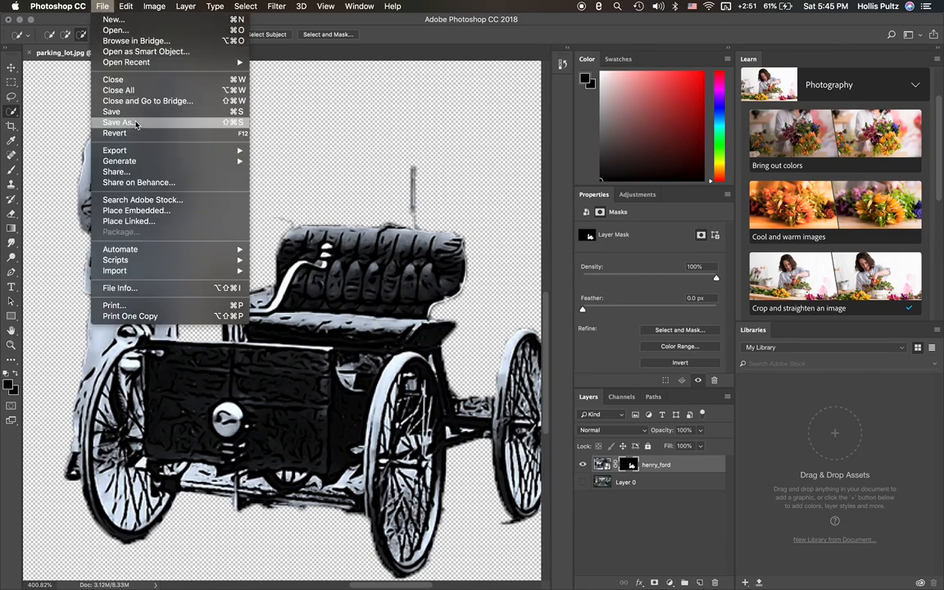
left_click(118, 121)
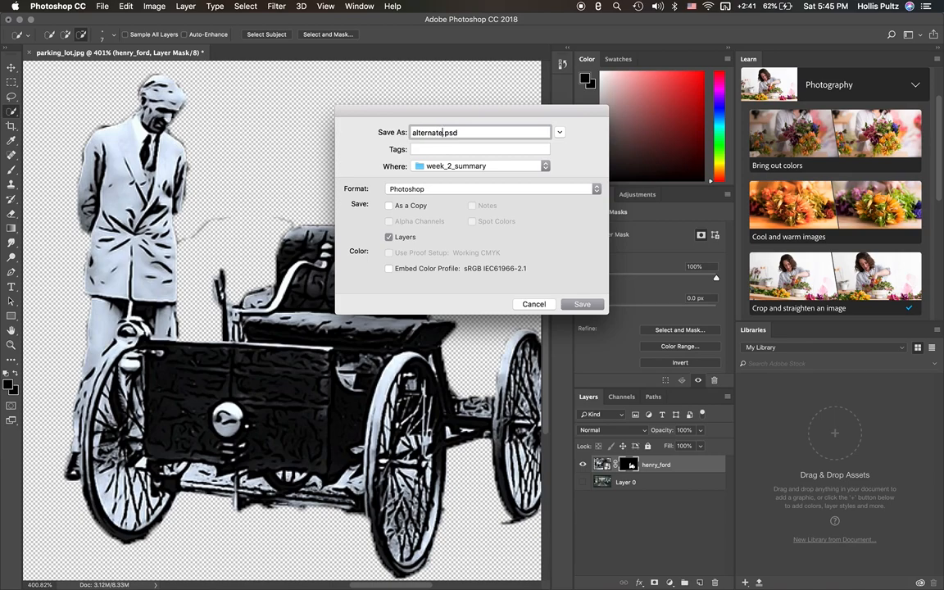
type("_history")
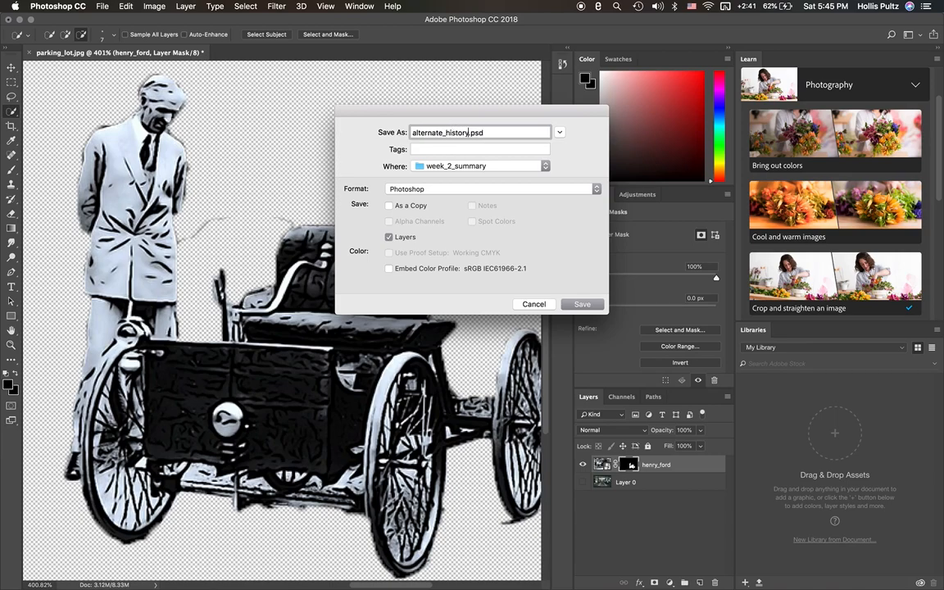
mouse_move(564, 298)
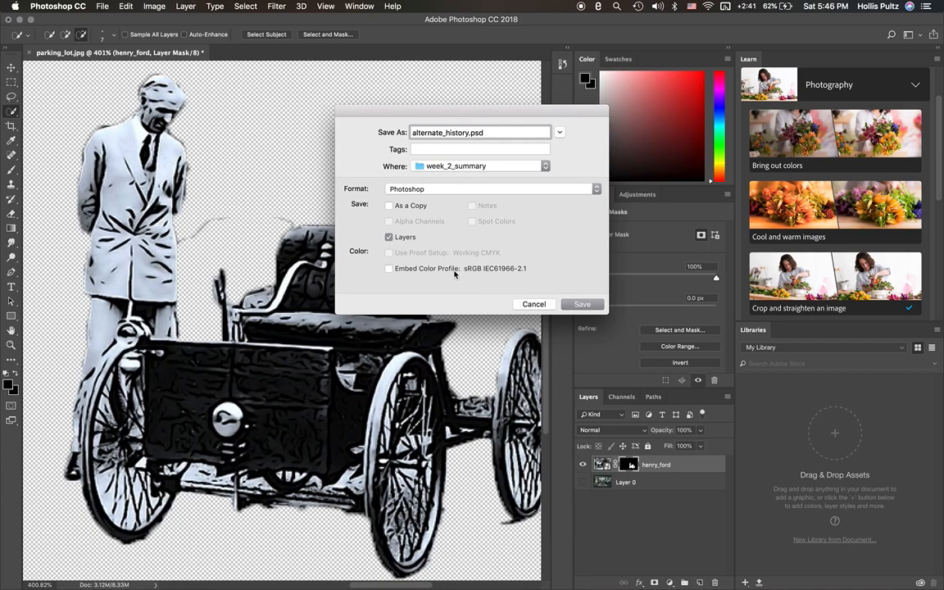
left_click(582, 304)
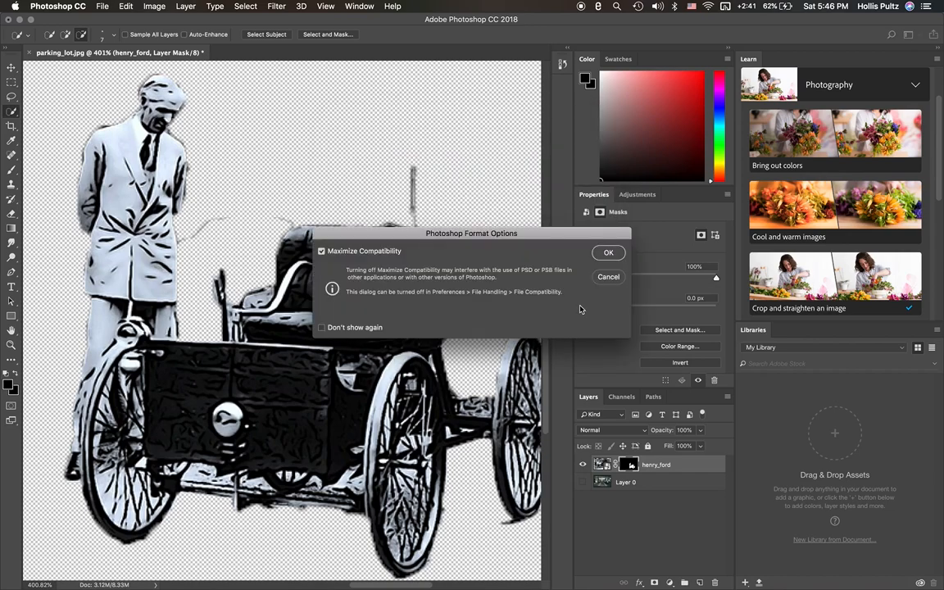
left_click(608, 253)
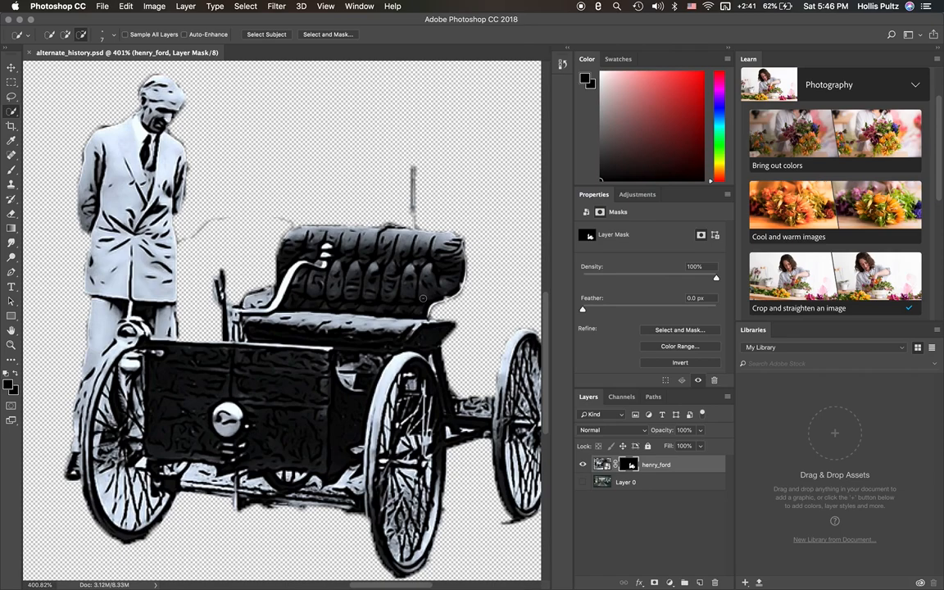
mouse_move(423, 298)
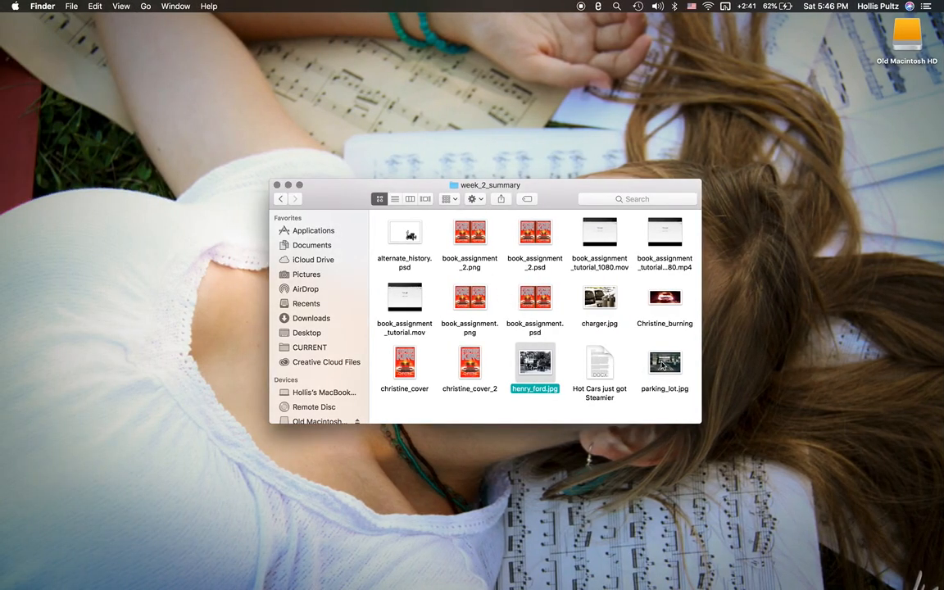
- Pick henry_ford.jpg and parking_lot.jpg in the week_2_summary Finder folder
left_click(666, 362)
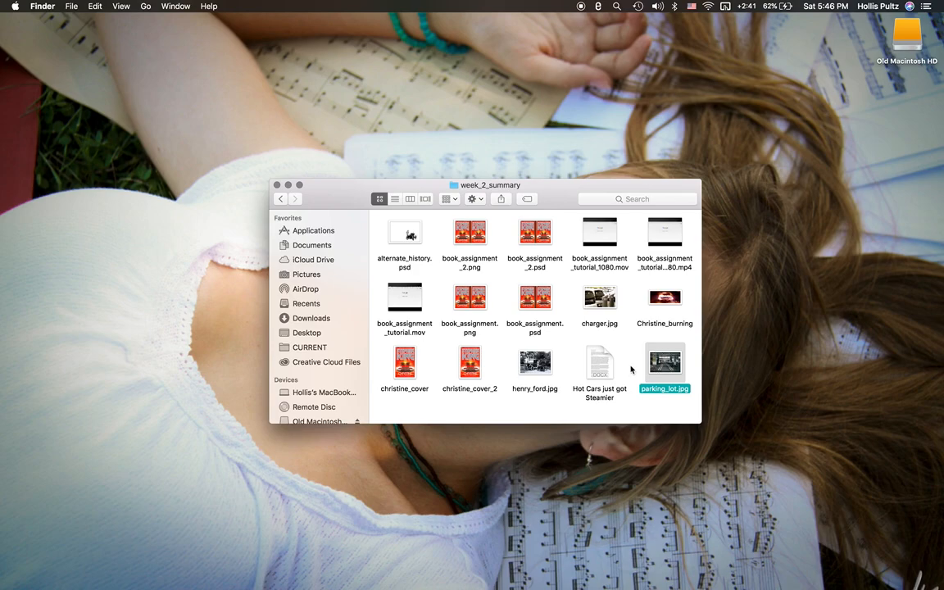
left_click(600, 298)
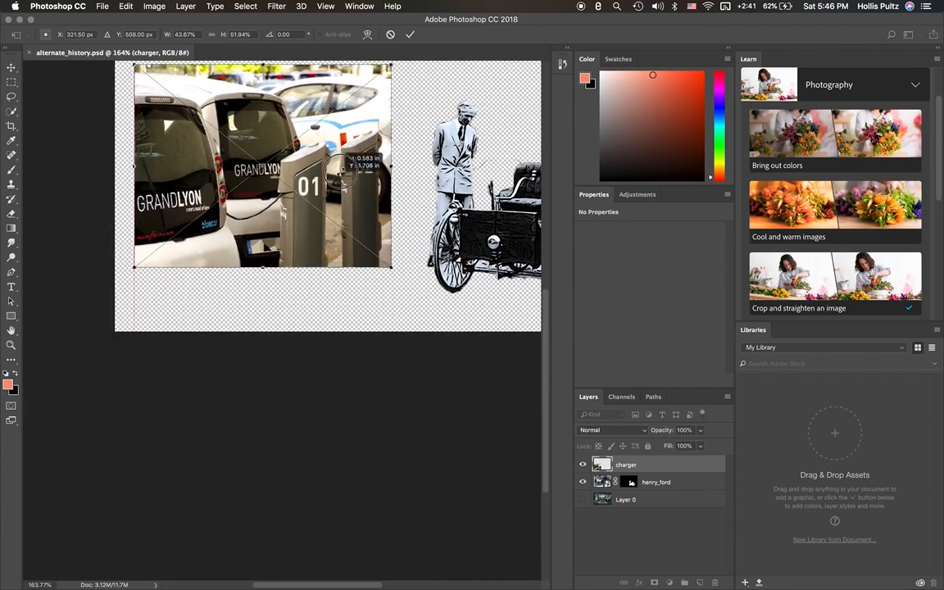
- Scale the placed charger photo up and position it over the left part of the canvas
left_click_drag(262, 181, 282, 156)
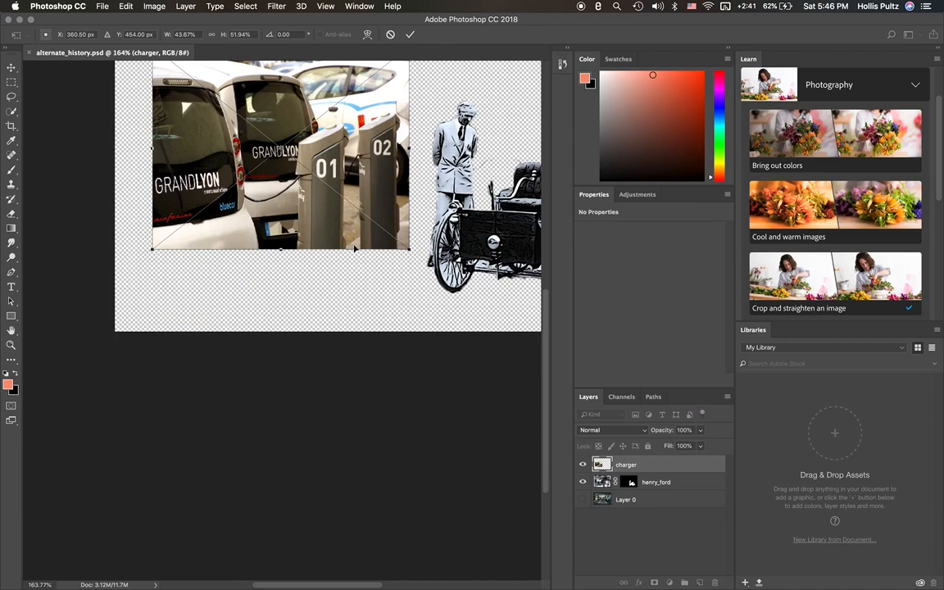
right_click(336, 233)
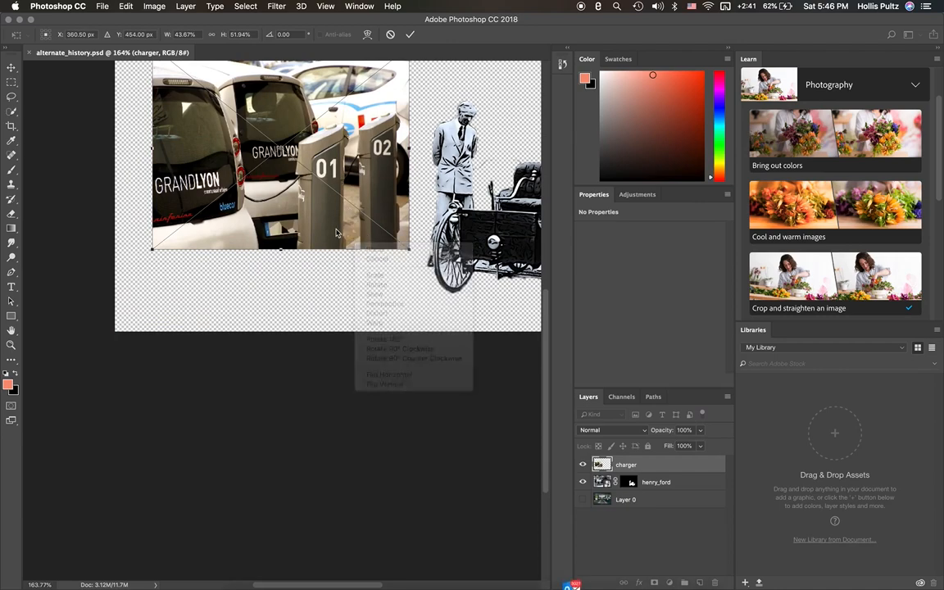
left_click_drag(334, 232, 289, 237)
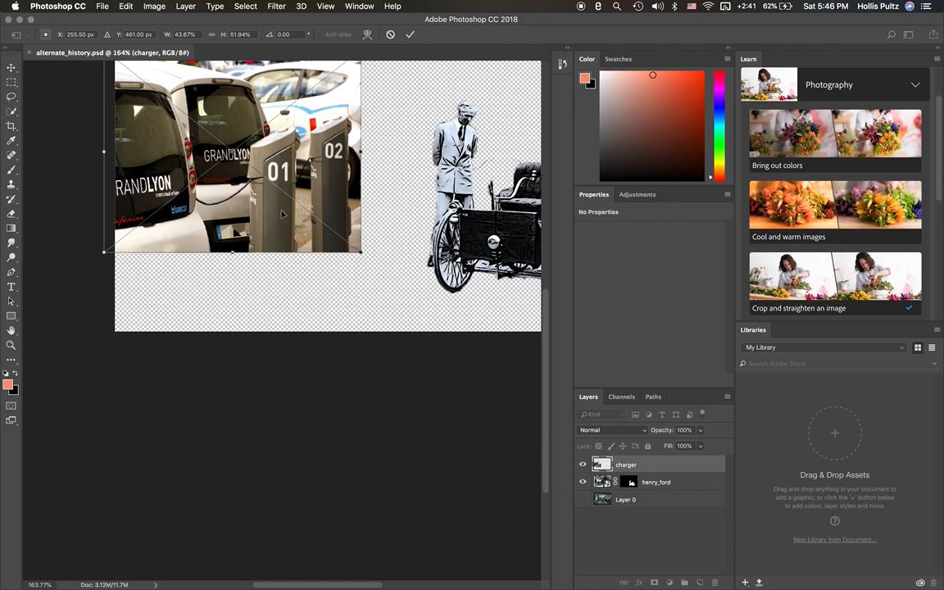
left_click_drag(282, 213, 295, 233)
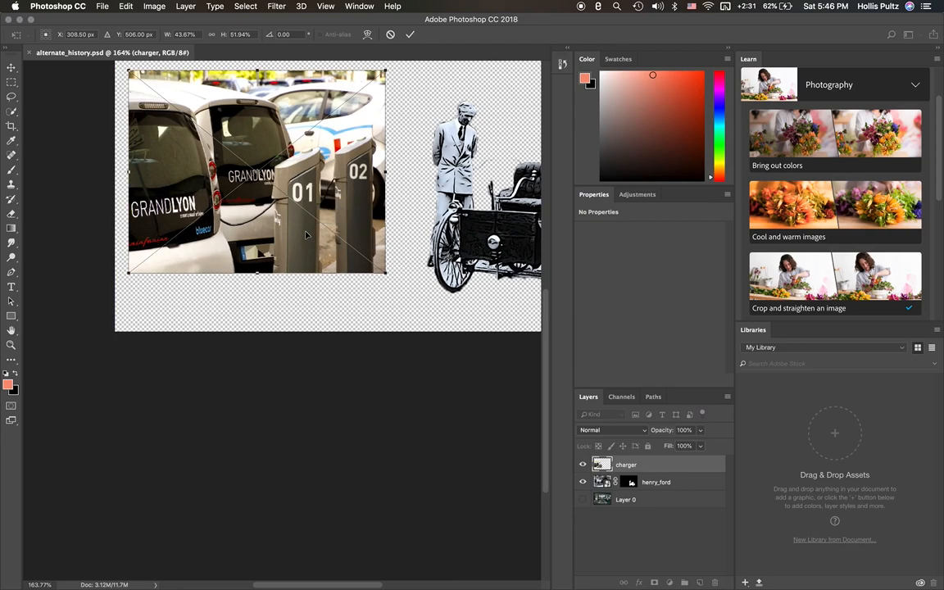
mouse_move(291, 168)
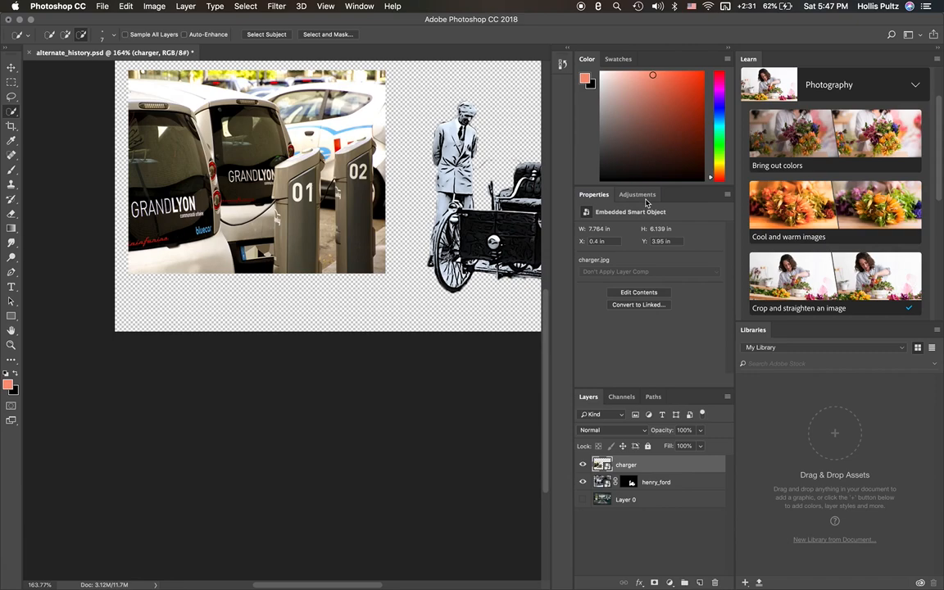
- Add a Black & White adjustment layer above the charger photo
left_click(637, 194)
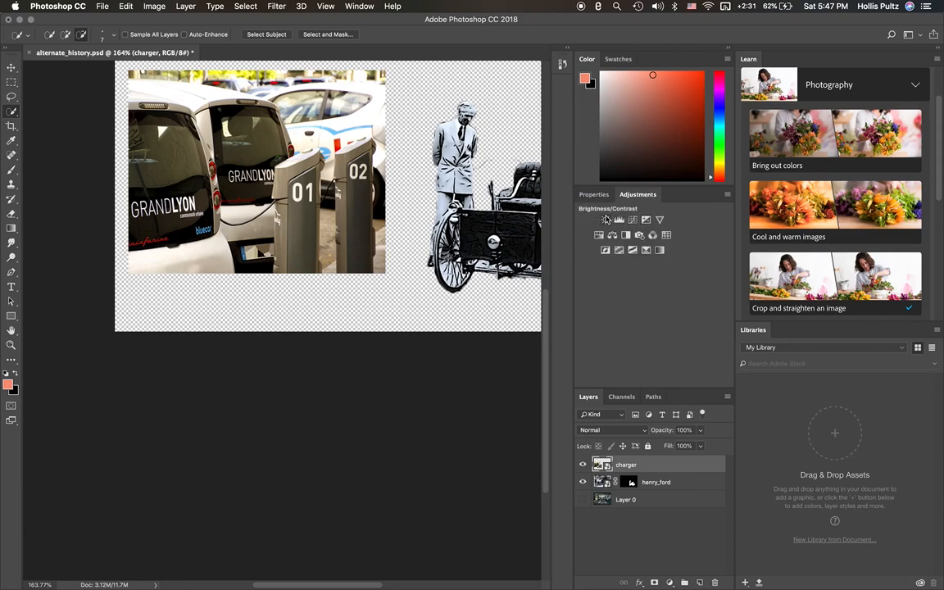
left_click(646, 220)
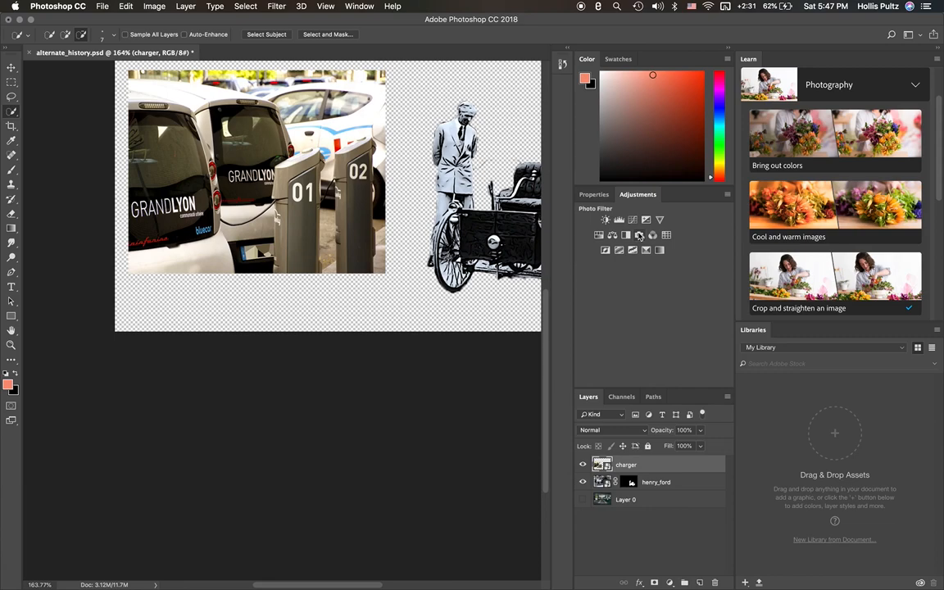
left_click(632, 236)
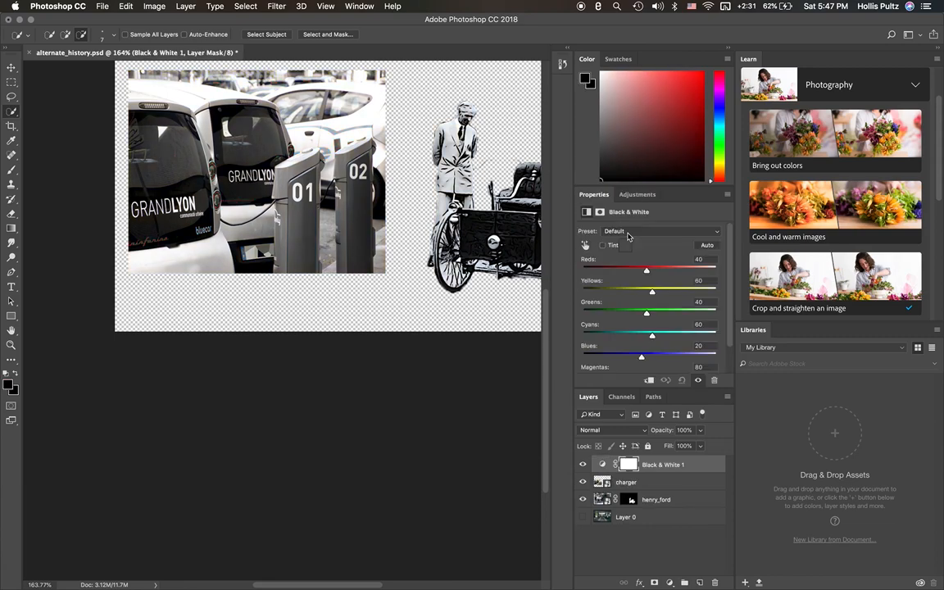
mouse_move(577, 253)
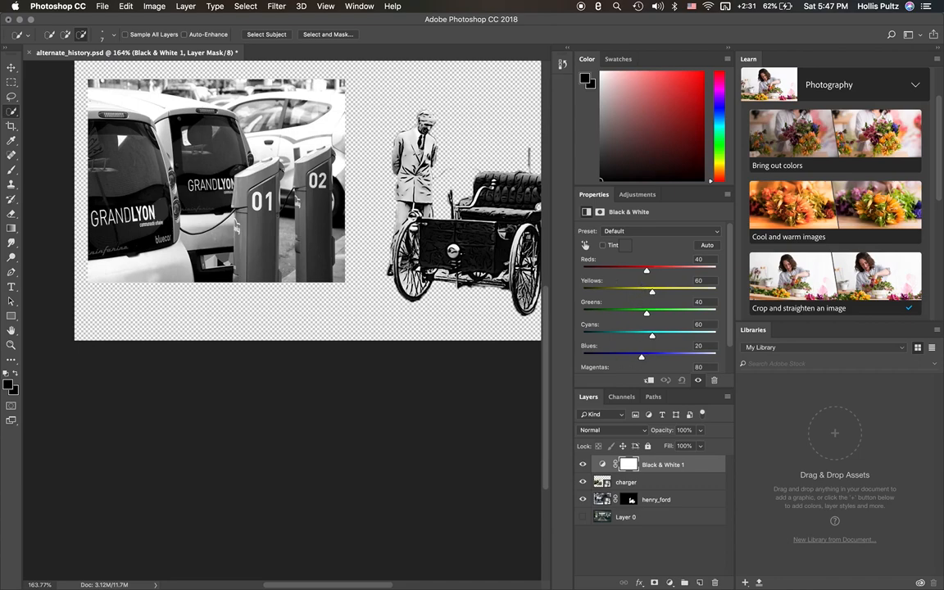
mouse_move(636, 276)
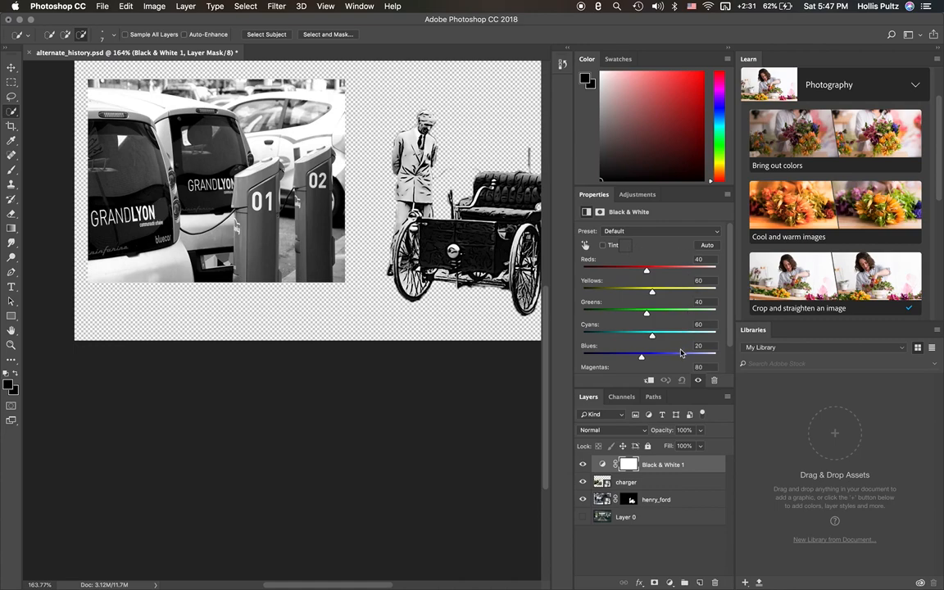
left_click(637, 193)
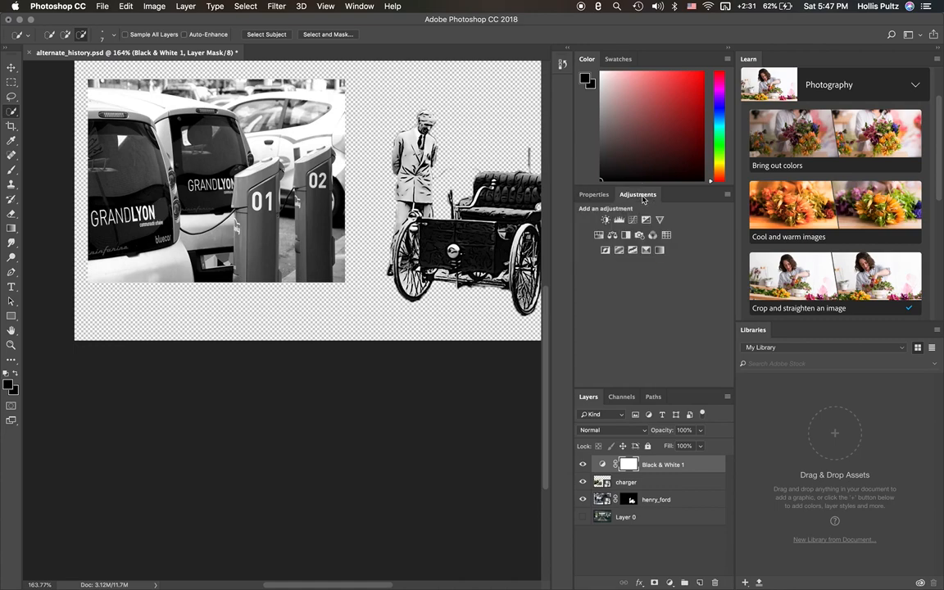
left_click(594, 193)
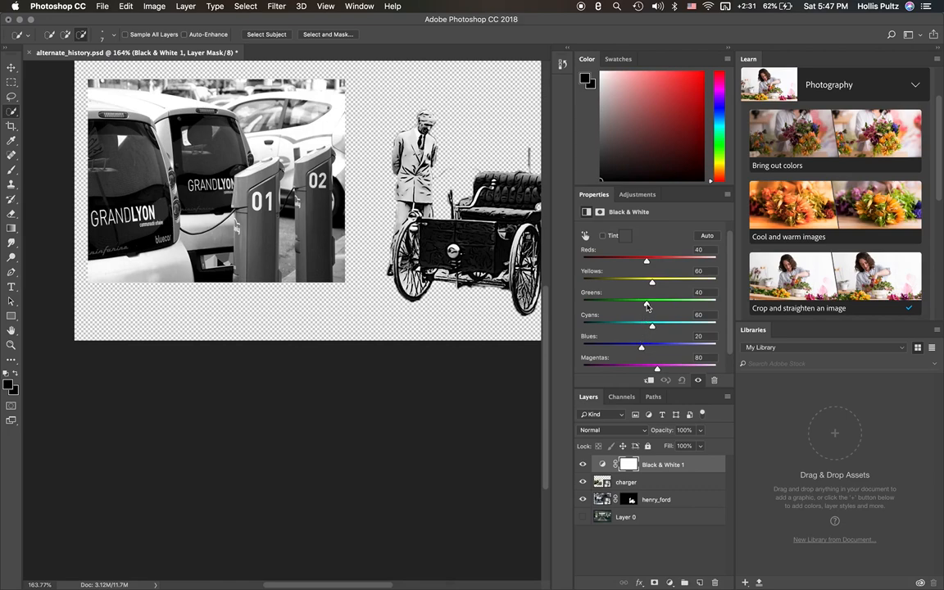
mouse_move(653, 303)
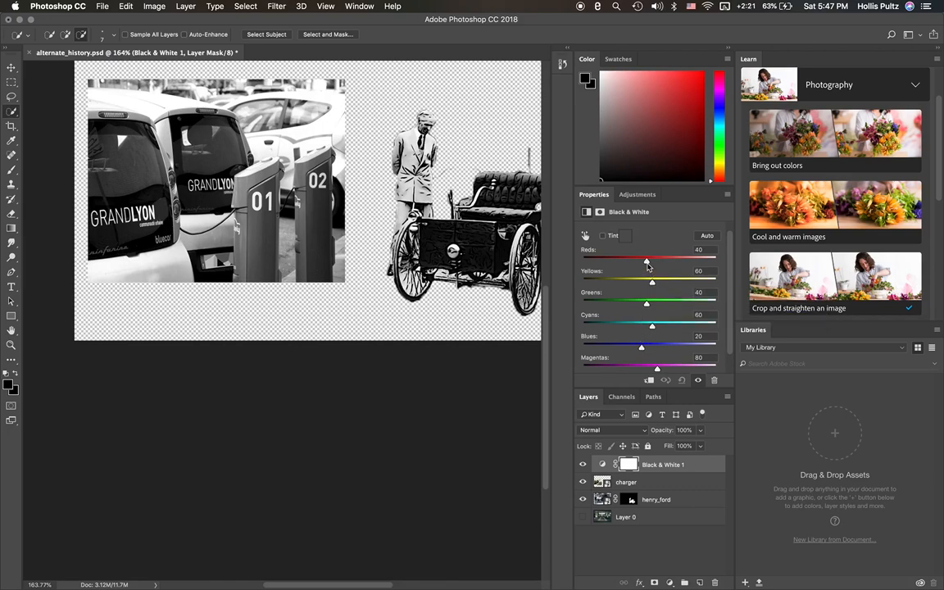
- Drag Reds to -200 and Yellows to about -194 for a high-contrast grayscale
left_click_drag(649, 259, 630, 259)
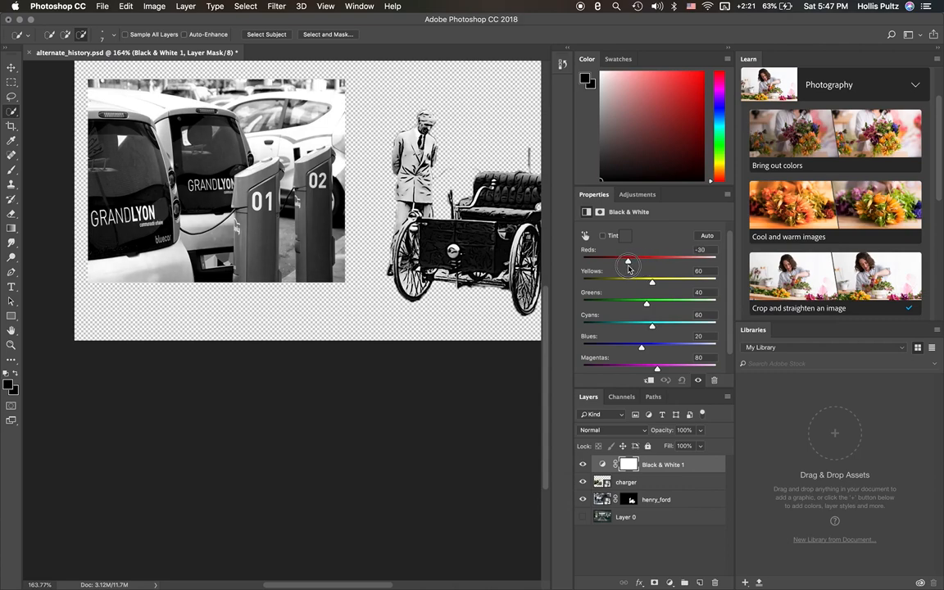
left_click_drag(649, 261, 593, 261)
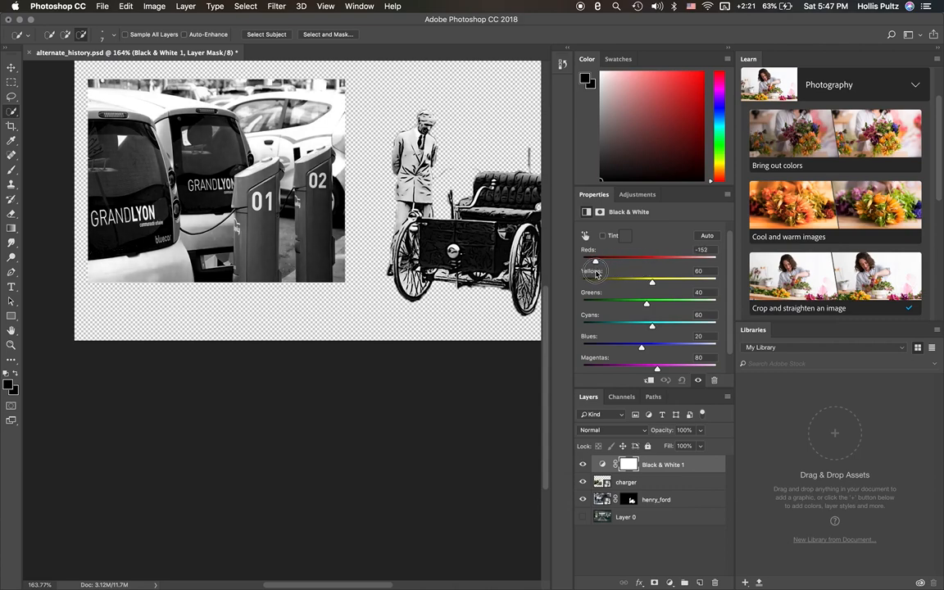
left_click_drag(593, 261, 577, 261)
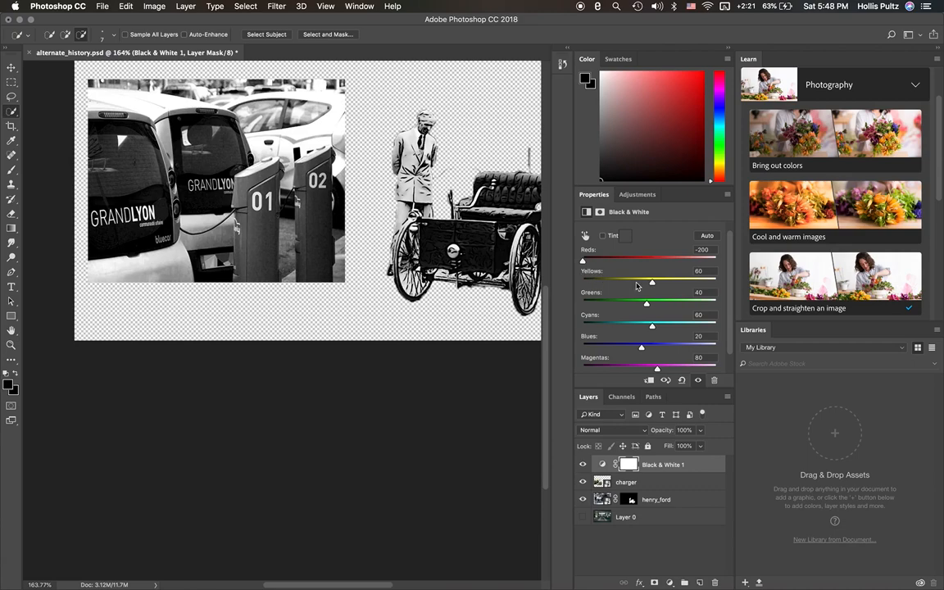
left_click_drag(652, 282, 623, 281)
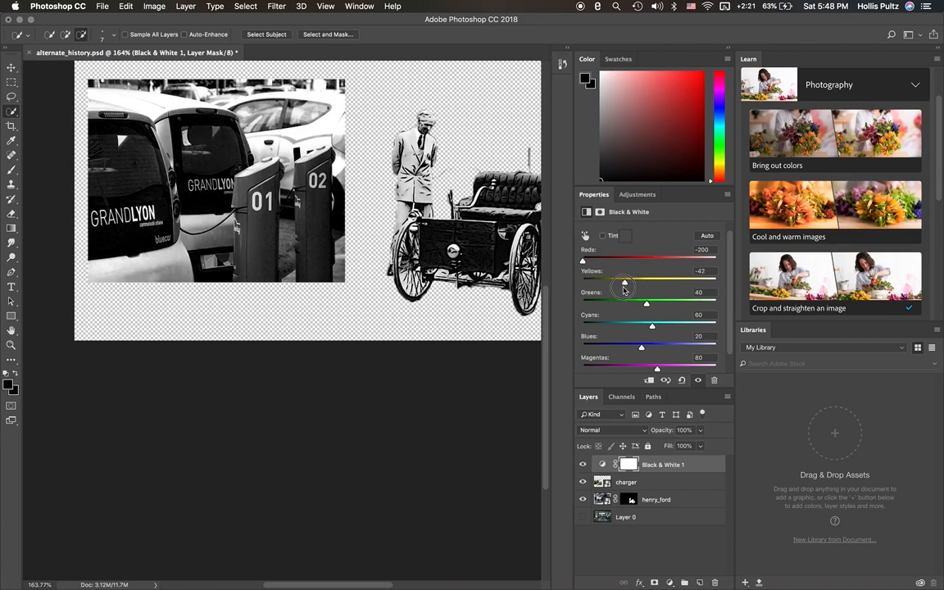
left_click_drag(623, 282, 603, 282)
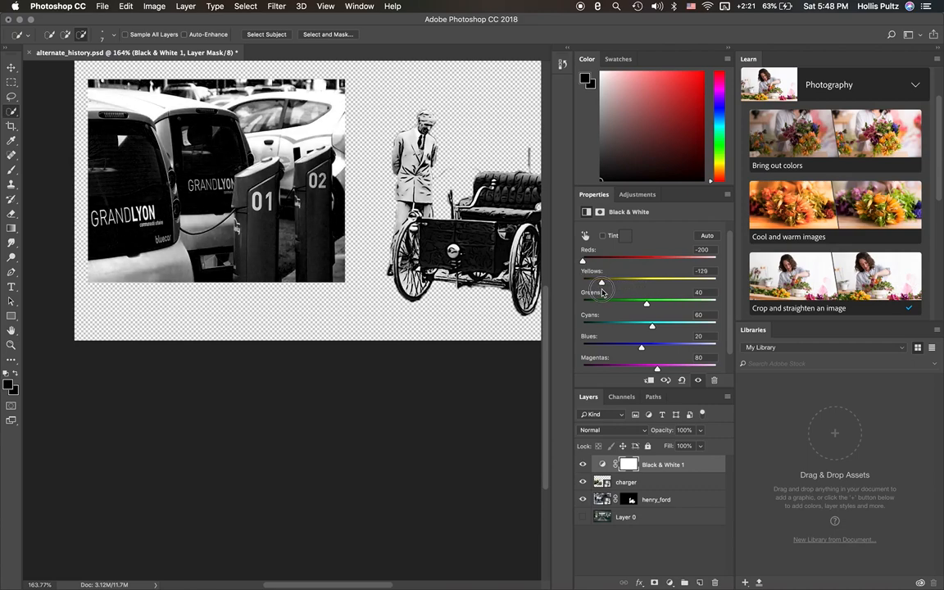
left_click_drag(598, 282, 590, 282)
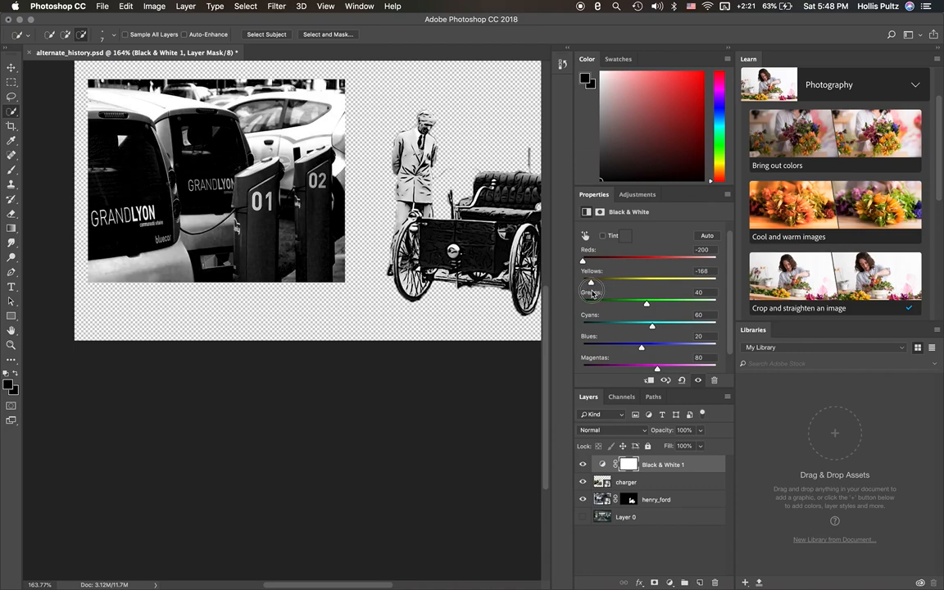
left_click_drag(586, 282, 582, 282)
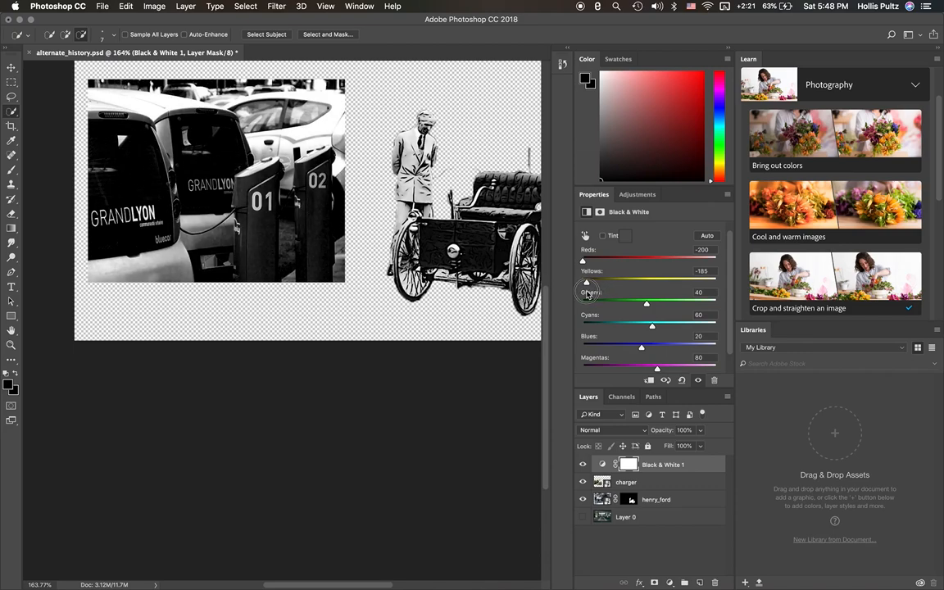
left_click_drag(586, 282, 583, 282)
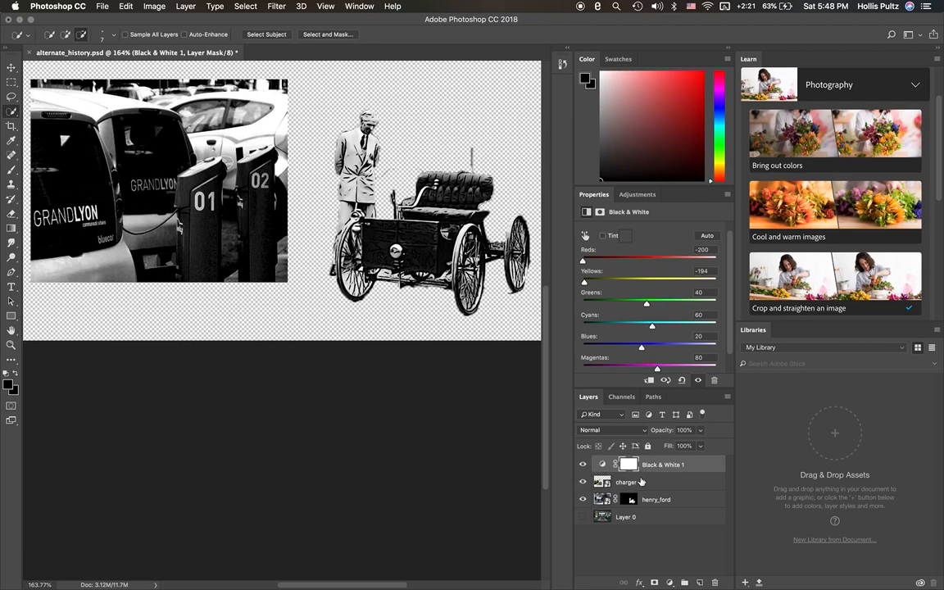
left_click(626, 481)
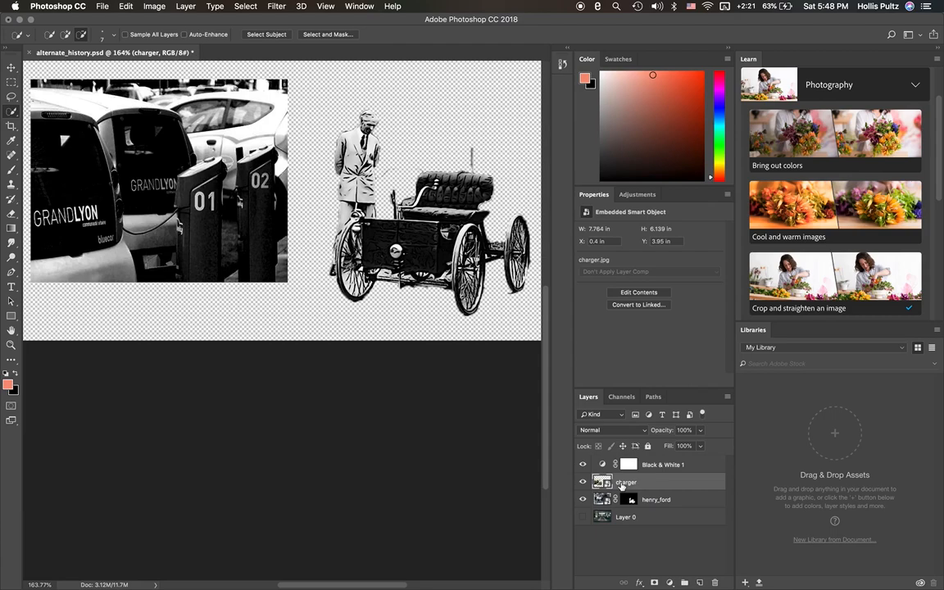
left_click(662, 465)
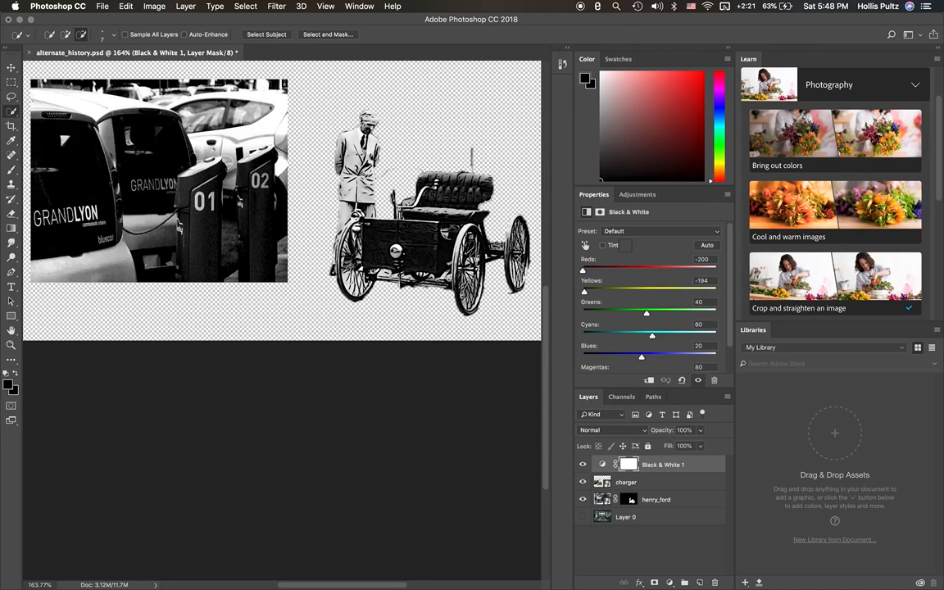
mouse_move(12, 111)
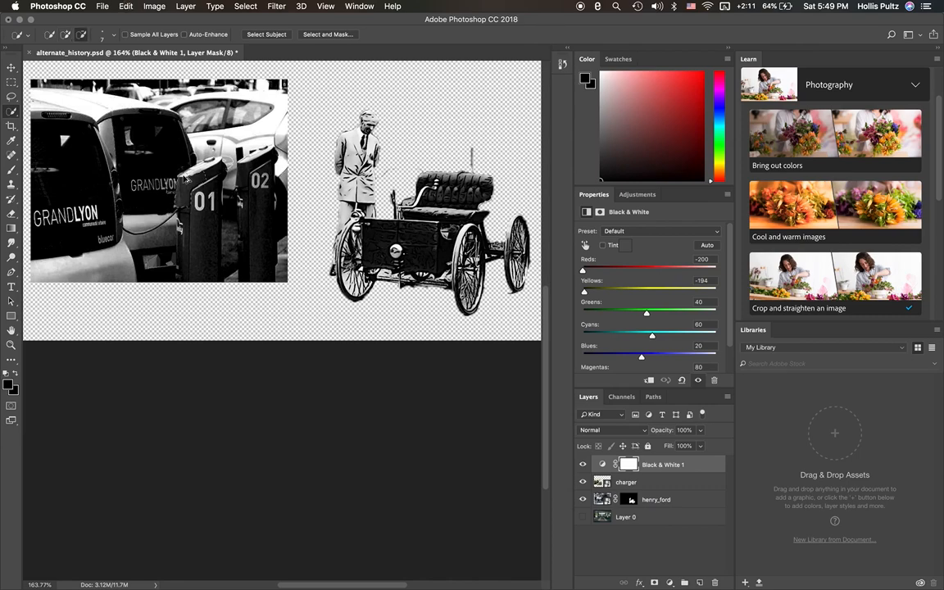
mouse_move(115, 43)
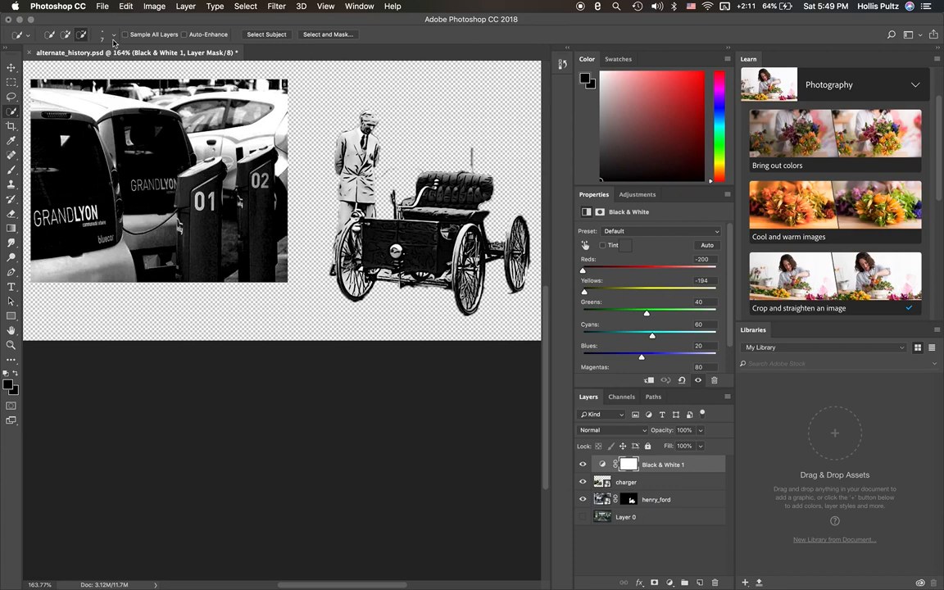
left_click(113, 35)
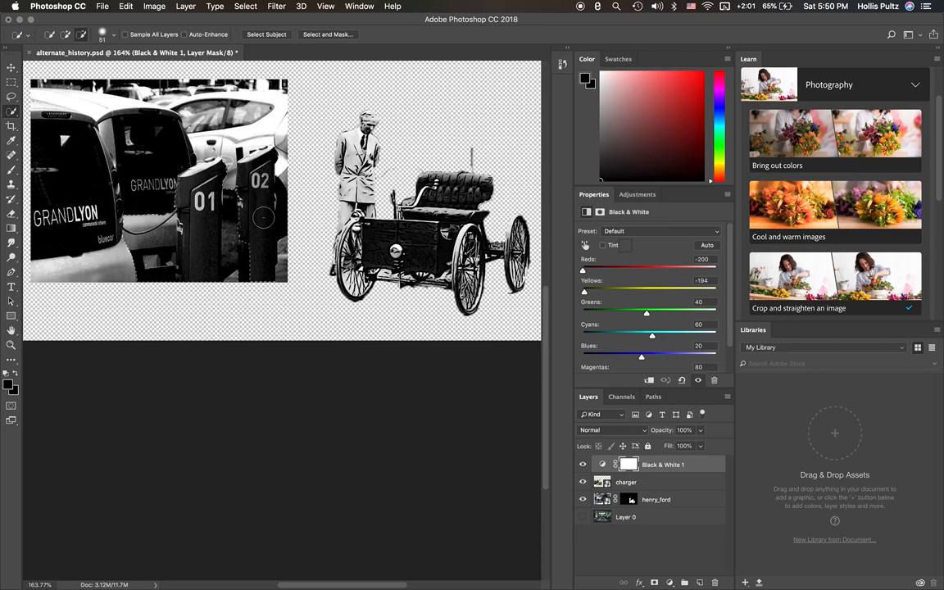
mouse_move(272, 258)
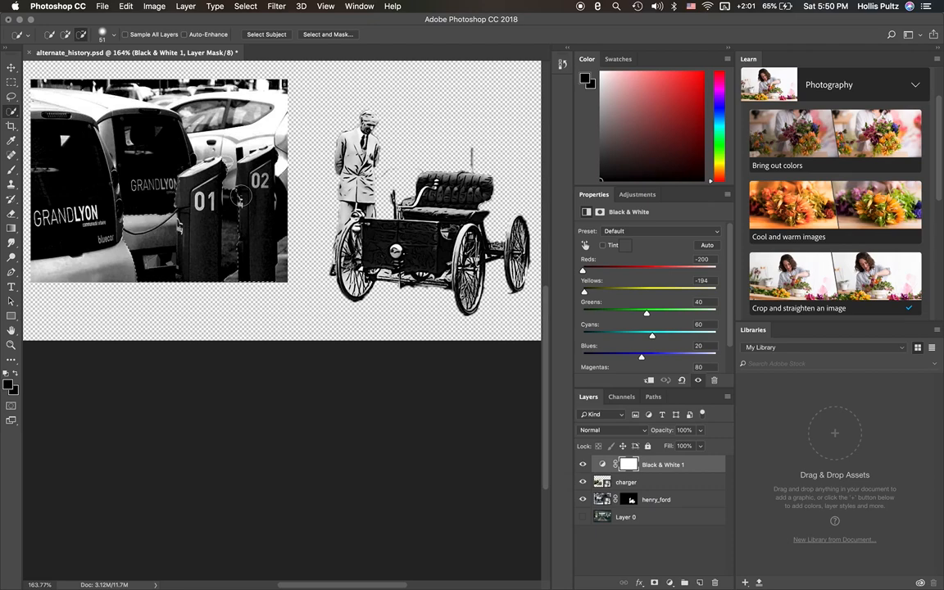
mouse_move(242, 259)
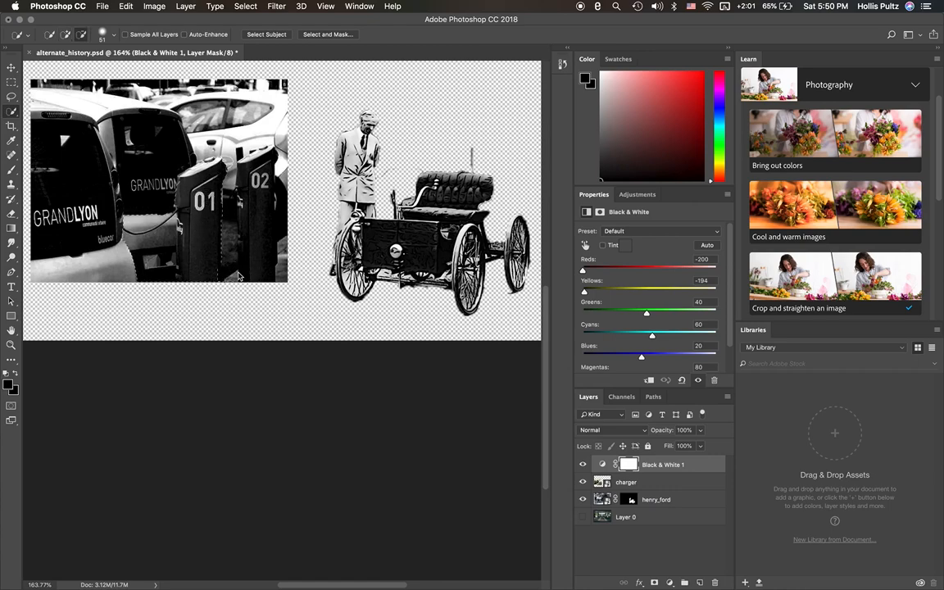
left_click(229, 279)
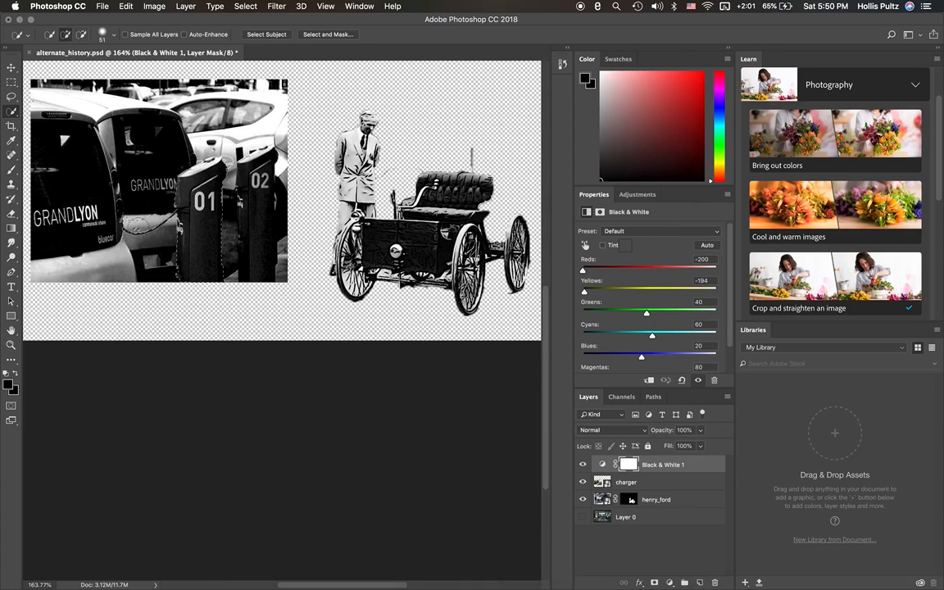
- Set the Quick Selection brush size and select charging station 01 with its cable
left_click(115, 34)
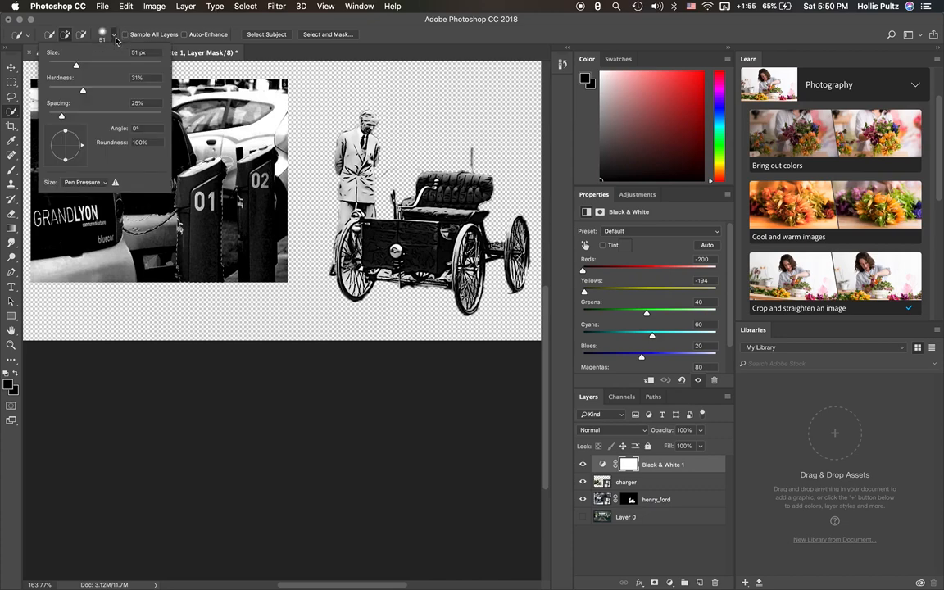
triple_click(140, 52)
type("16")
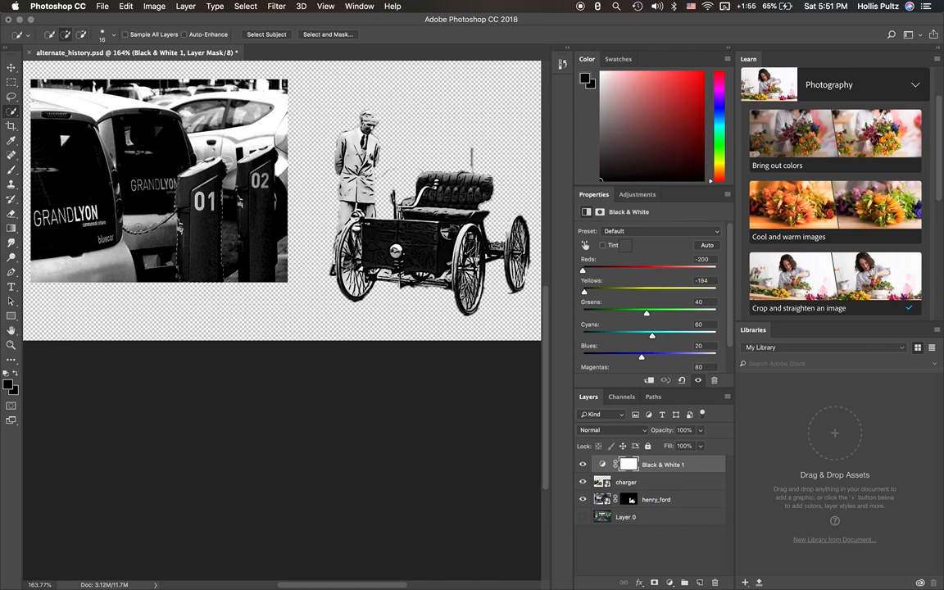
left_click(113, 35)
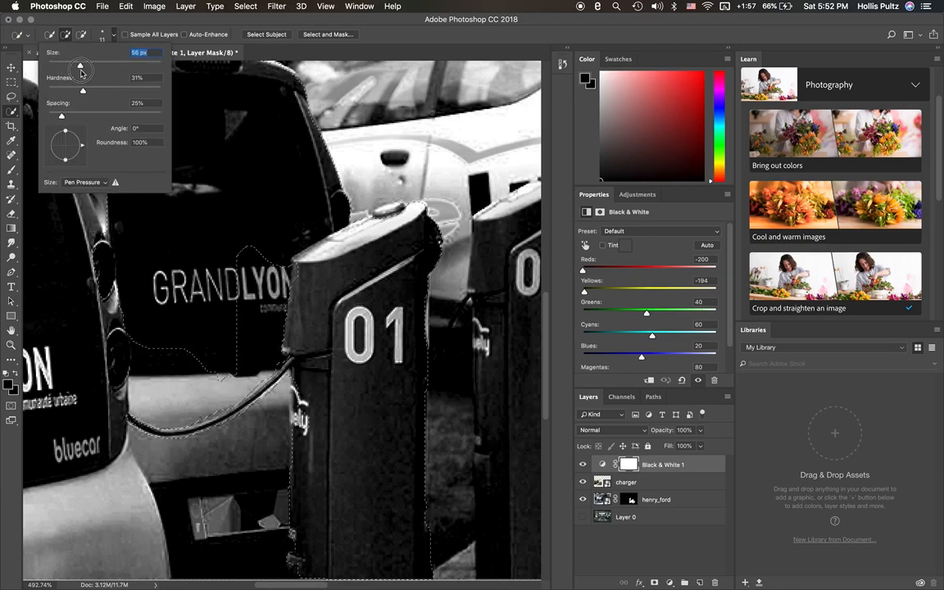
left_click(210, 171)
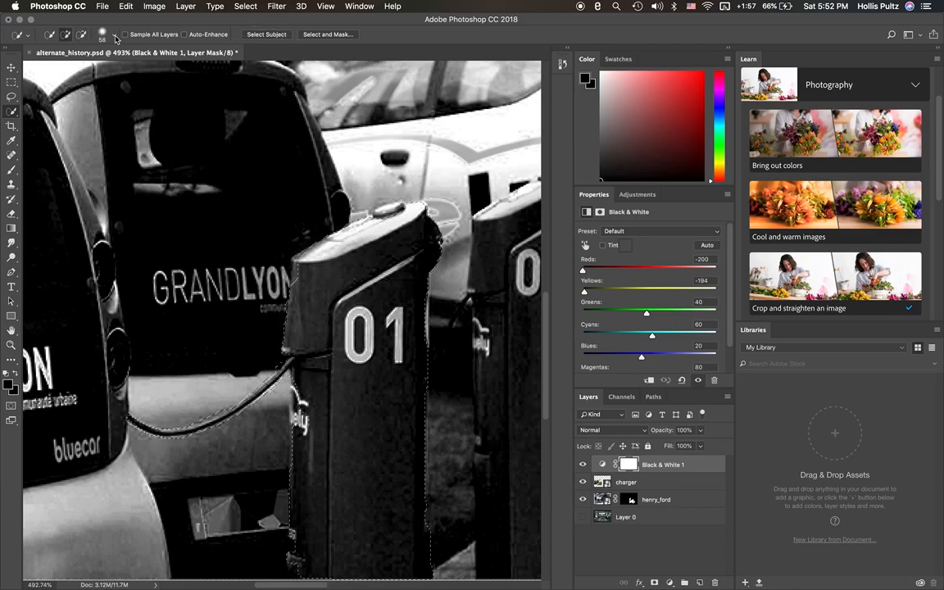
left_click(113, 35)
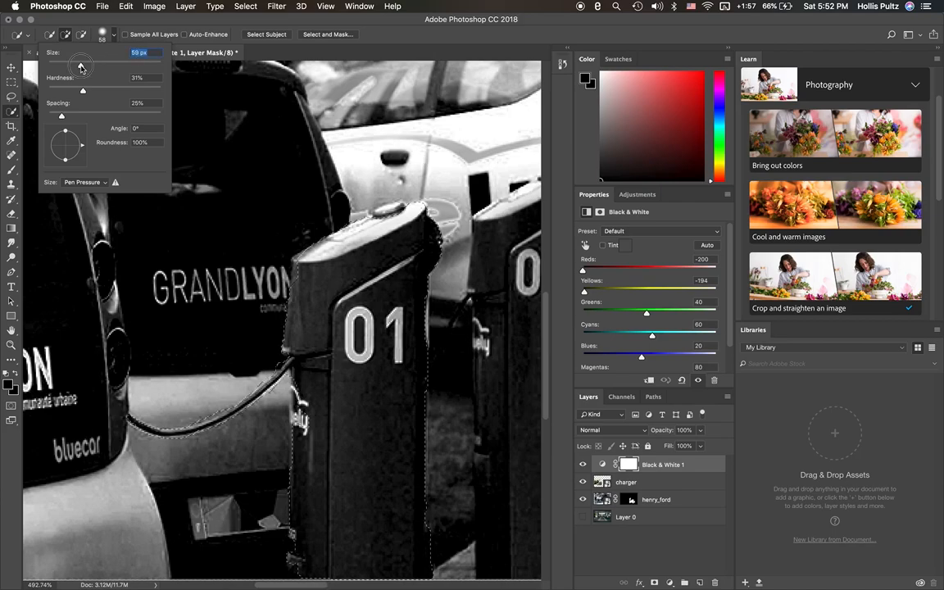
left_click_drag(82, 66, 62, 66)
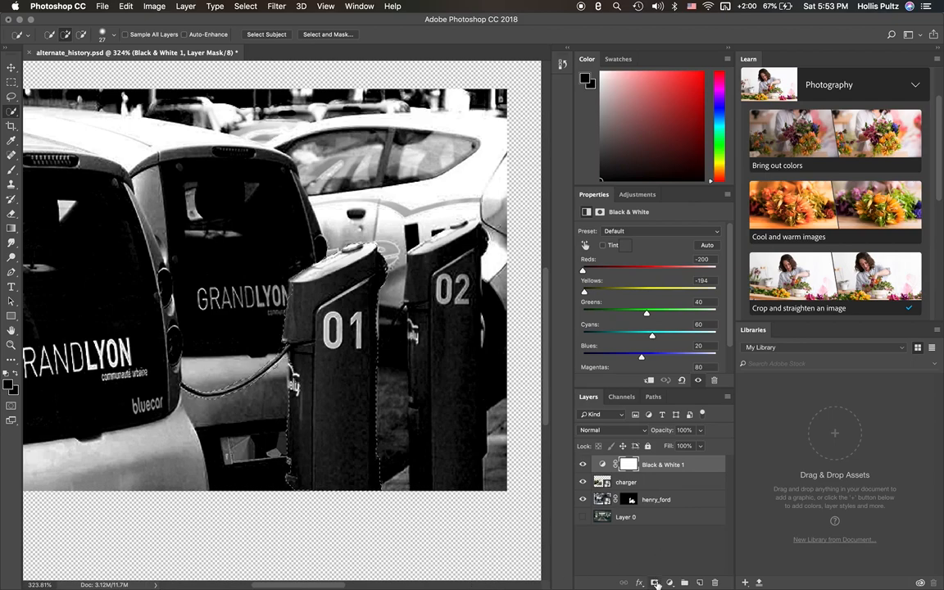
mouse_move(655, 584)
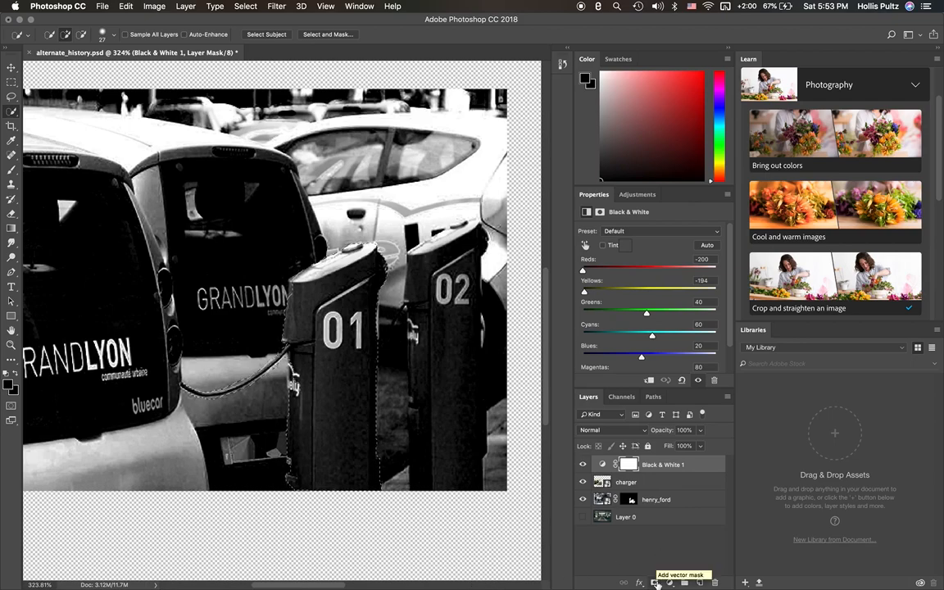
- Mask the charger photo layer down to charging post 01 and its cable over transparency
left_click(655, 584)
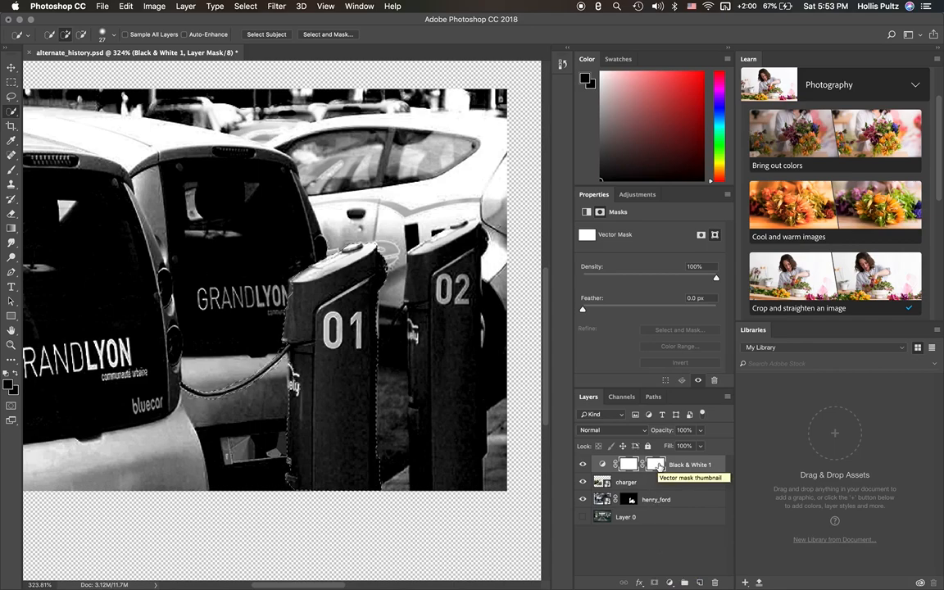
left_click(629, 466)
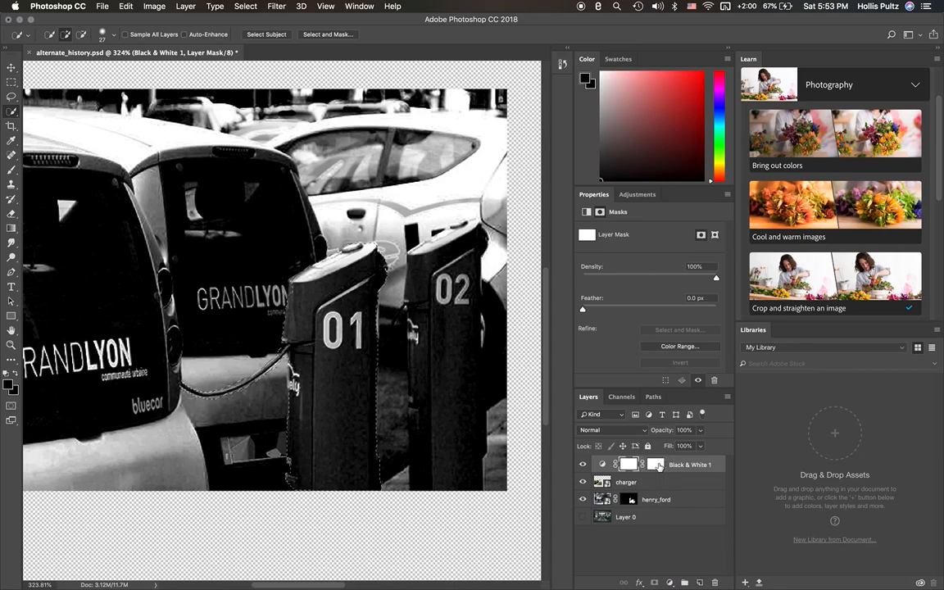
left_click(626, 482)
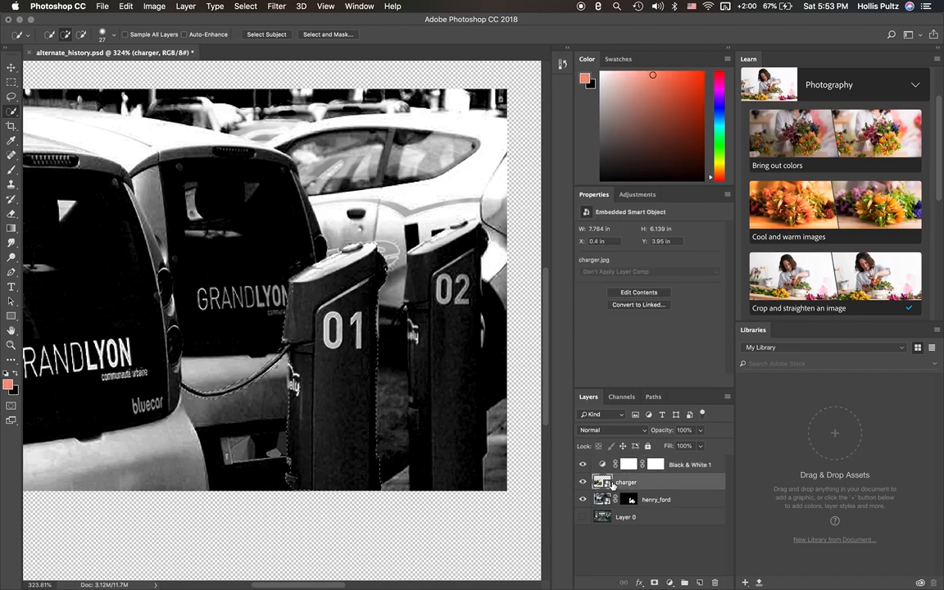
left_click(652, 584)
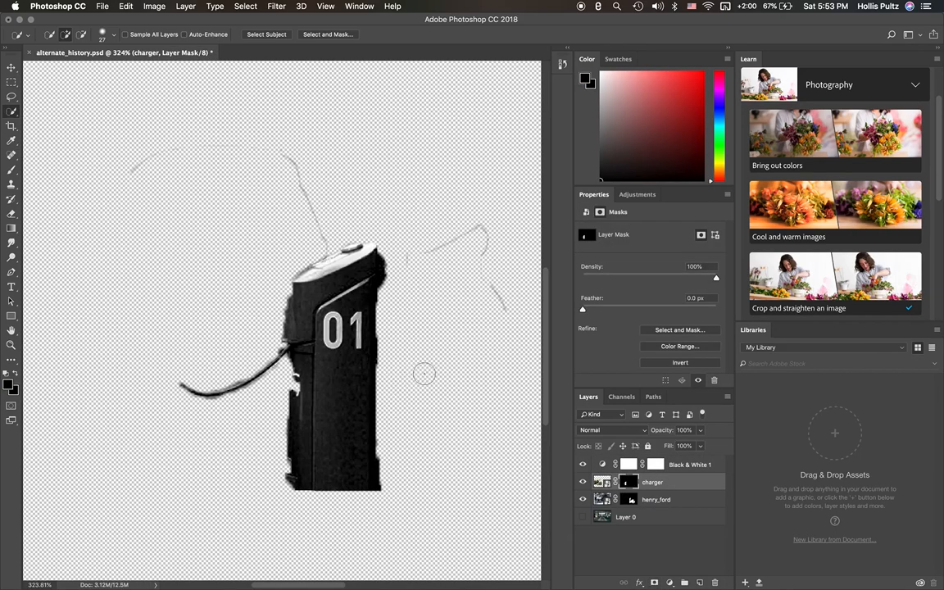
left_click(584, 465)
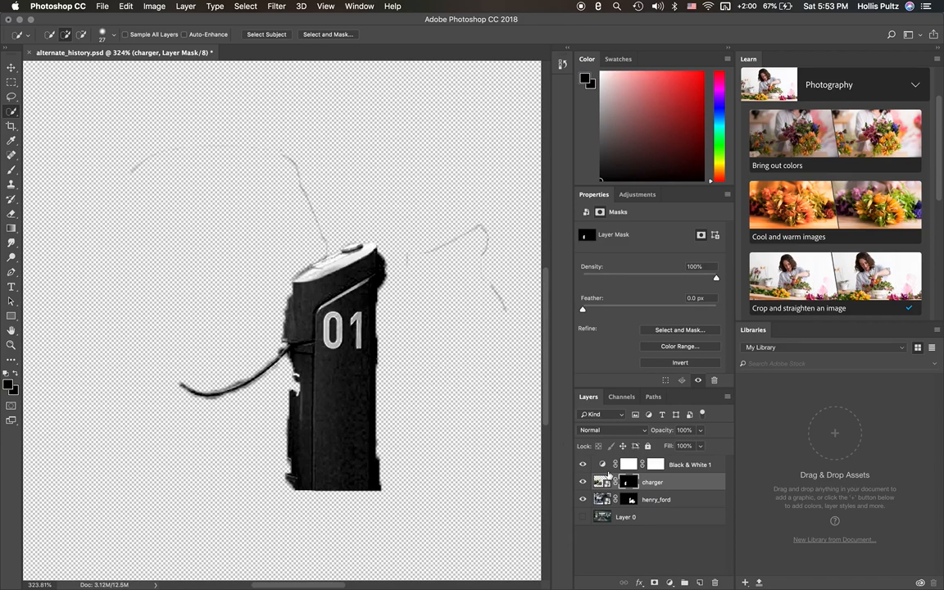
left_click(603, 482)
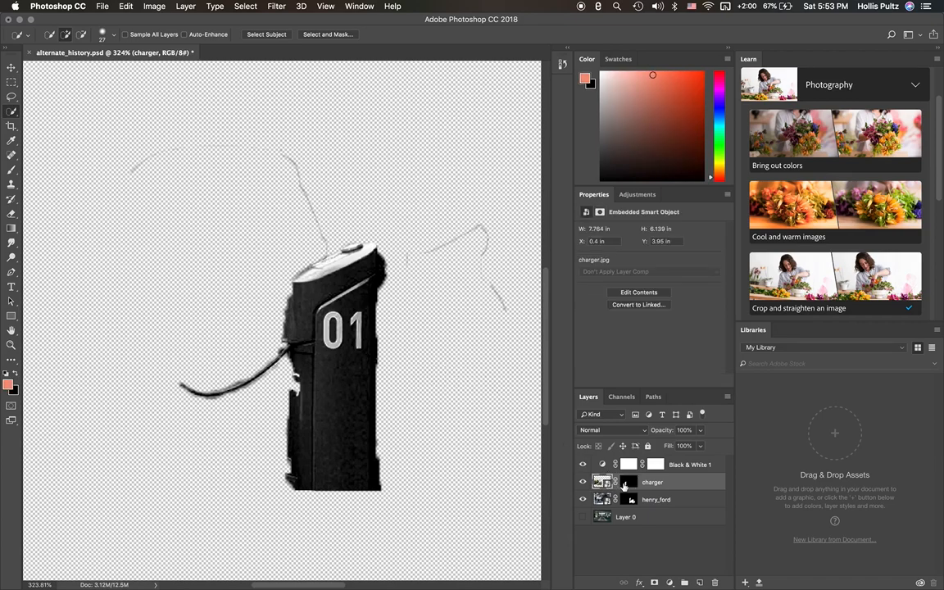
left_click(629, 482)
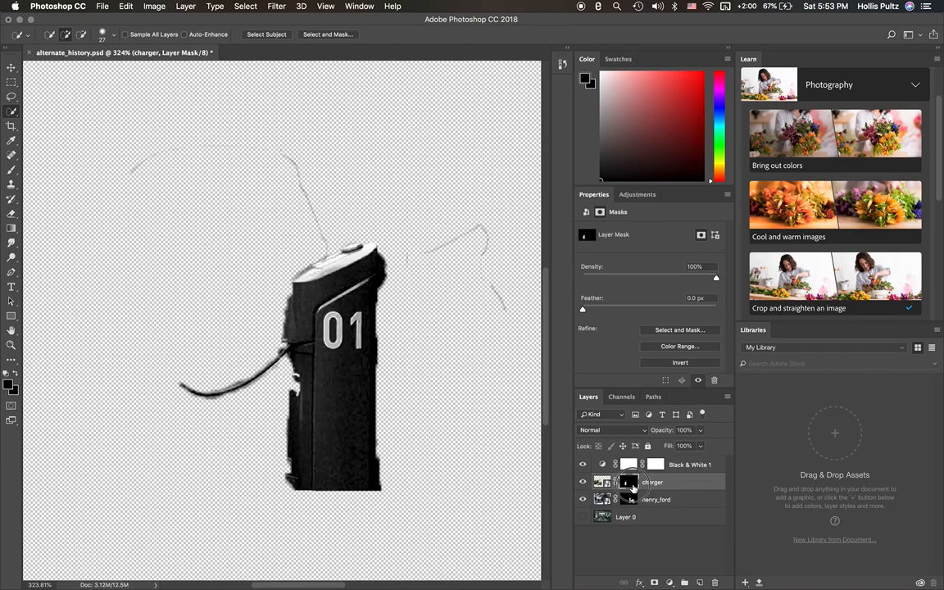
mouse_move(629, 482)
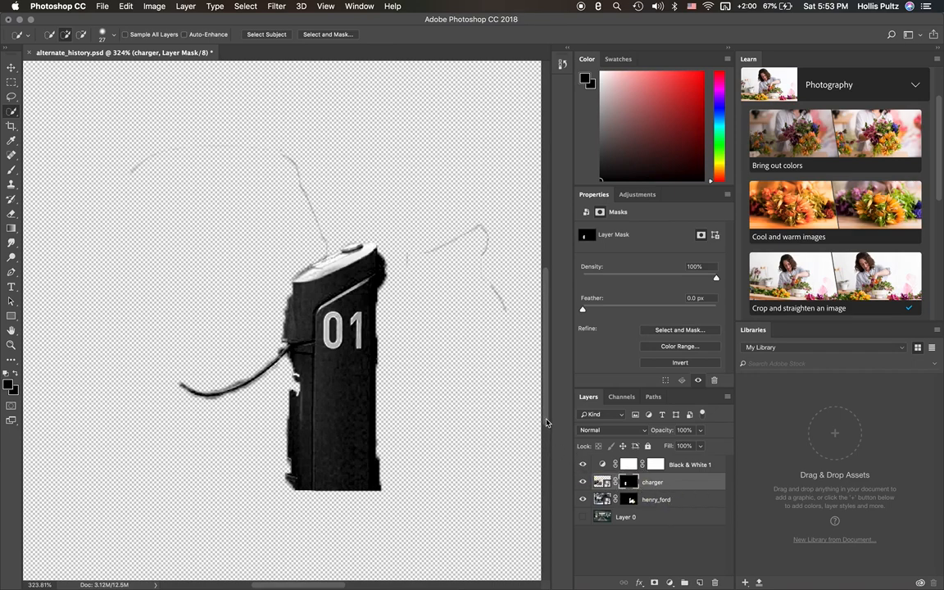
mouse_move(482, 233)
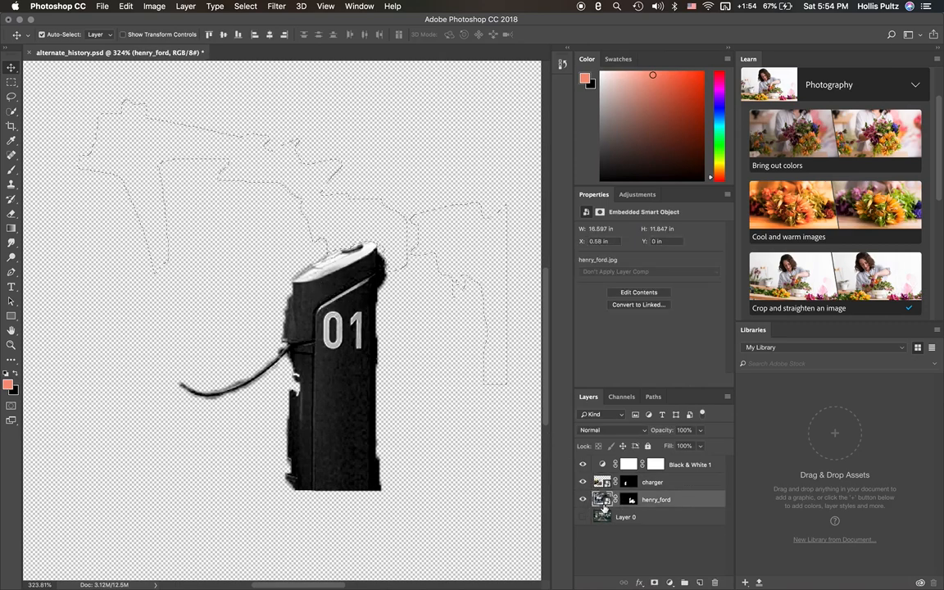
- Zoom out and target the charger layer's mask for repositioning
left_click(630, 500)
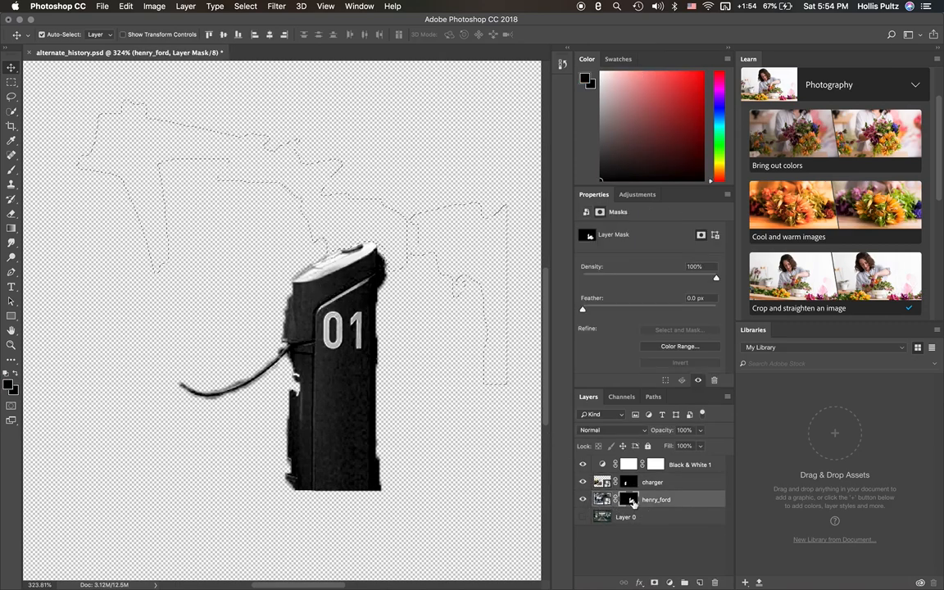
left_click(629, 498)
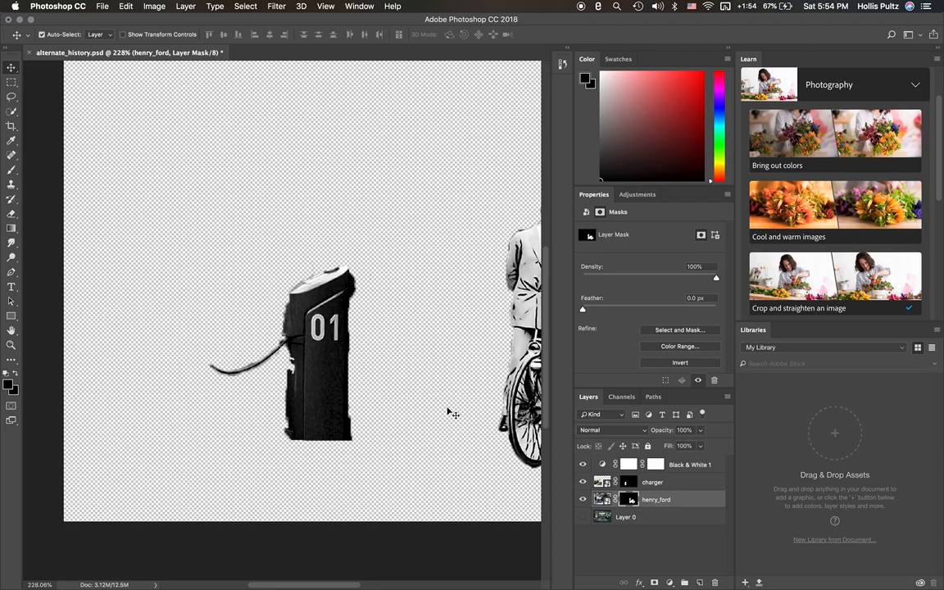
mouse_move(349, 328)
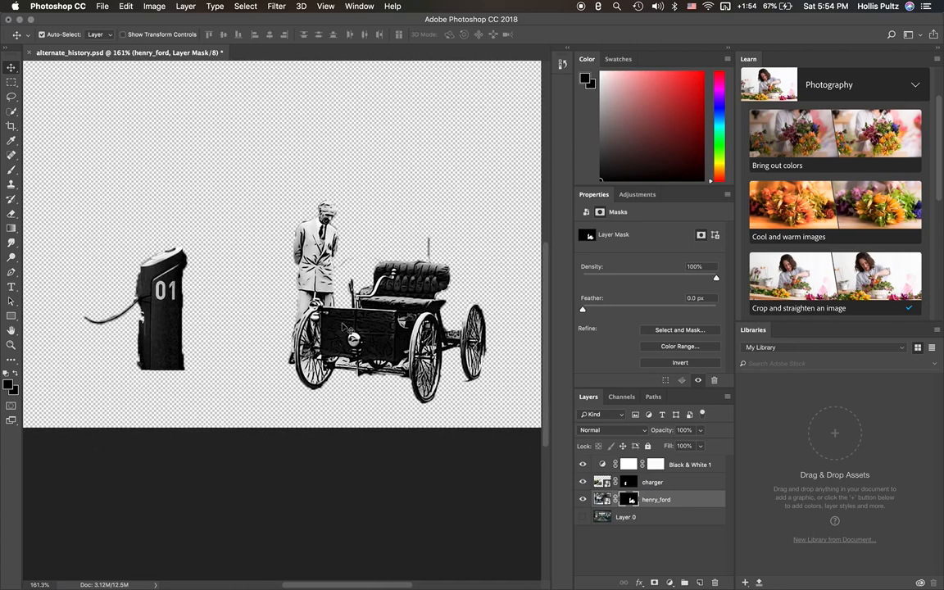
left_click(583, 482)
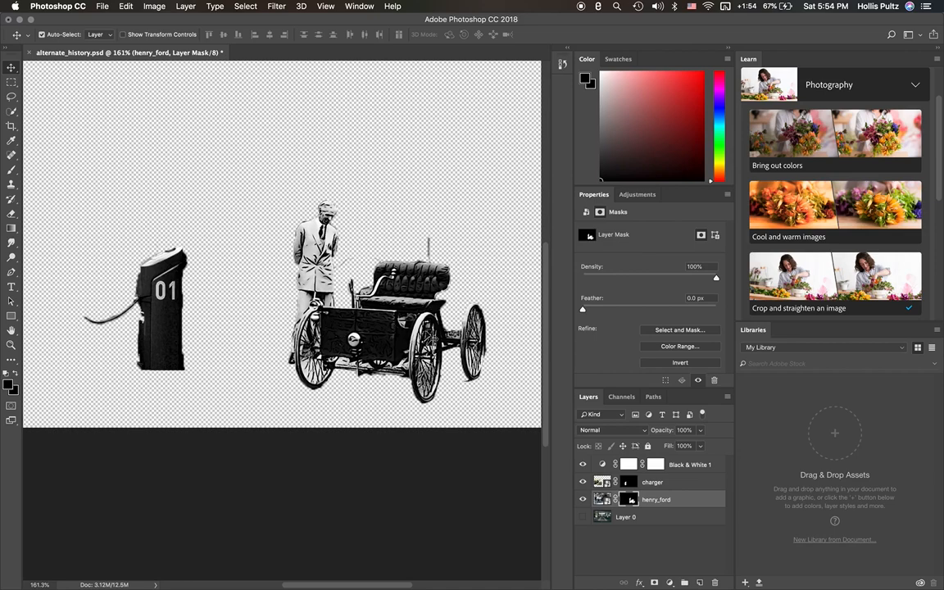
left_click(653, 481)
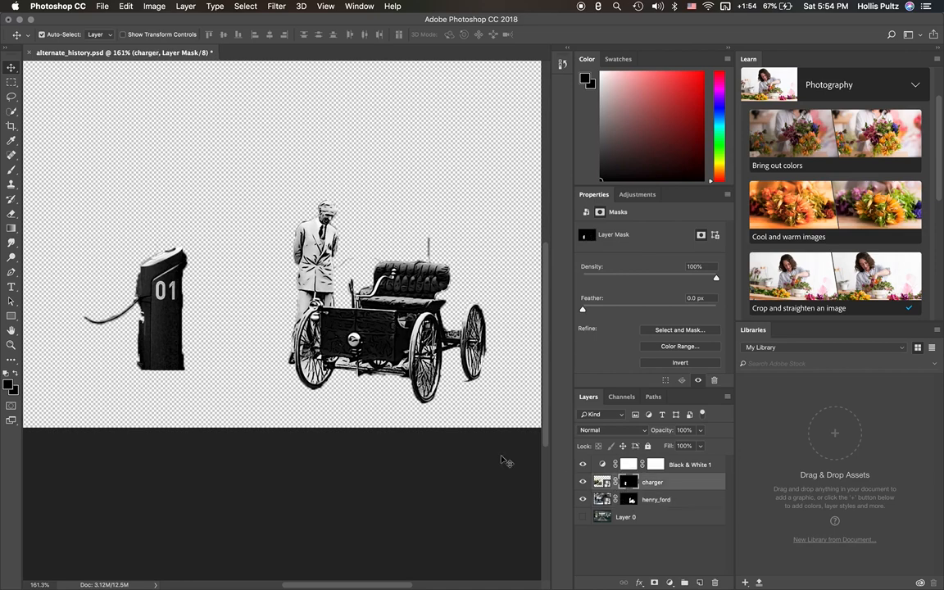
- Move charging station 01 beside the Ford car on its right so the cable touches the car
left_click_drag(161, 311, 221, 238)
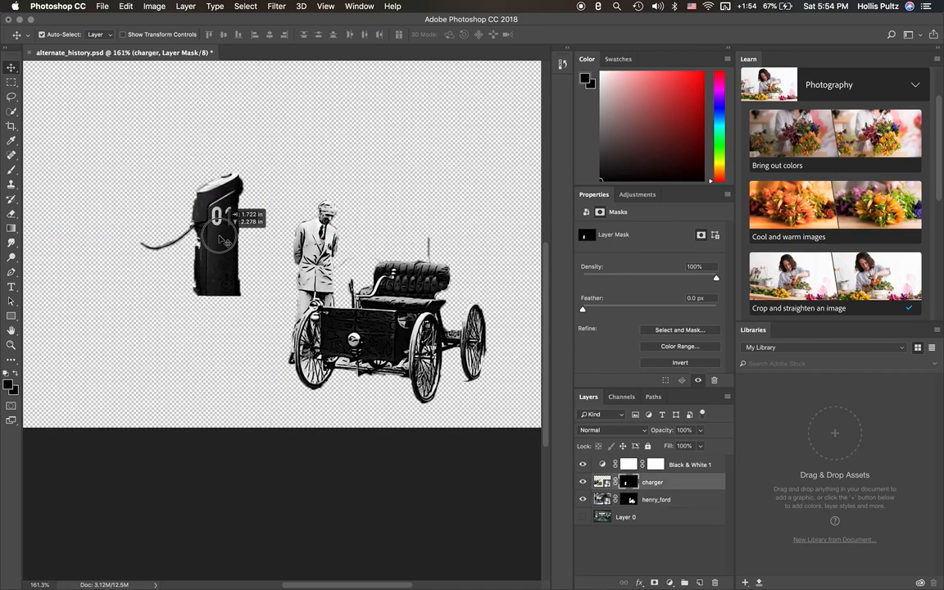
left_click_drag(221, 233, 451, 163)
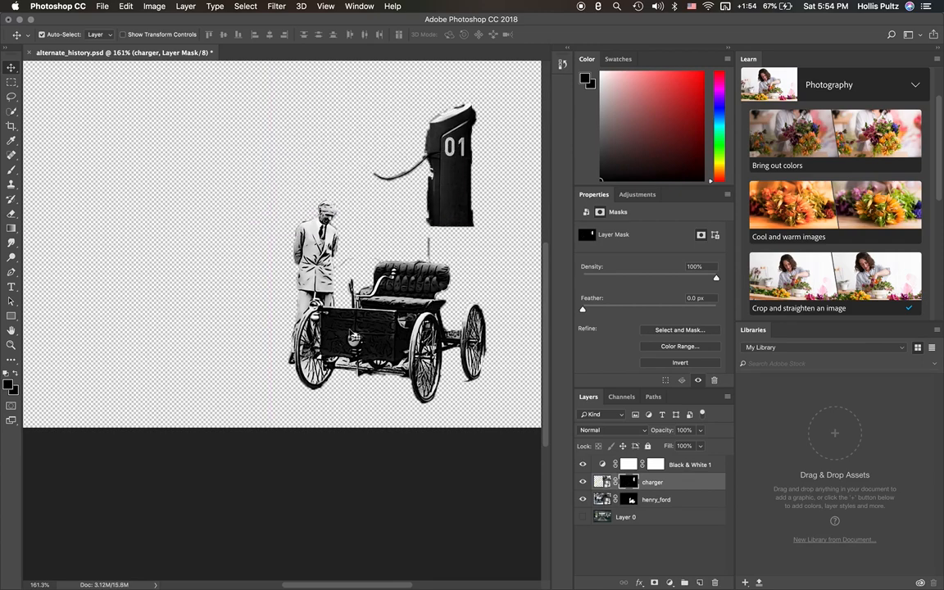
left_click_drag(386, 320, 246, 295)
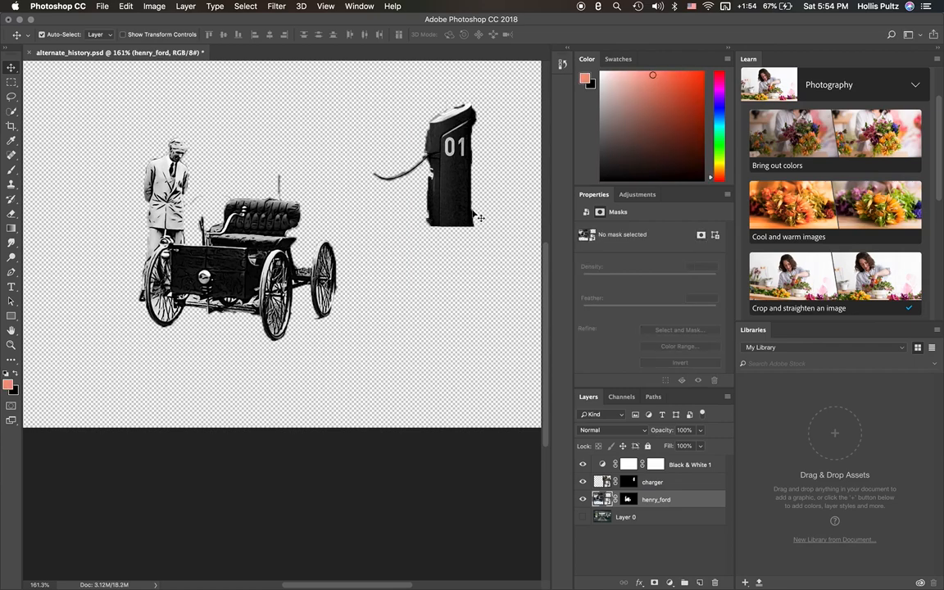
left_click_drag(450, 164, 377, 238)
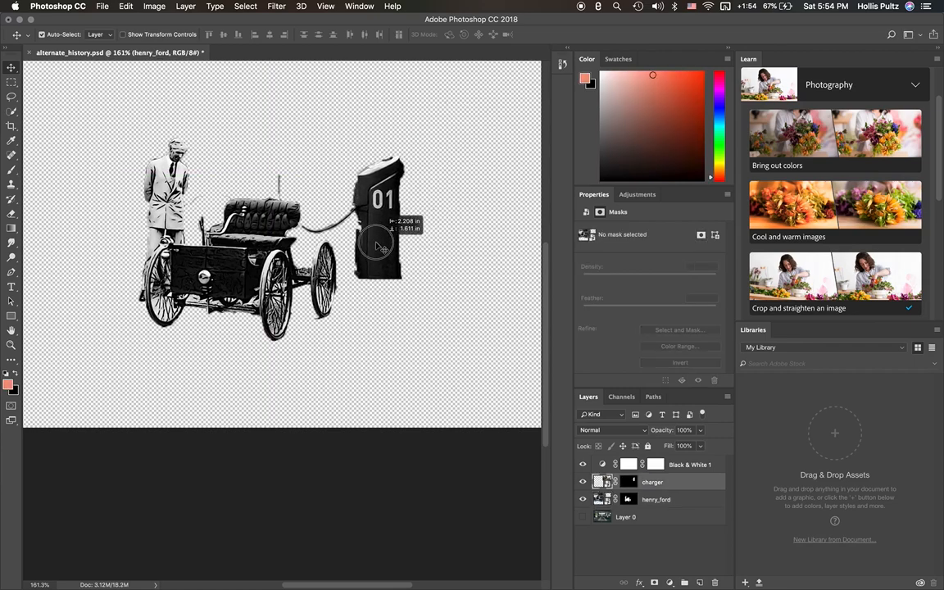
left_click_drag(381, 242, 374, 262)
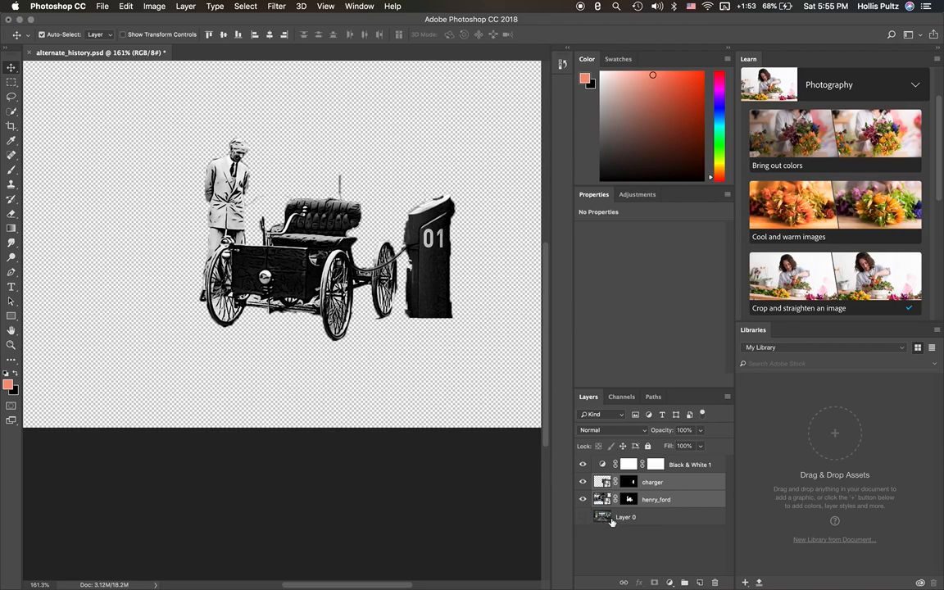
- Add a Black & White adjustment above the garage background layer and make it visible
left_click(584, 517)
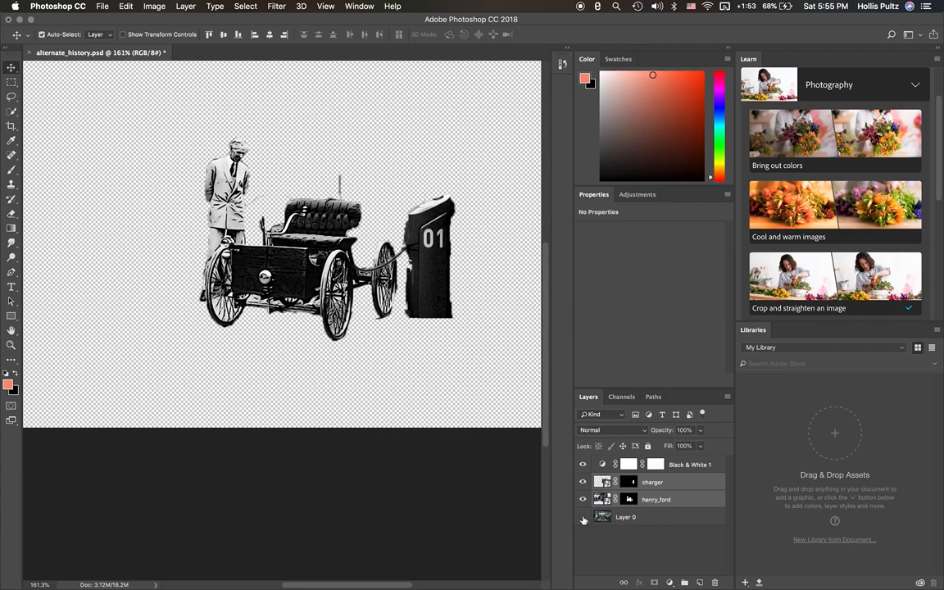
left_click(626, 517)
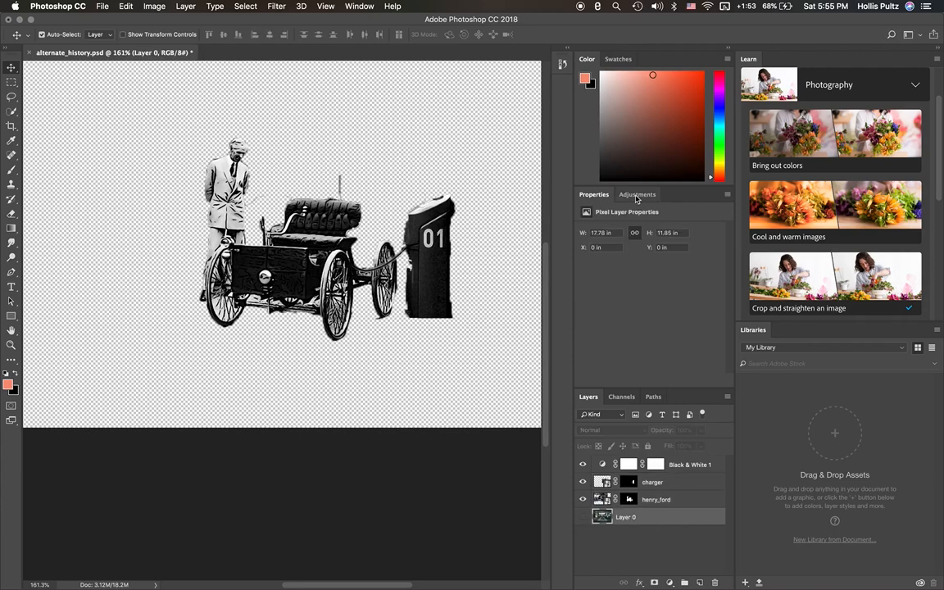
left_click(637, 194)
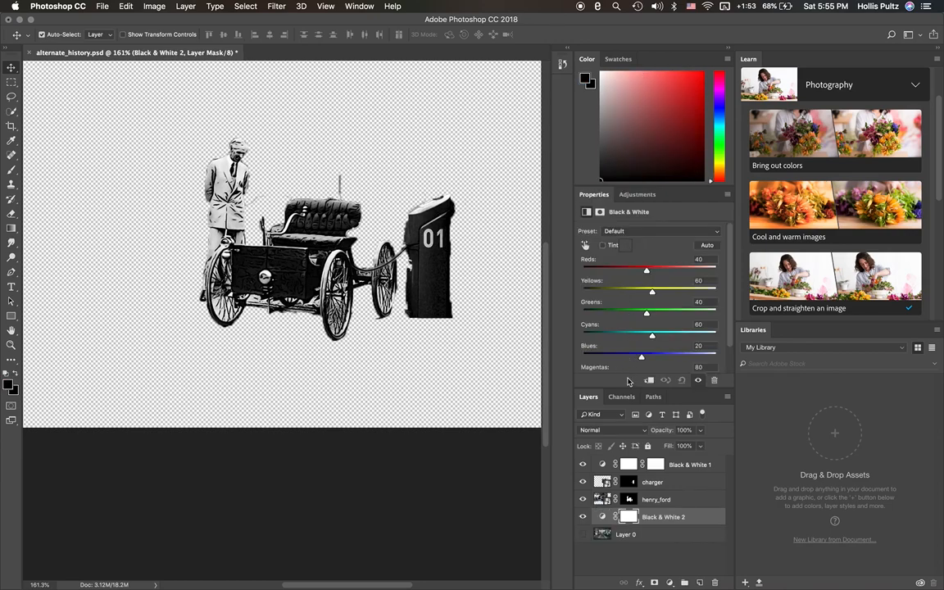
left_click(584, 534)
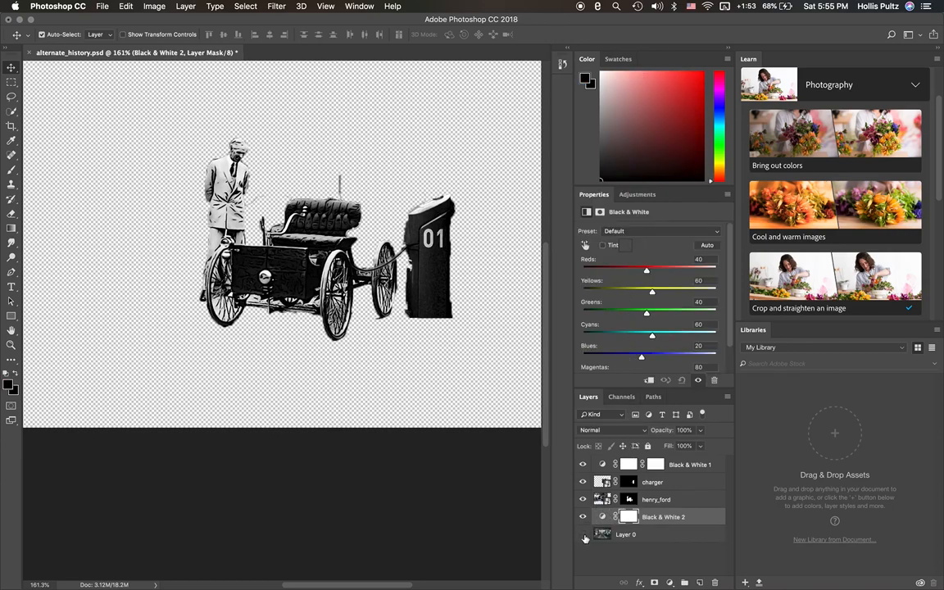
left_click(584, 534)
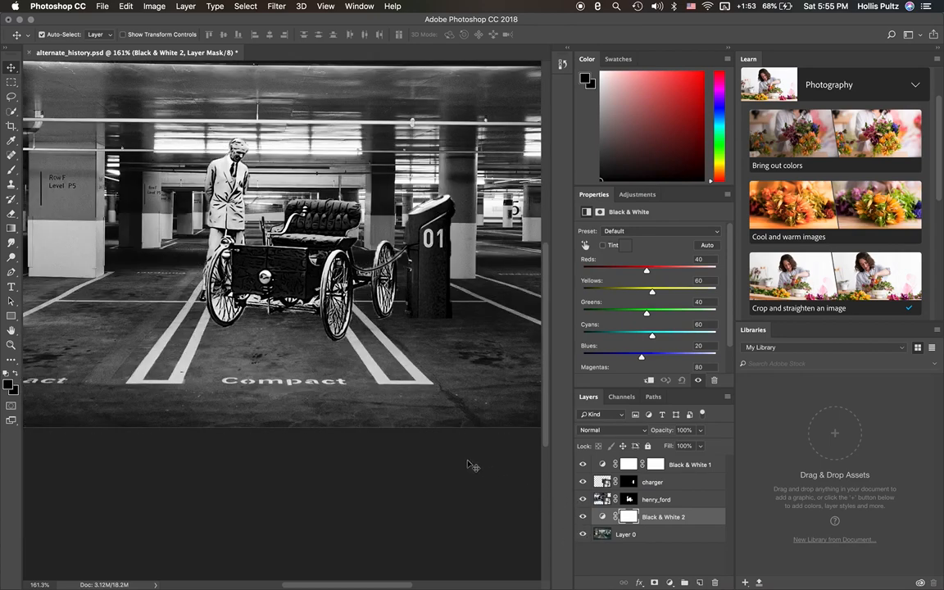
- Drag the background's Reds and Yellows sliders fully left to darken them
left_click_drag(645, 270, 646, 270)
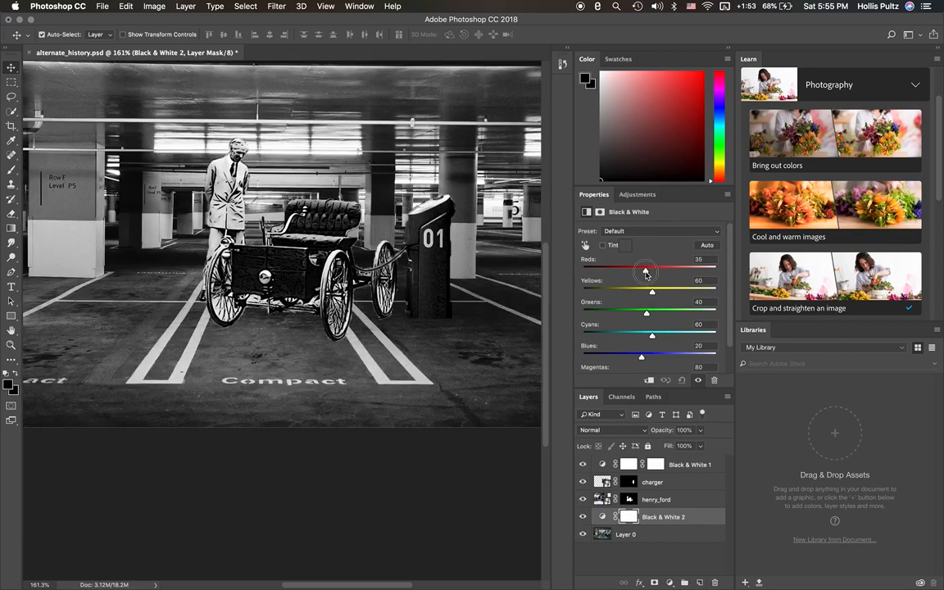
left_click_drag(646, 271, 587, 270)
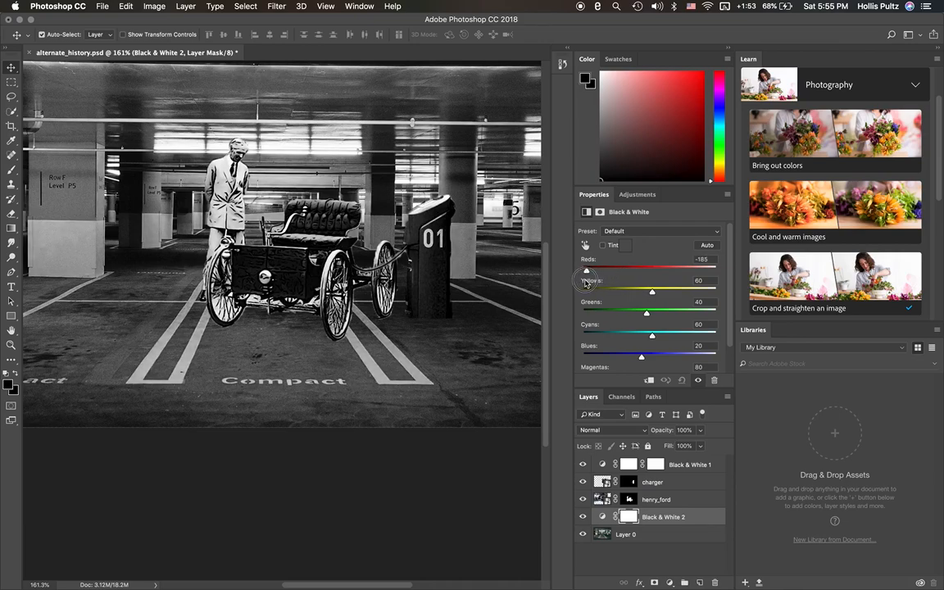
left_click_drag(585, 271, 580, 270)
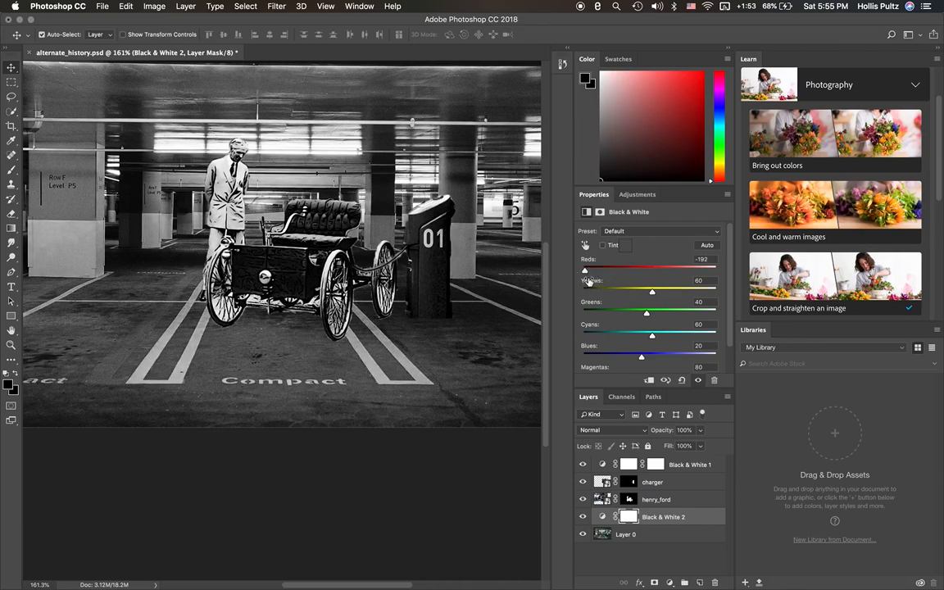
left_click_drag(585, 271, 632, 270)
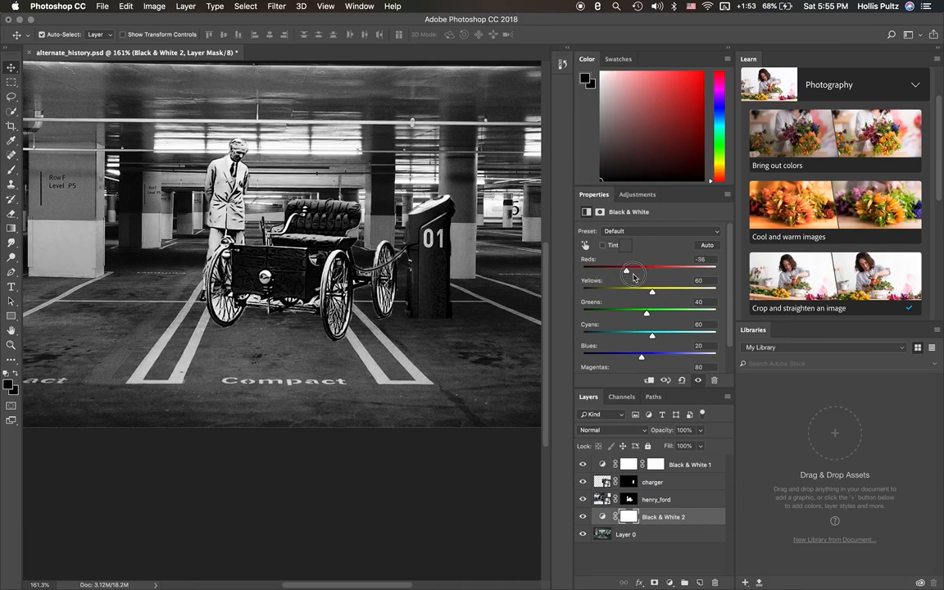
left_click_drag(633, 270, 582, 270)
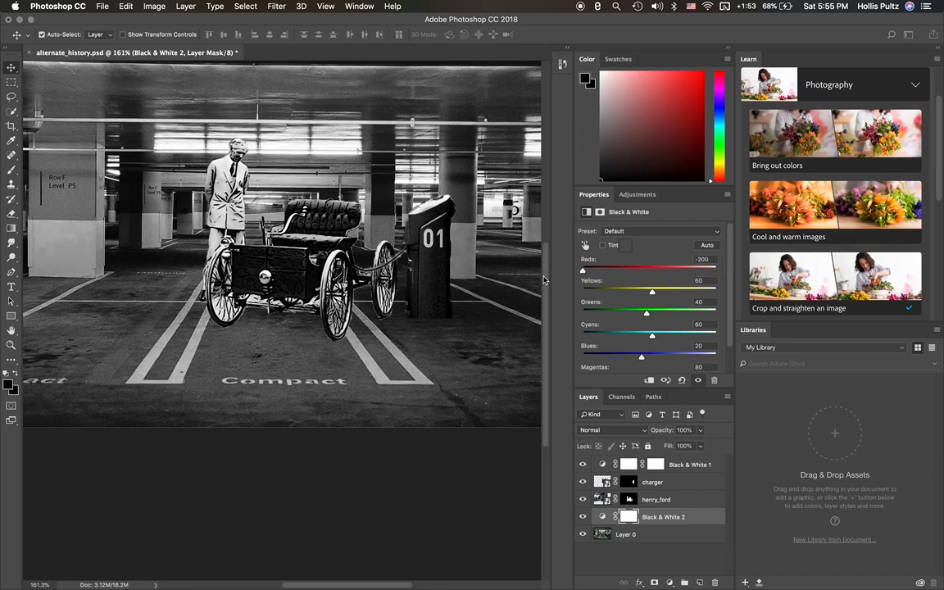
left_click_drag(653, 292, 646, 292)
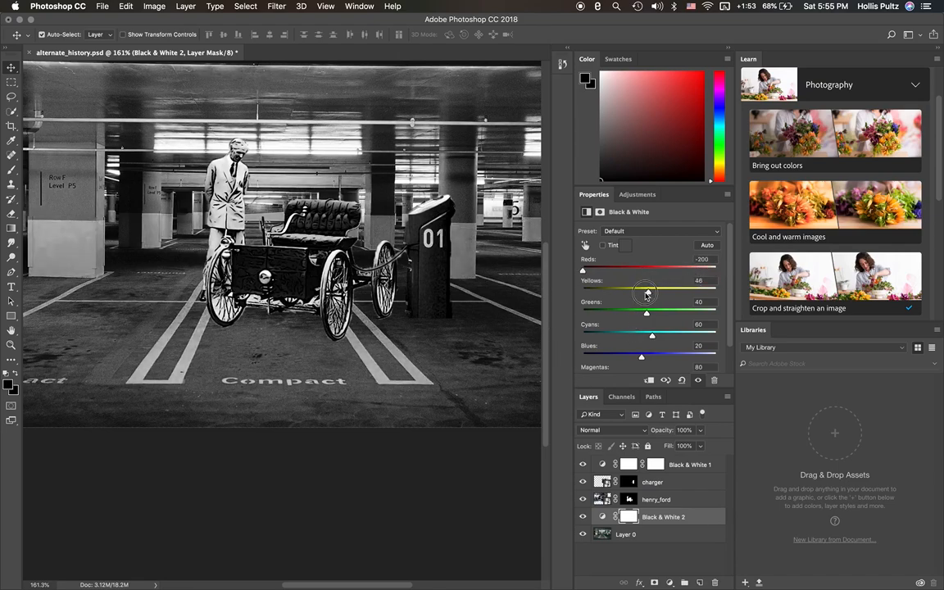
left_click_drag(646, 292, 582, 292)
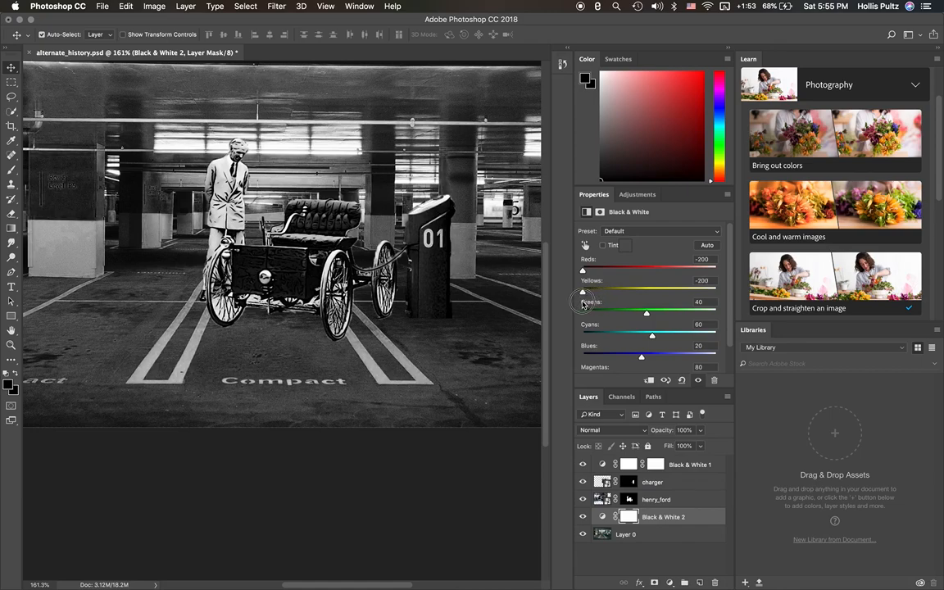
mouse_move(512, 308)
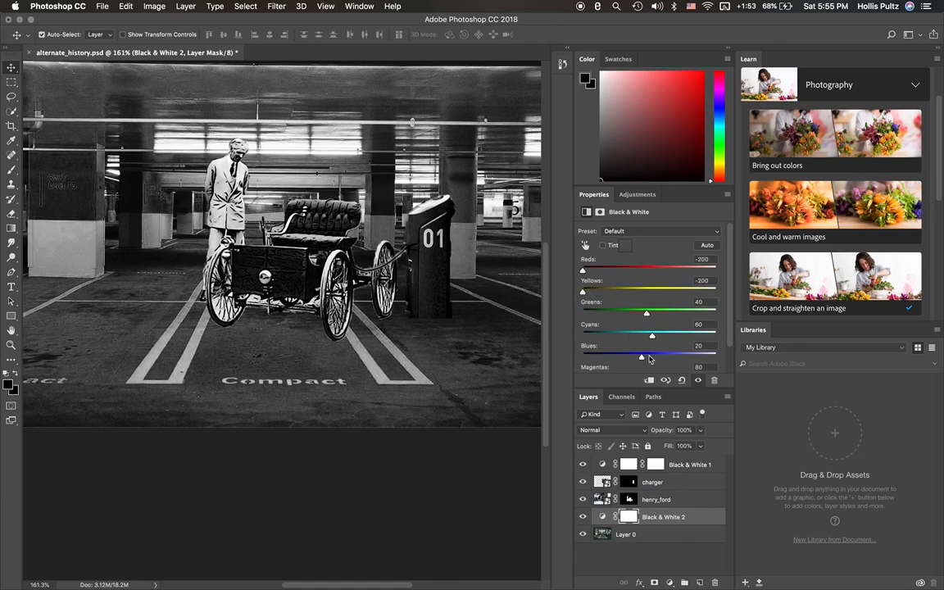
left_click(637, 193)
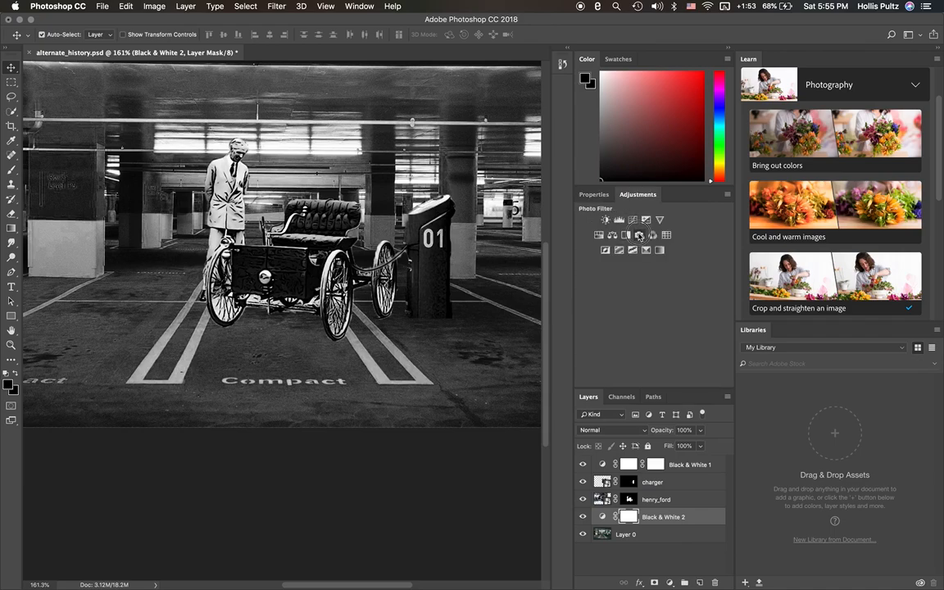
- Add a Photo Filter adjustment layer set to the Warming Filter (85) preset
left_click(652, 236)
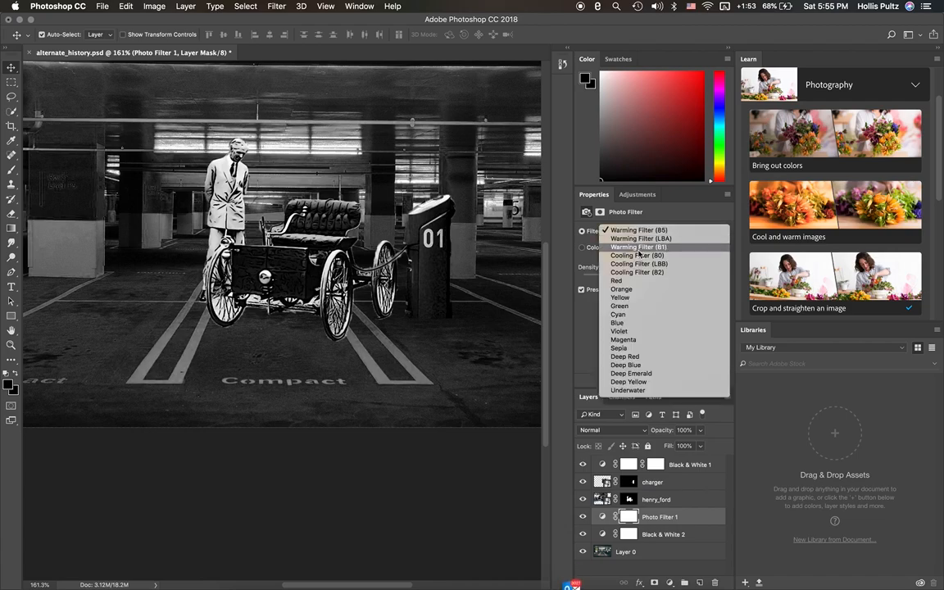
mouse_move(643, 239)
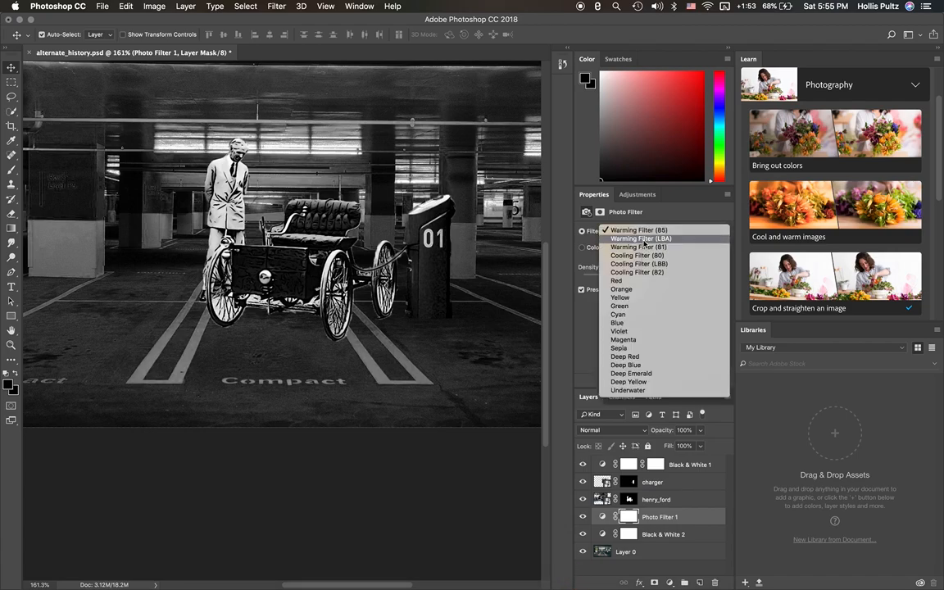
left_click(638, 246)
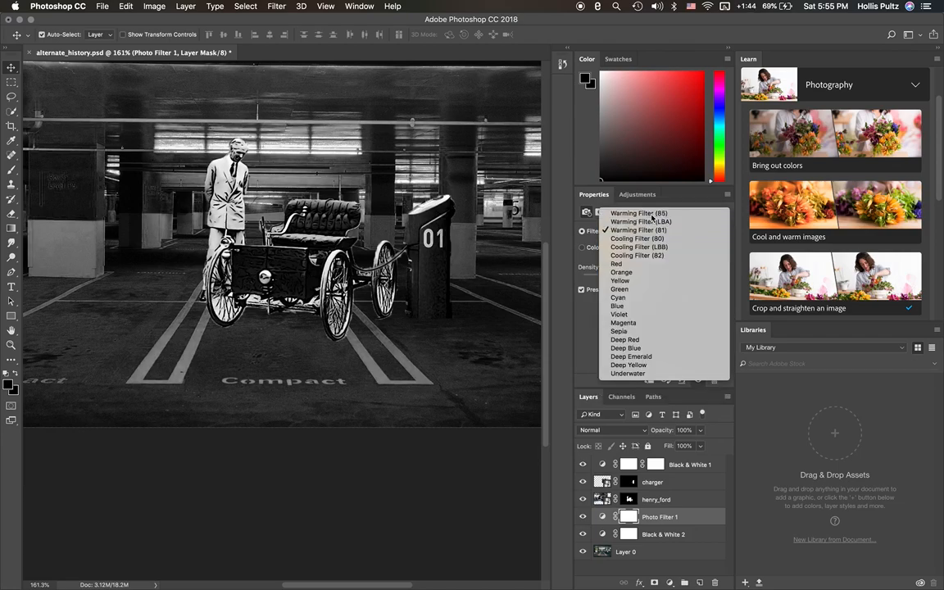
left_click(639, 213)
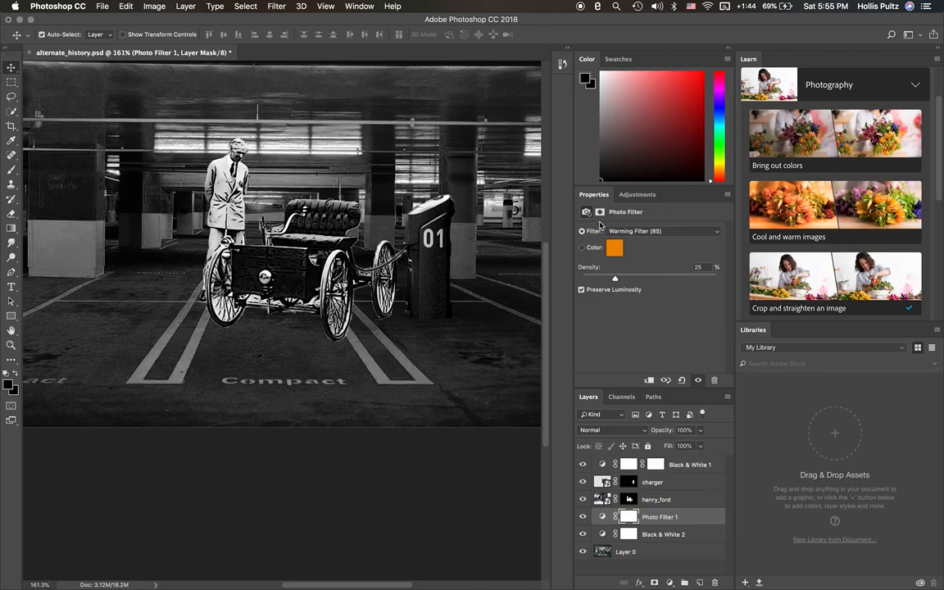
mouse_move(596, 213)
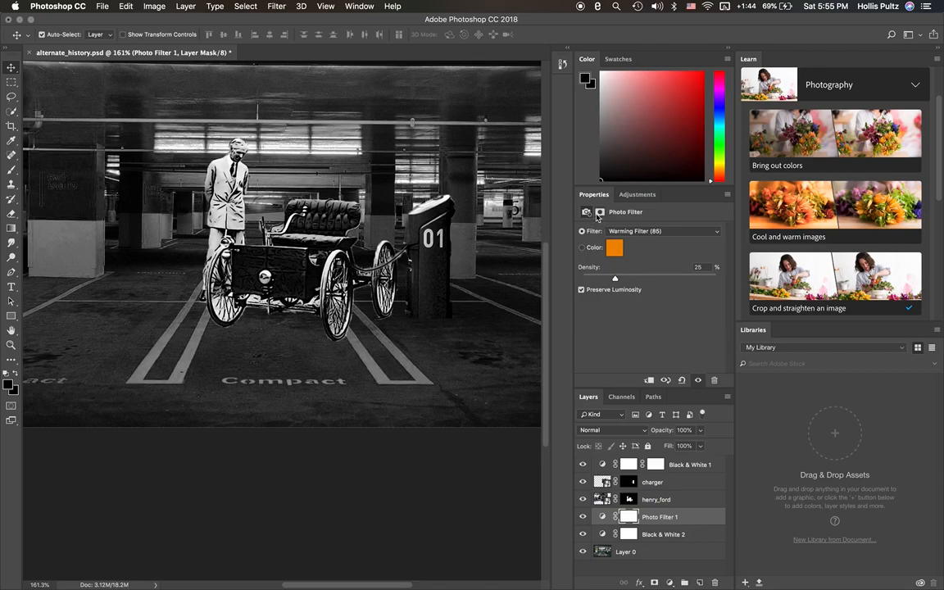
- Review the filter's presets and mask, then show the available adjustment types
left_click(716, 230)
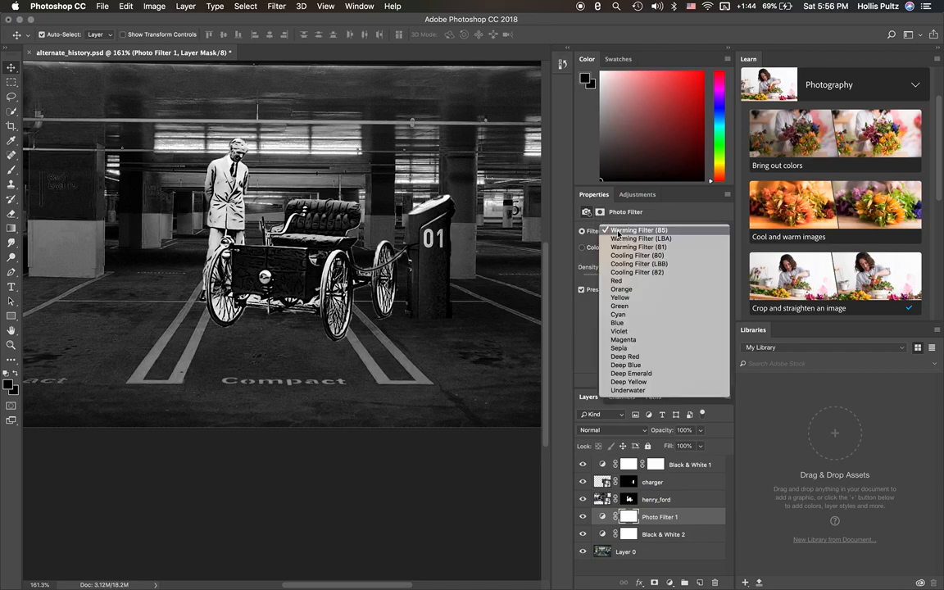
left_click(637, 193)
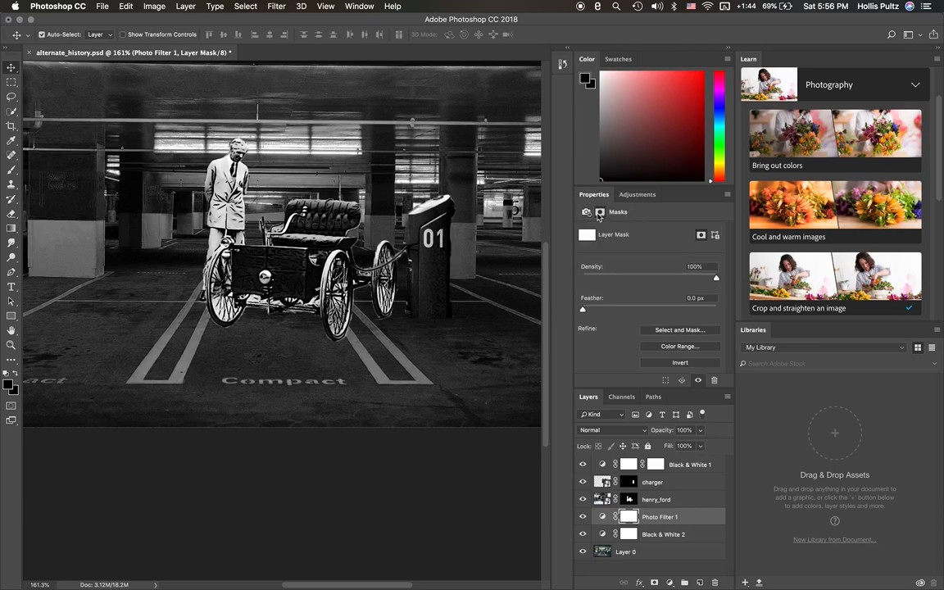
left_click(638, 193)
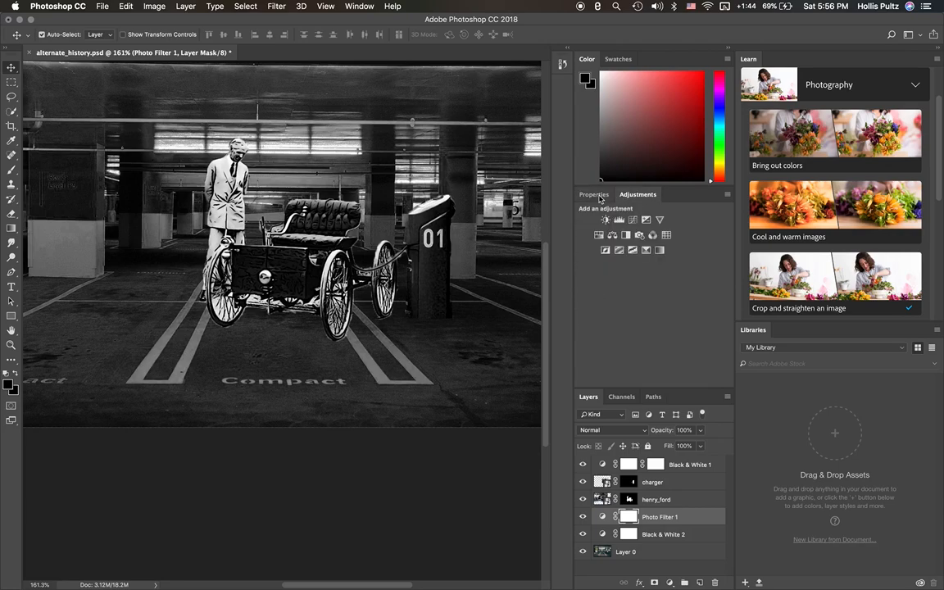
- Add a new Black & White adjustment with Reds and Yellows darkened to -200
left_click(619, 220)
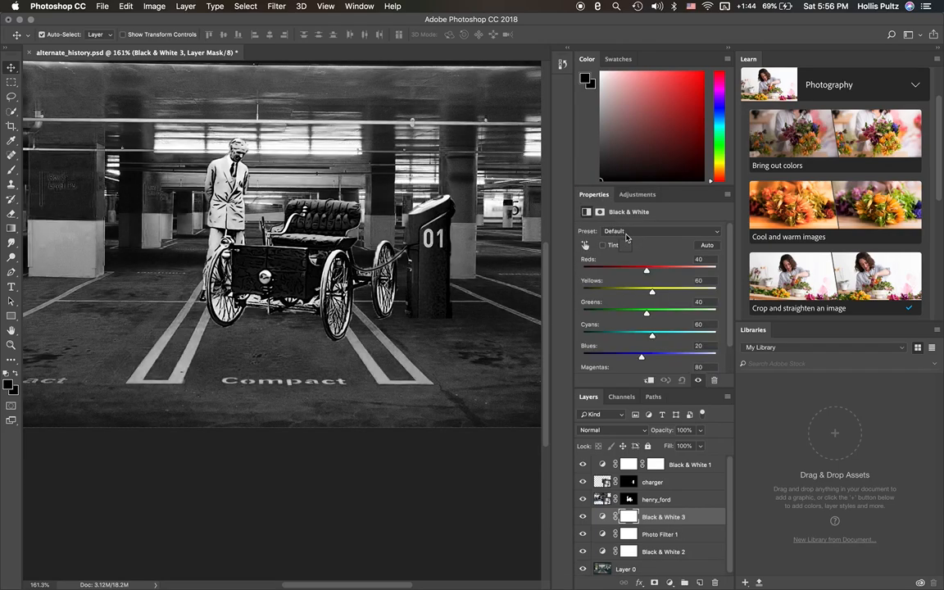
mouse_move(625, 233)
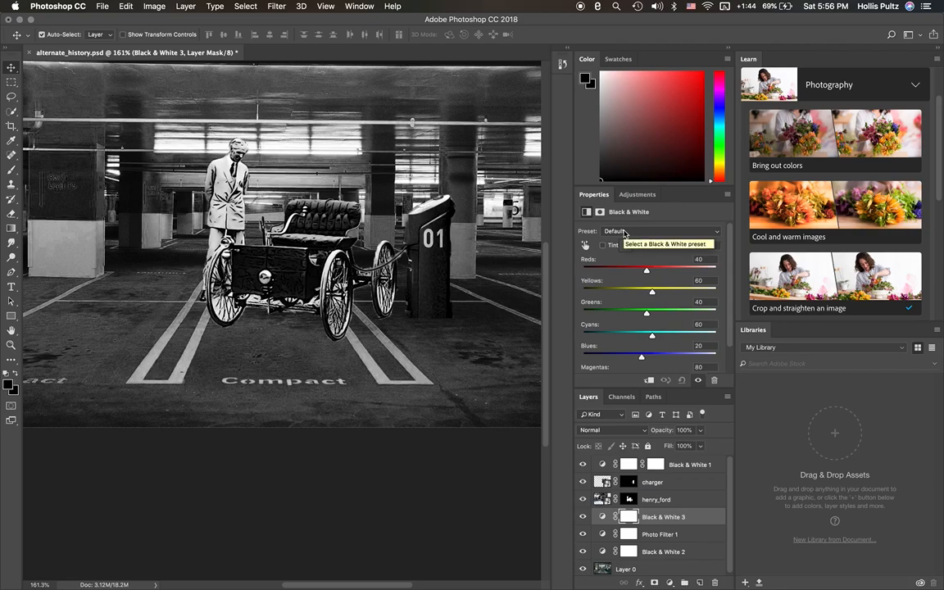
left_click_drag(646, 270, 647, 271)
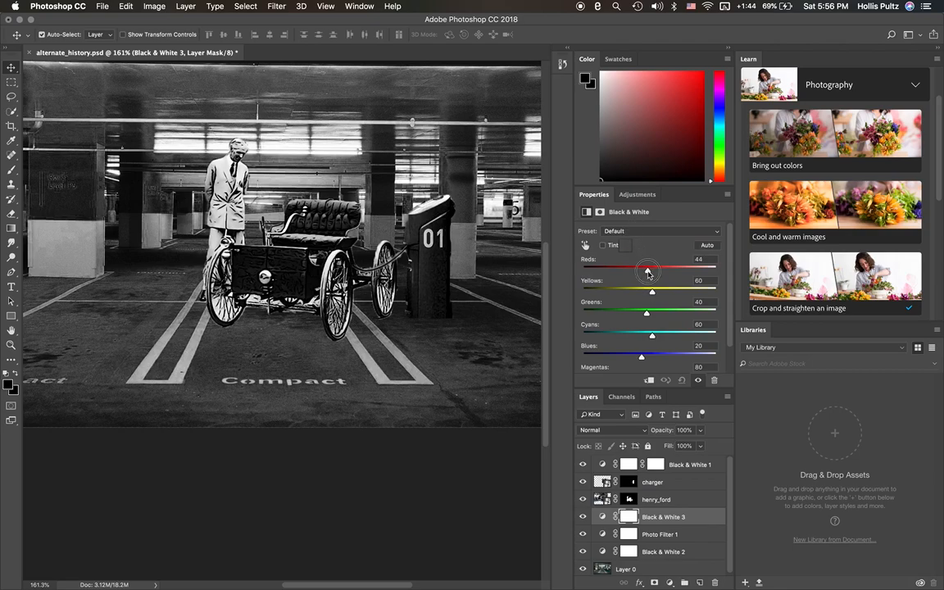
left_click_drag(647, 271, 582, 270)
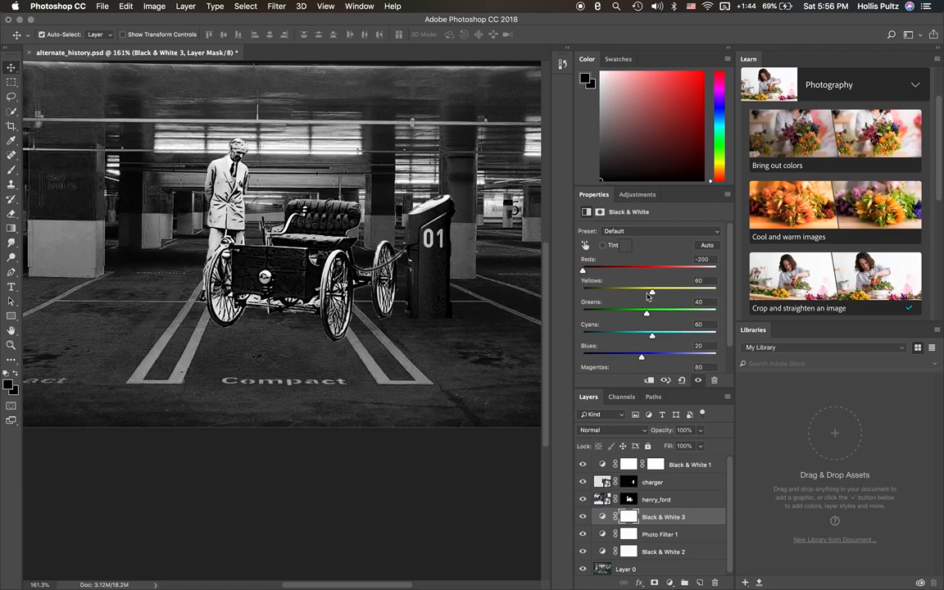
left_click_drag(652, 292, 582, 292)
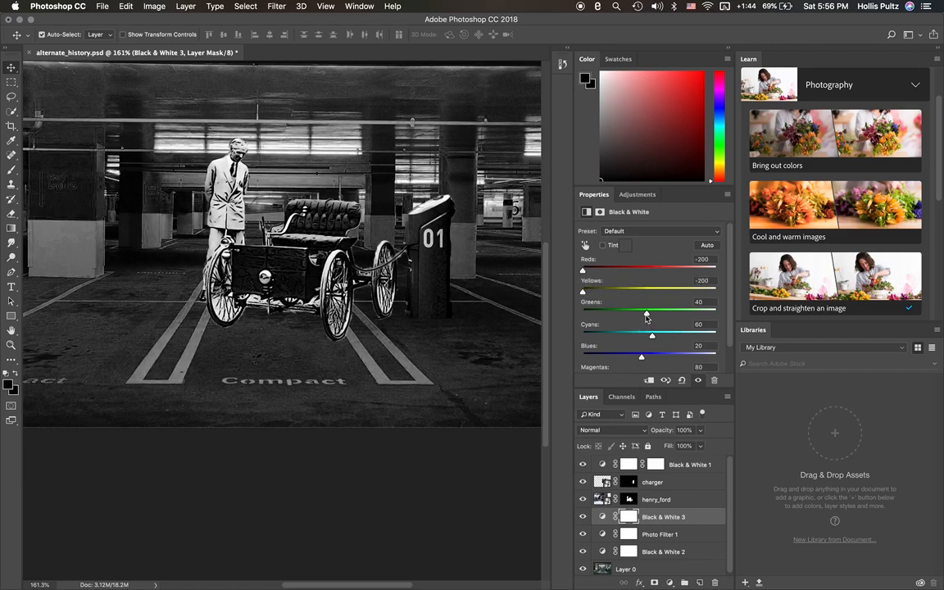
- Boost Greens strongly in this conversion and delete the Photo Filter 1 layer
left_click_drag(646, 315, 620, 315)
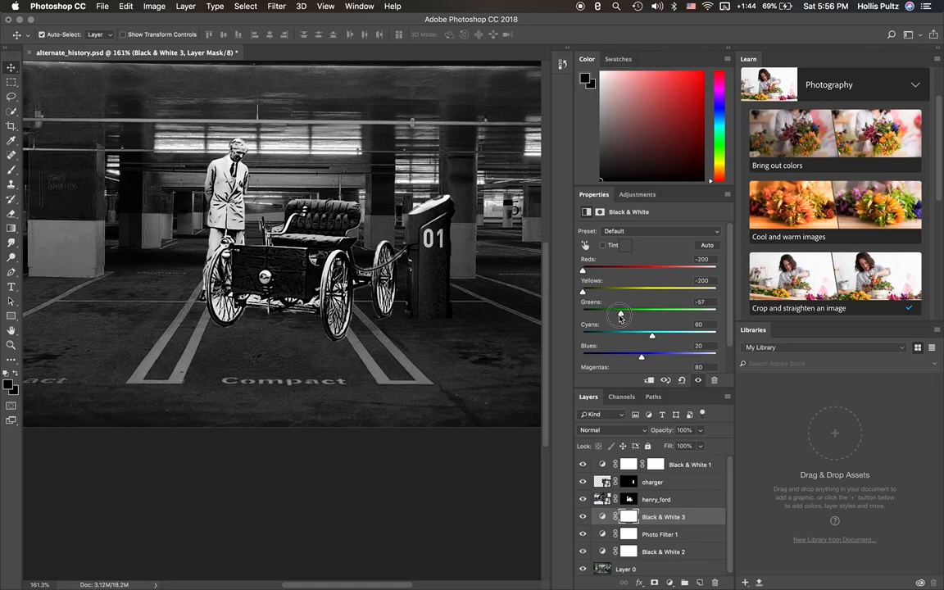
left_click_drag(619, 315, 694, 314)
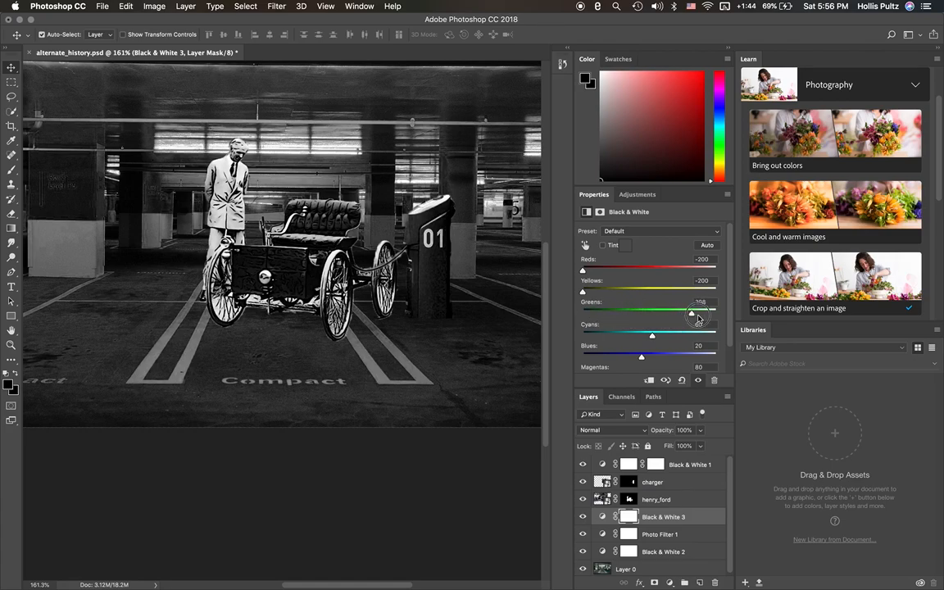
left_click_drag(692, 314, 705, 315)
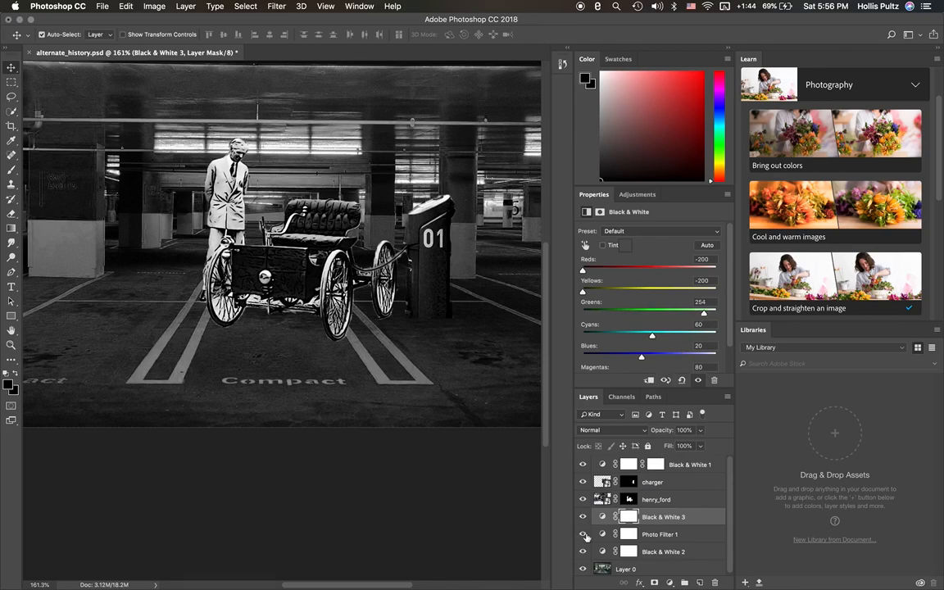
left_click(629, 534)
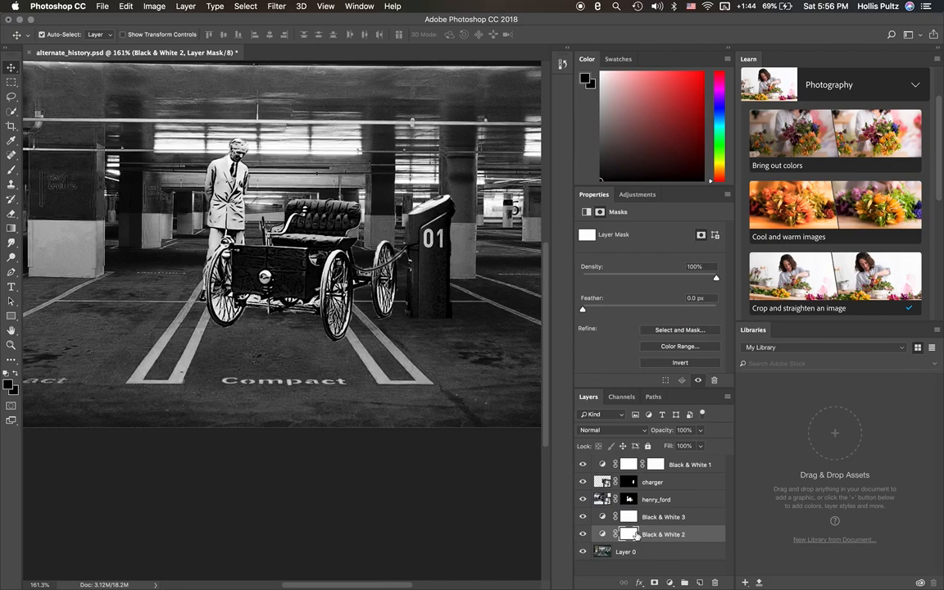
- In the Black & White 2 adjustment, settle Greens at 44
left_click(664, 516)
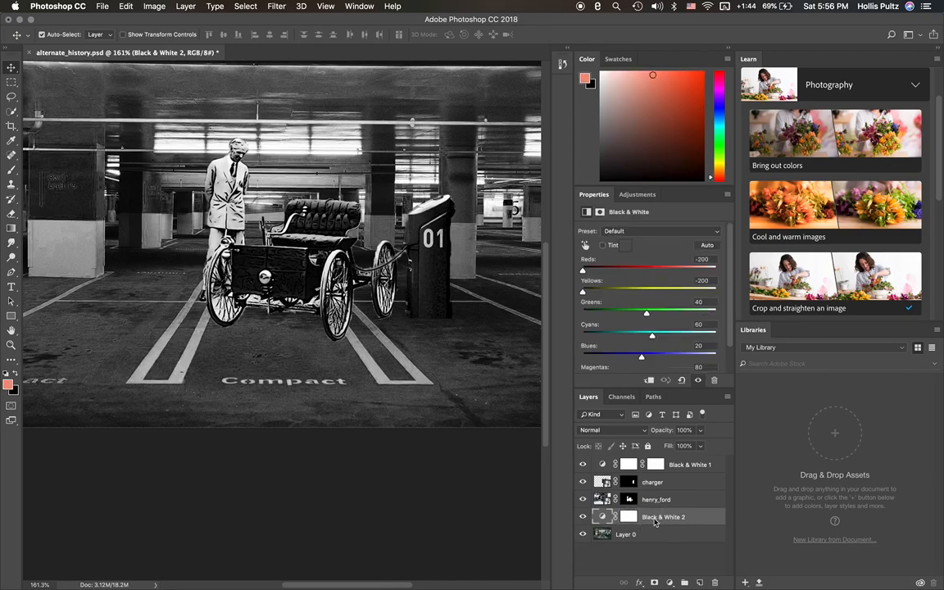
left_click_drag(646, 313, 675, 313)
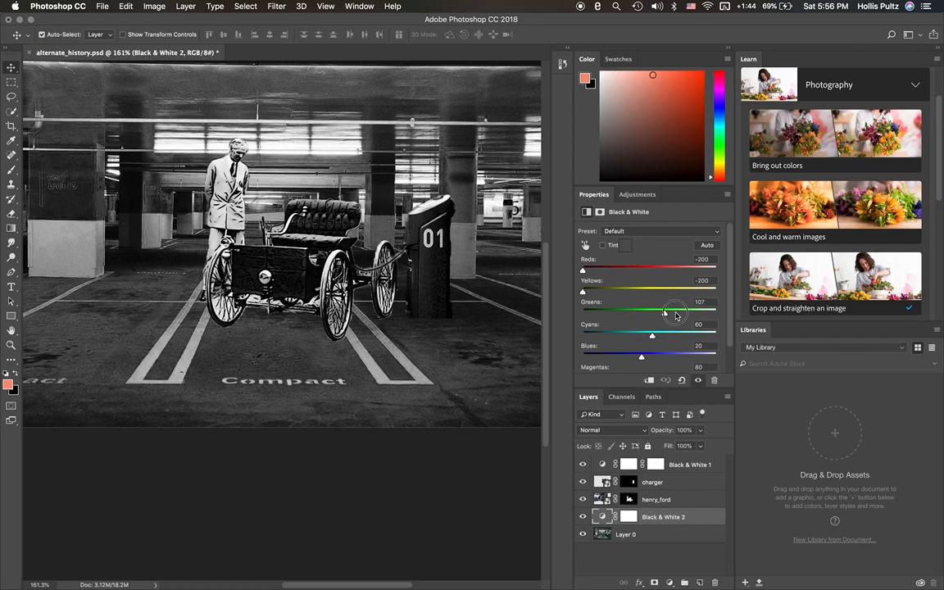
left_click_drag(675, 315, 711, 315)
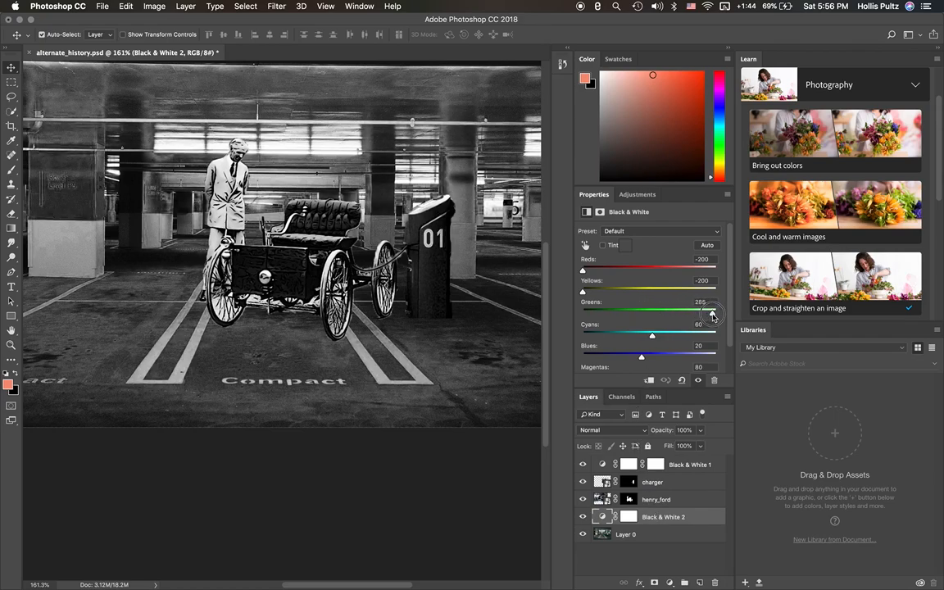
left_click_drag(711, 314, 584, 314)
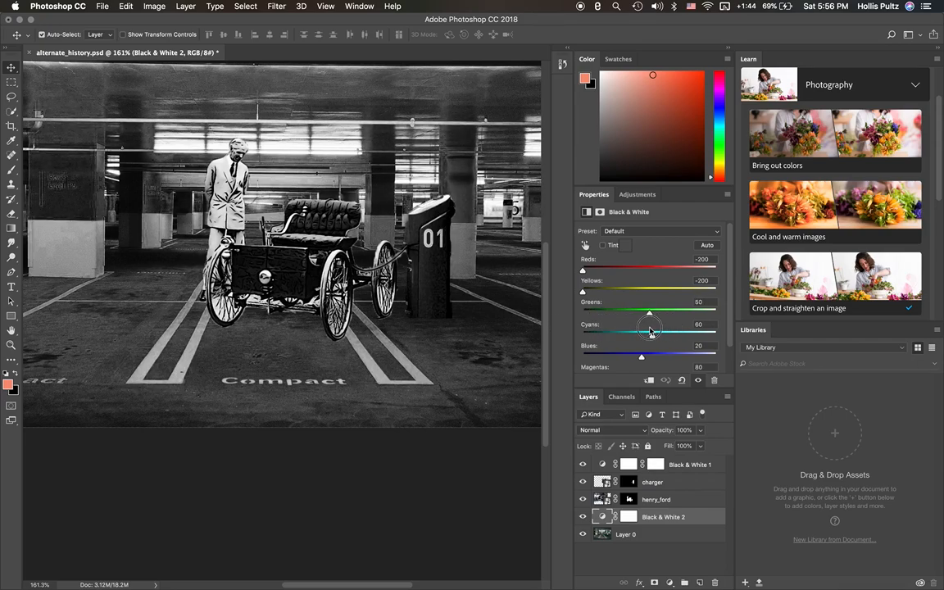
left_click_drag(649, 313, 647, 313)
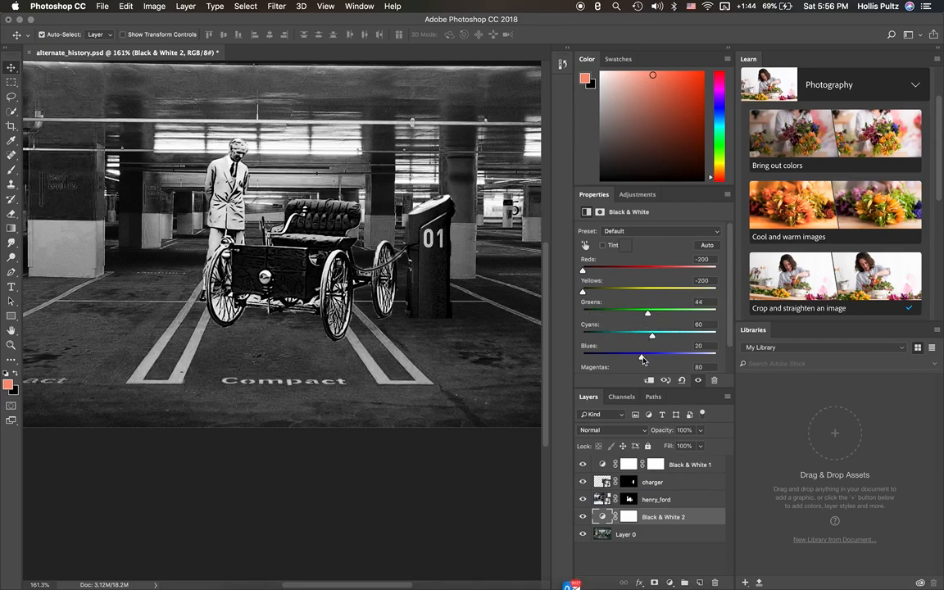
- Darken Blues in the same adjustment to -167
left_click_drag(652, 356, 592, 355)
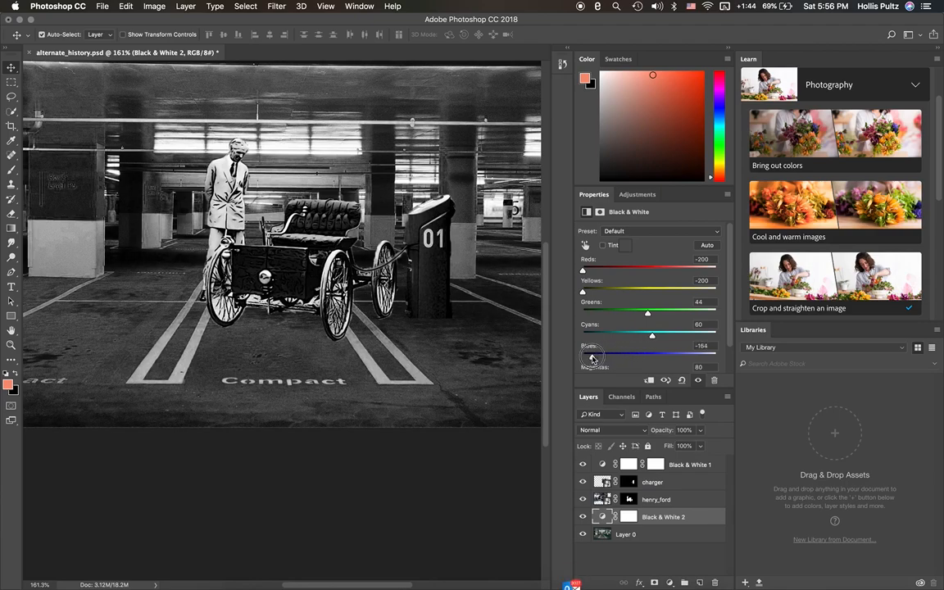
left_click_drag(595, 357, 609, 357)
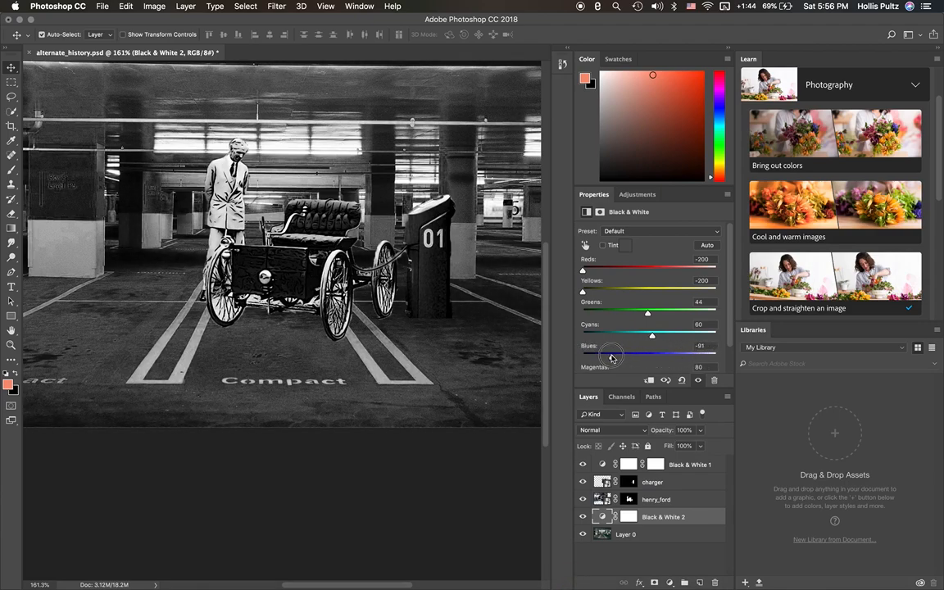
left_click_drag(610, 336, 614, 336)
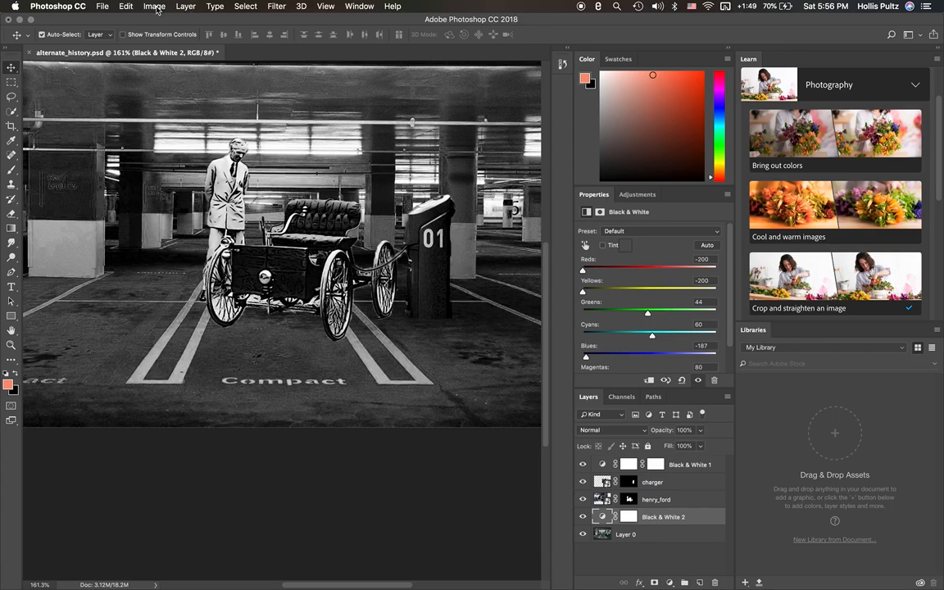
left_click(154, 6)
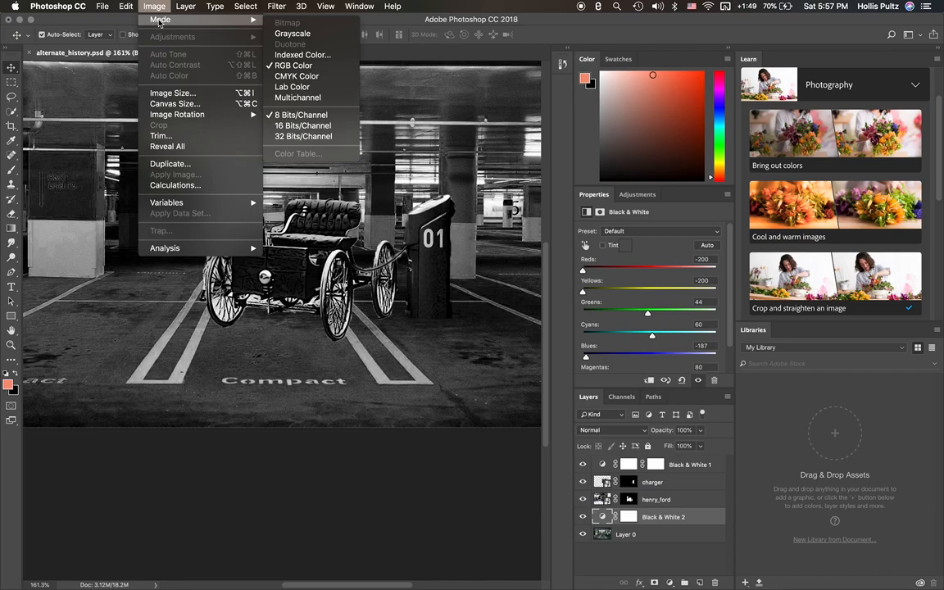
left_click(187, 7)
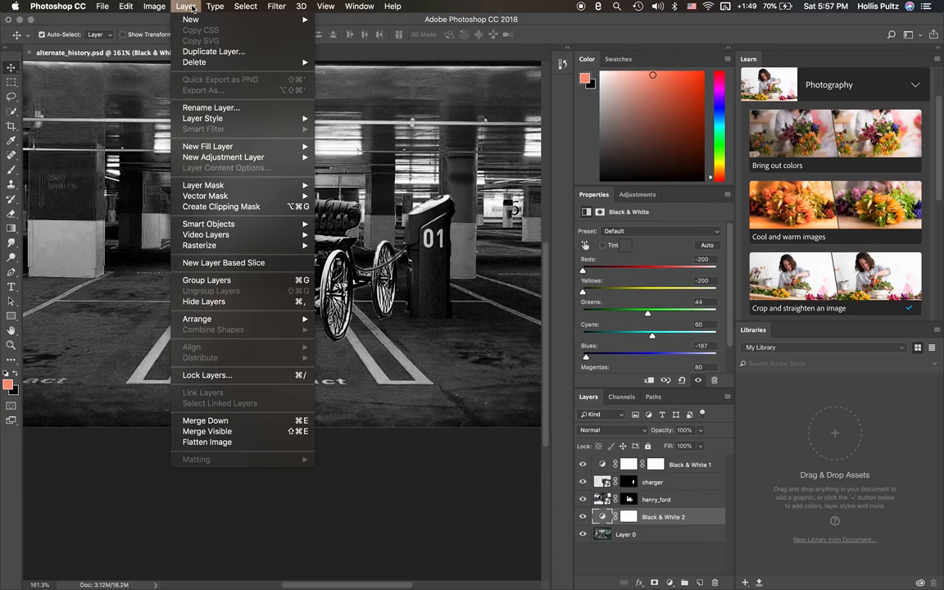
left_click(154, 6)
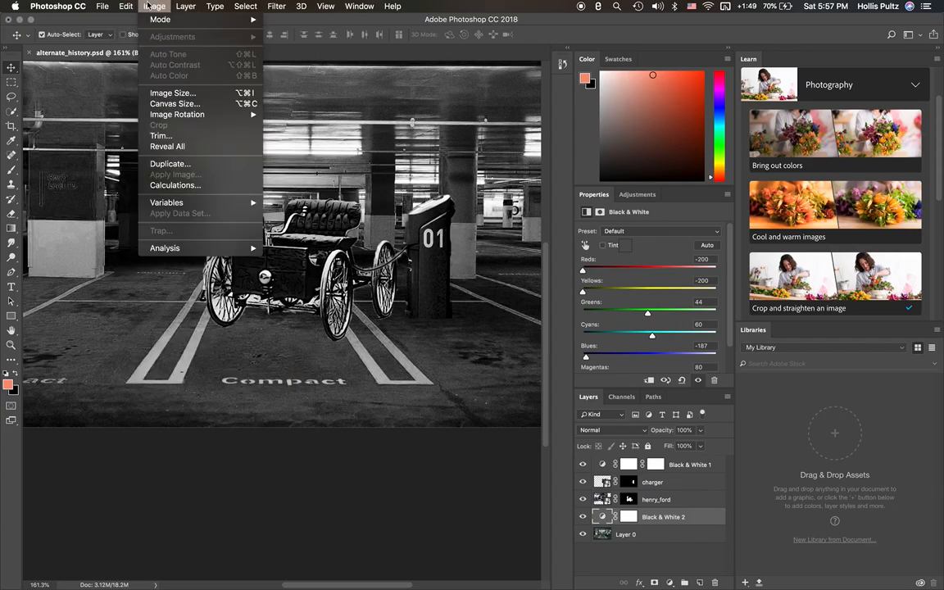
left_click(125, 6)
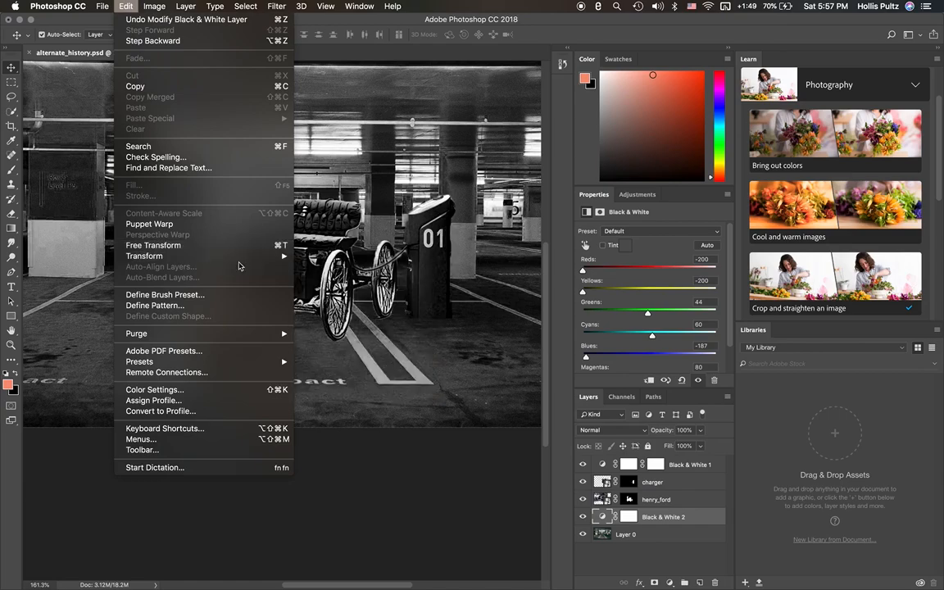
mouse_move(144, 256)
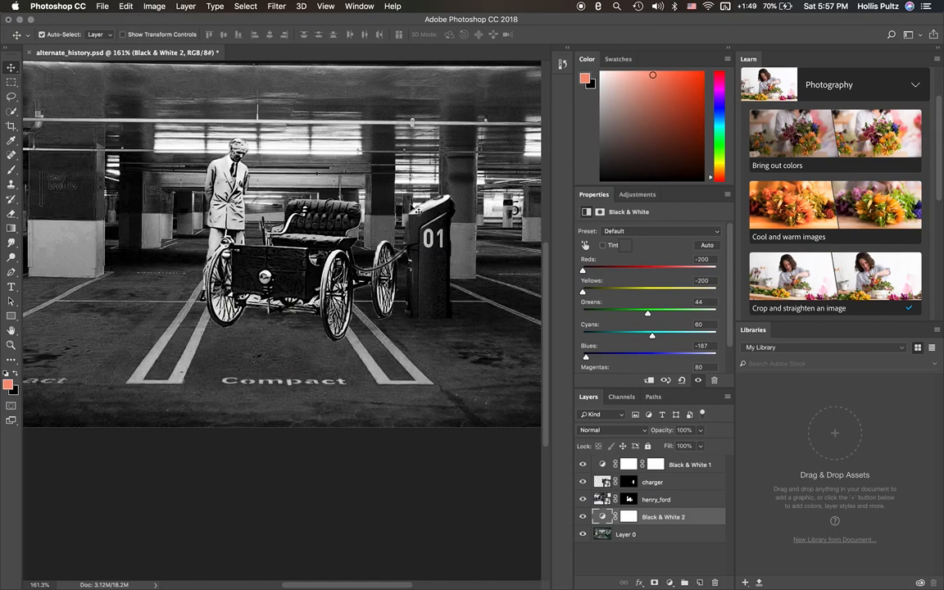
scroll("down", 3)
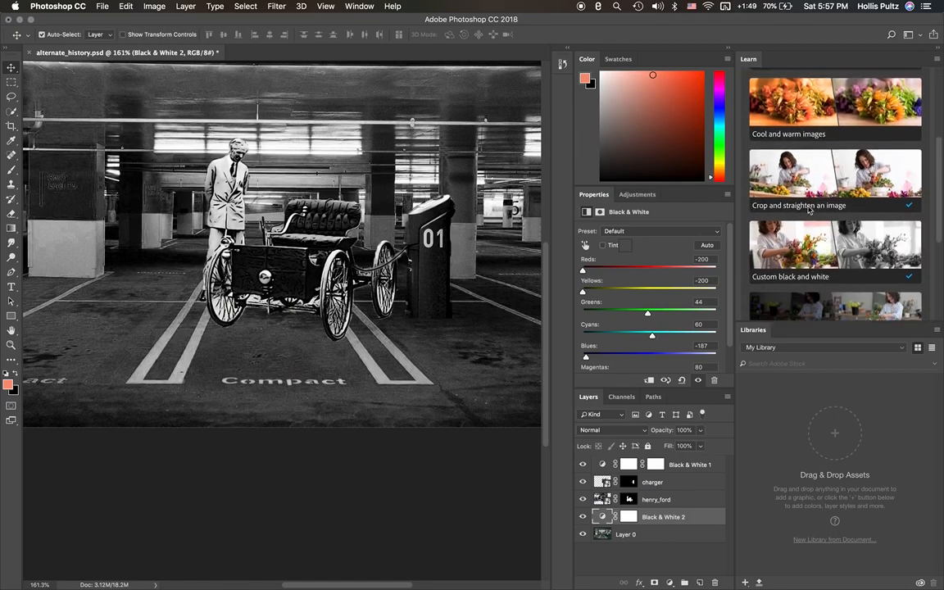
scroll("down", 3)
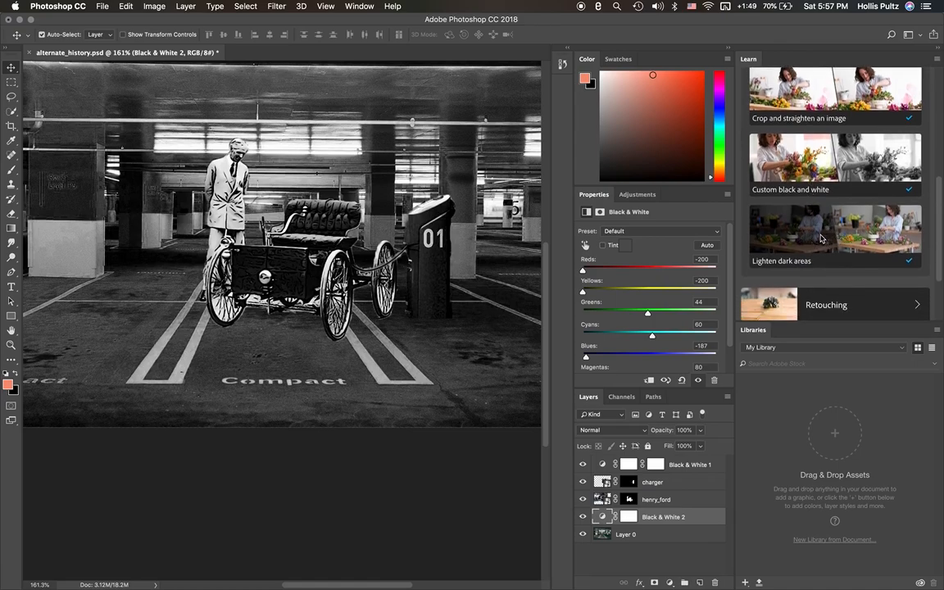
left_click(835, 238)
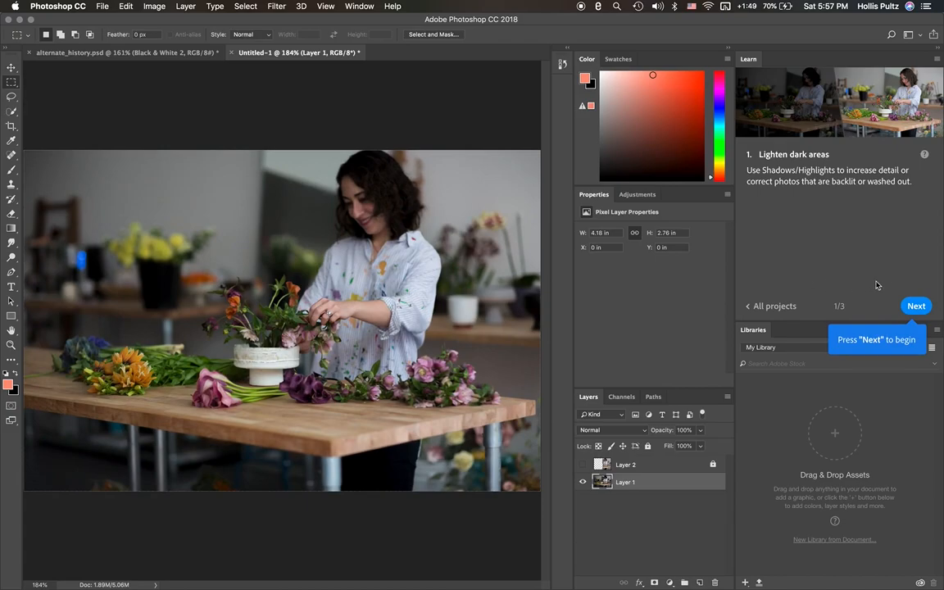
left_click(914, 306)
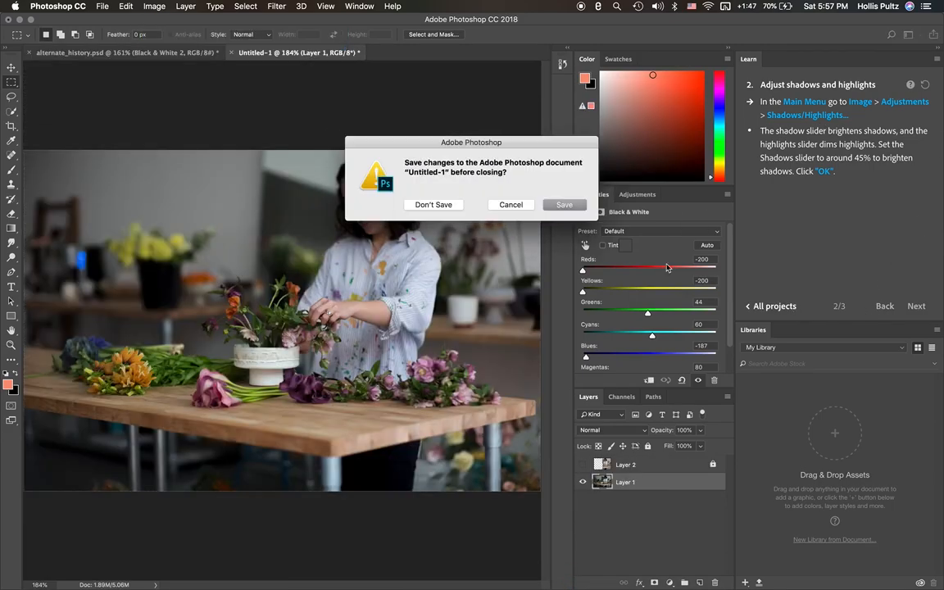
left_click(432, 203)
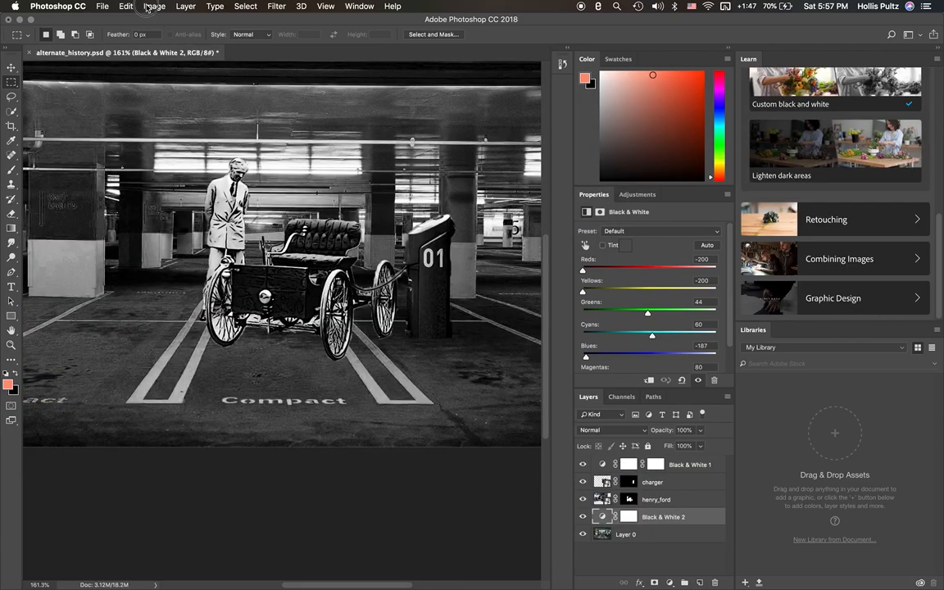
- Bring up Shadows/Highlights for the garage background Layer 0 via Image > Adjustments
left_click(154, 6)
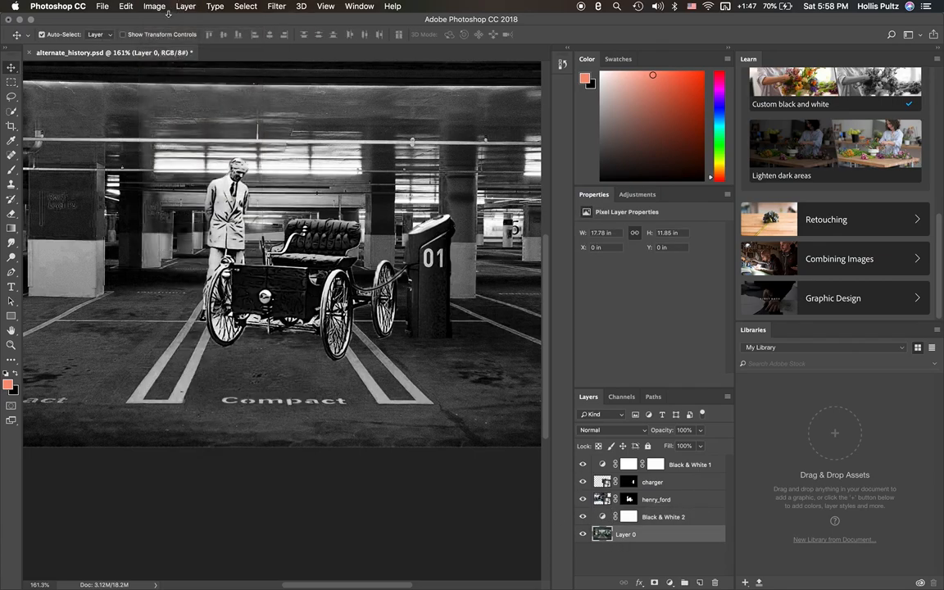
left_click(154, 7)
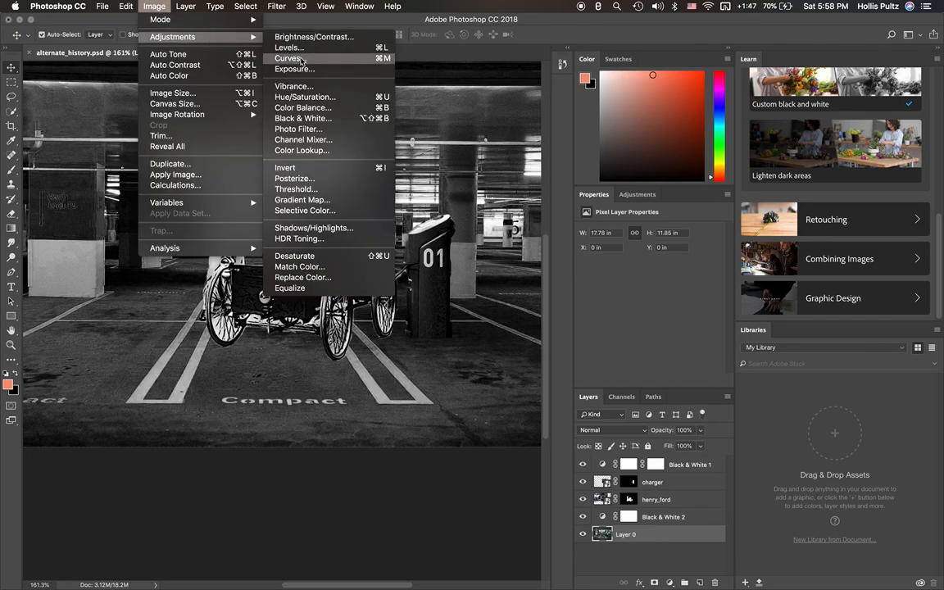
mouse_move(304, 96)
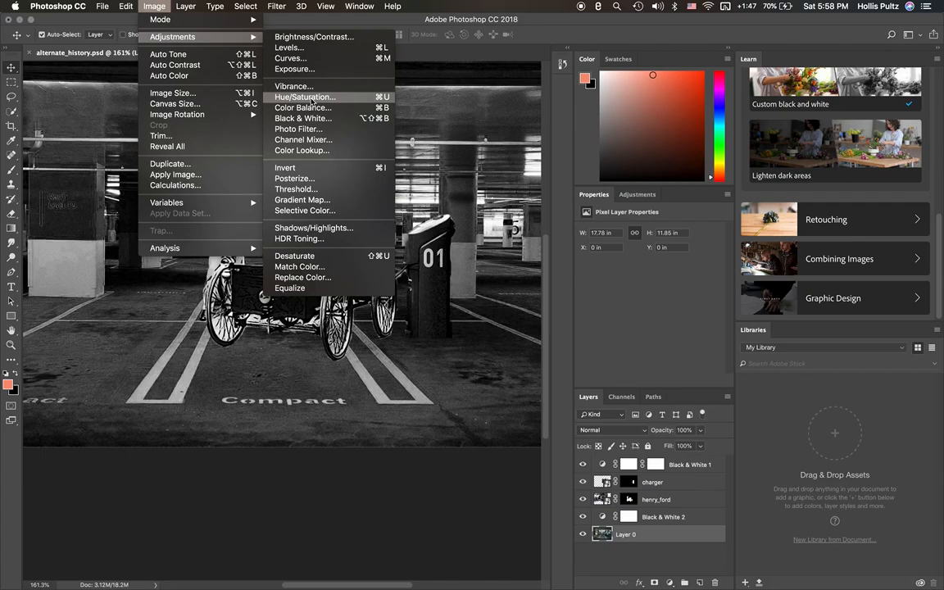
mouse_move(289, 46)
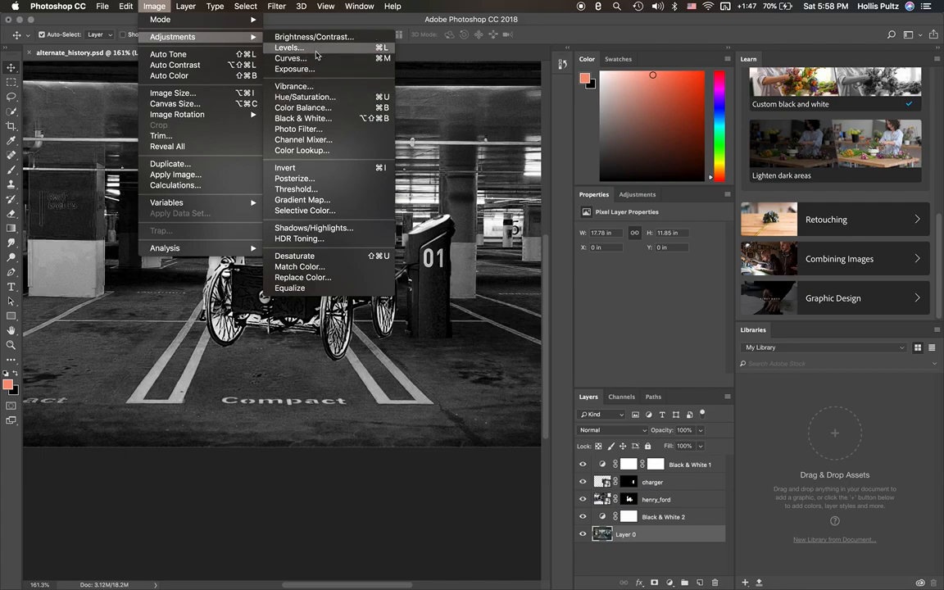
mouse_move(321, 203)
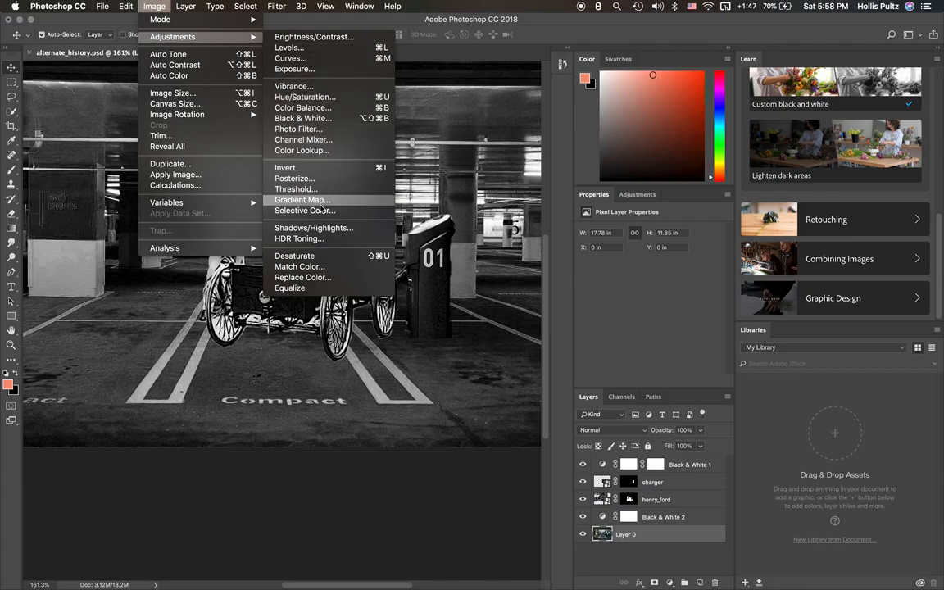
left_click(313, 228)
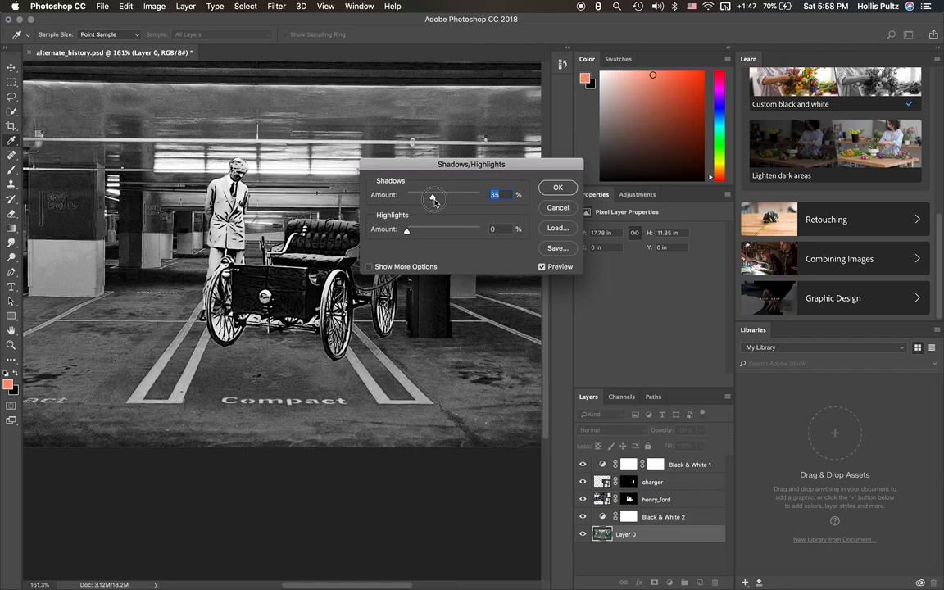
- Set Shadows Amount to 0% and Highlights Amount to 100%, then apply
left_click_drag(433, 200, 472, 200)
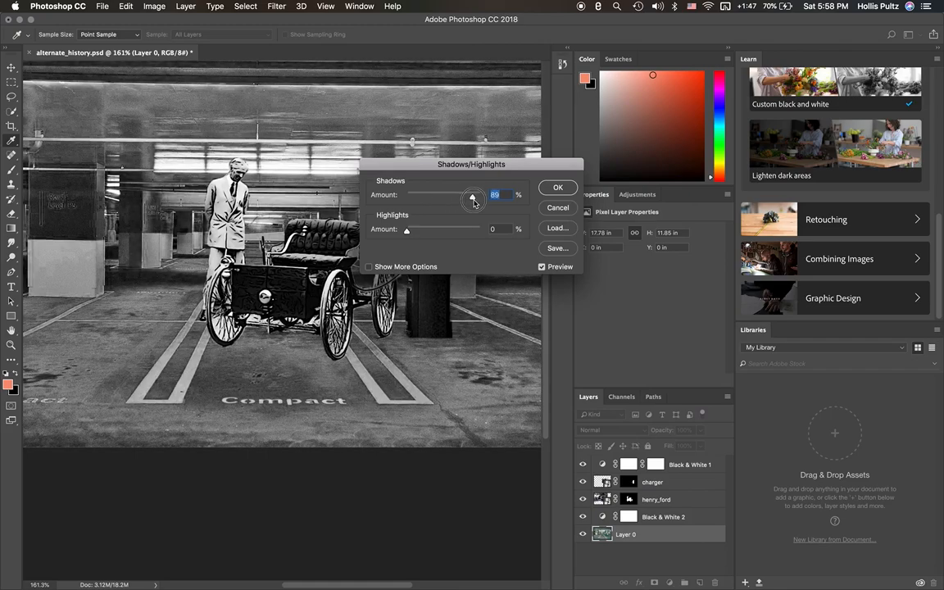
left_click_drag(472, 198, 426, 198)
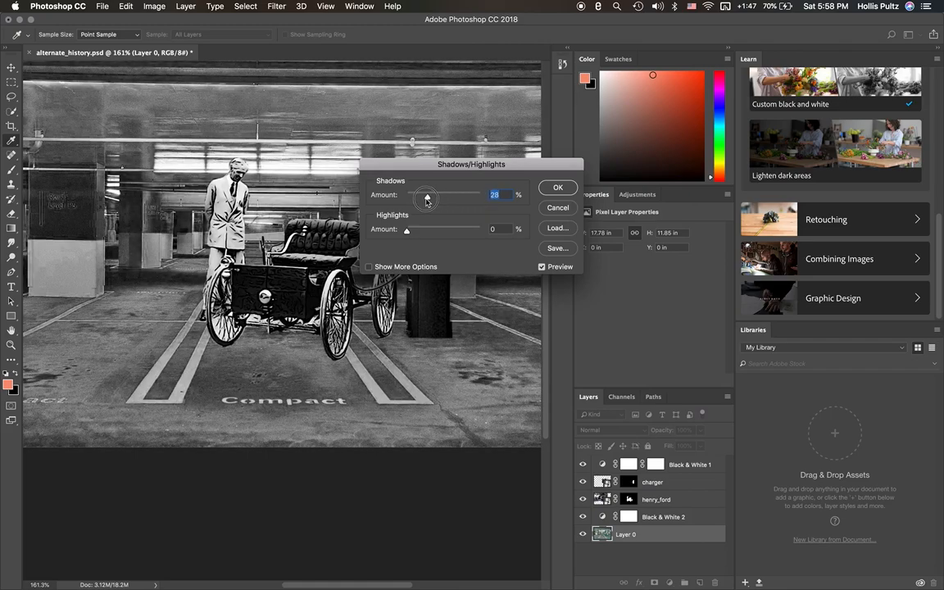
left_click_drag(426, 195, 406, 195)
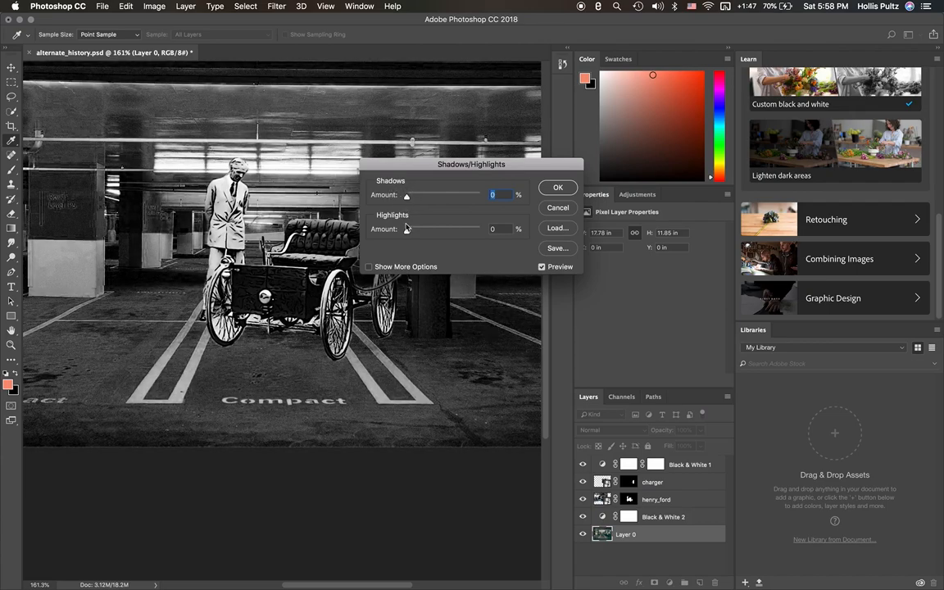
left_click_drag(407, 230, 433, 229)
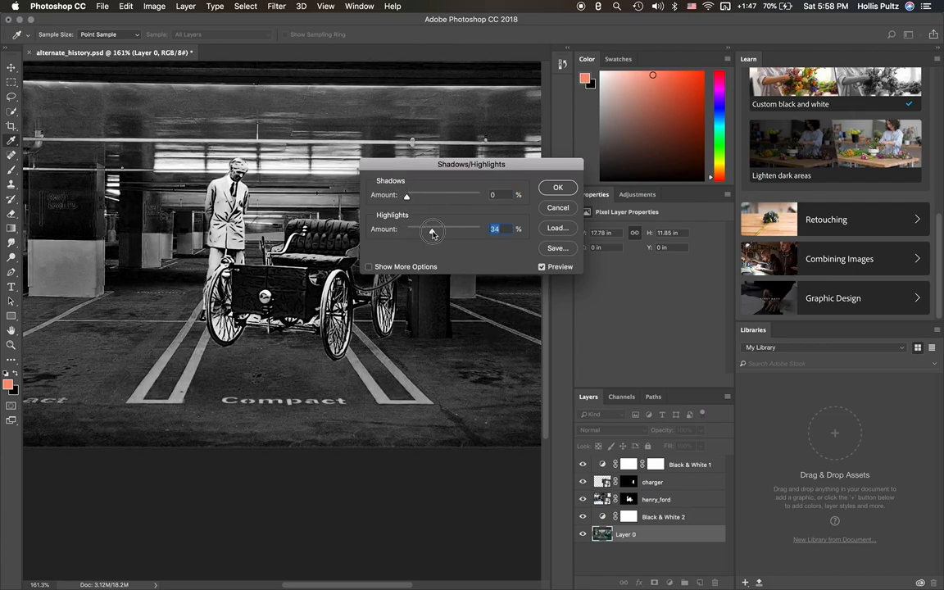
left_click_drag(433, 229, 456, 230)
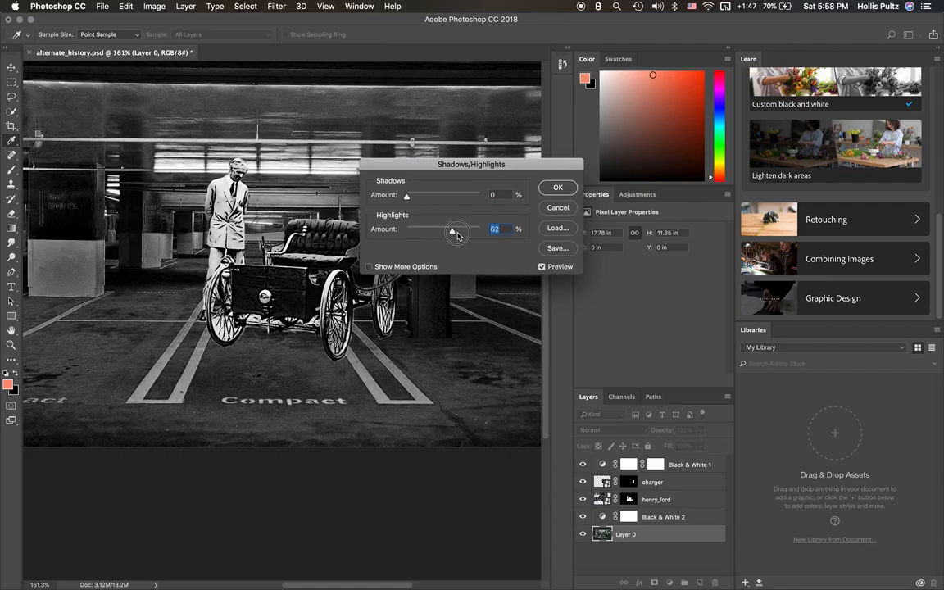
left_click_drag(452, 229, 480, 229)
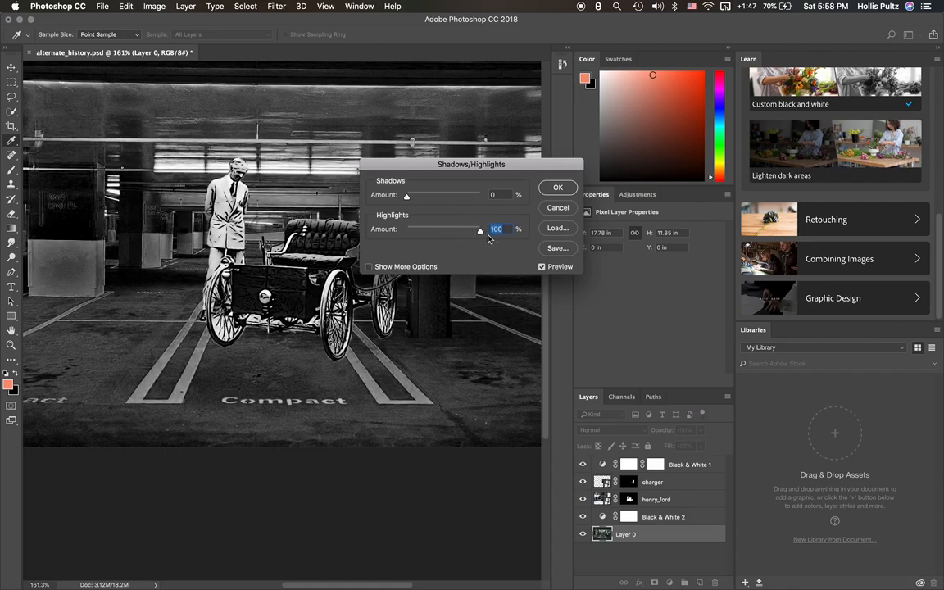
left_click(557, 186)
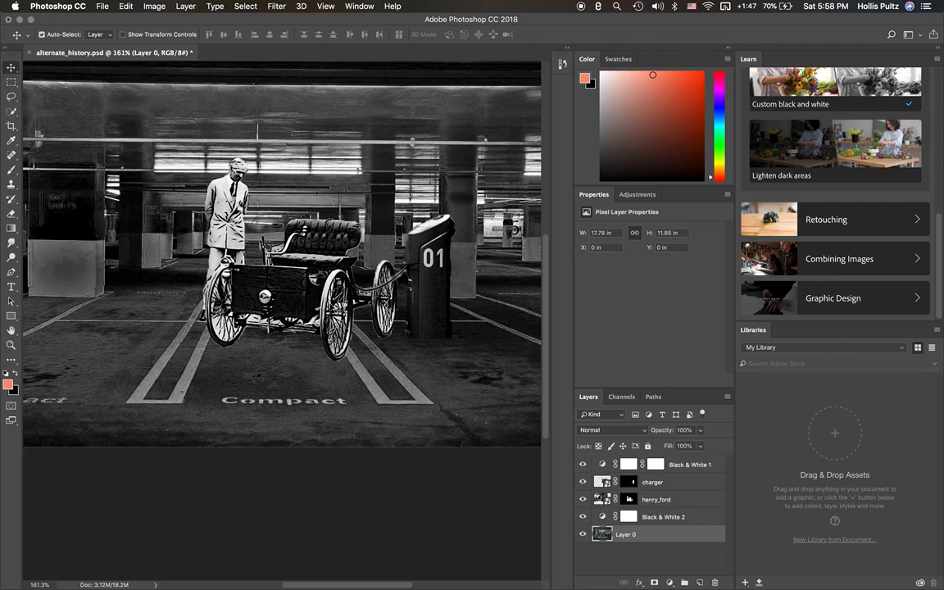
- Select the henry_ford and charger layers to reposition Ford, his car and station 01 leftward
left_click(656, 498)
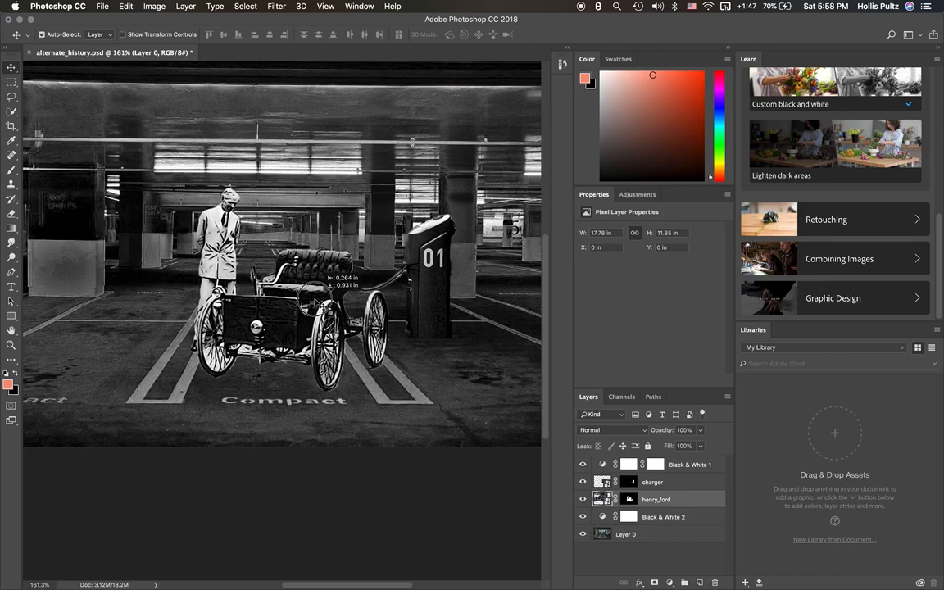
left_click(656, 498)
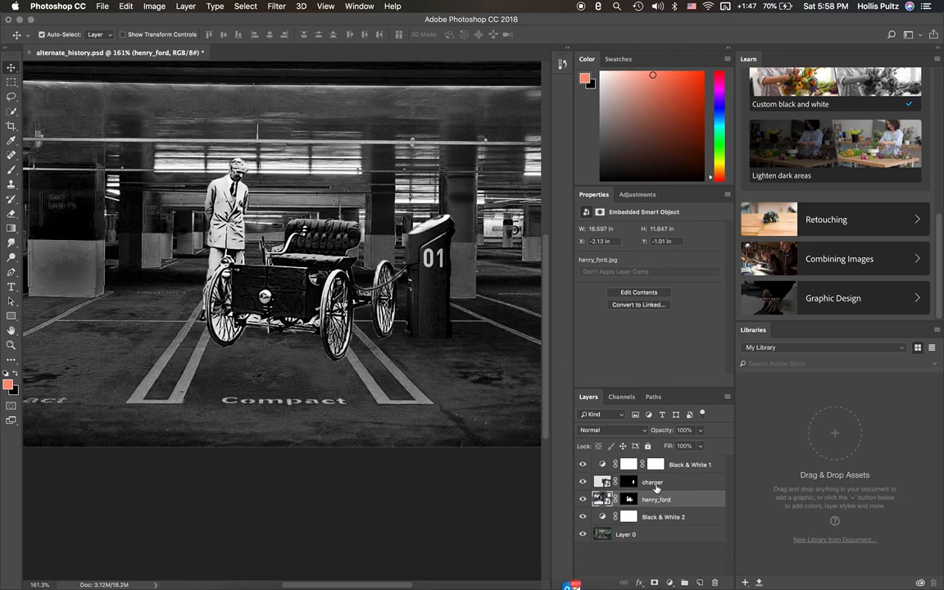
left_click(653, 482)
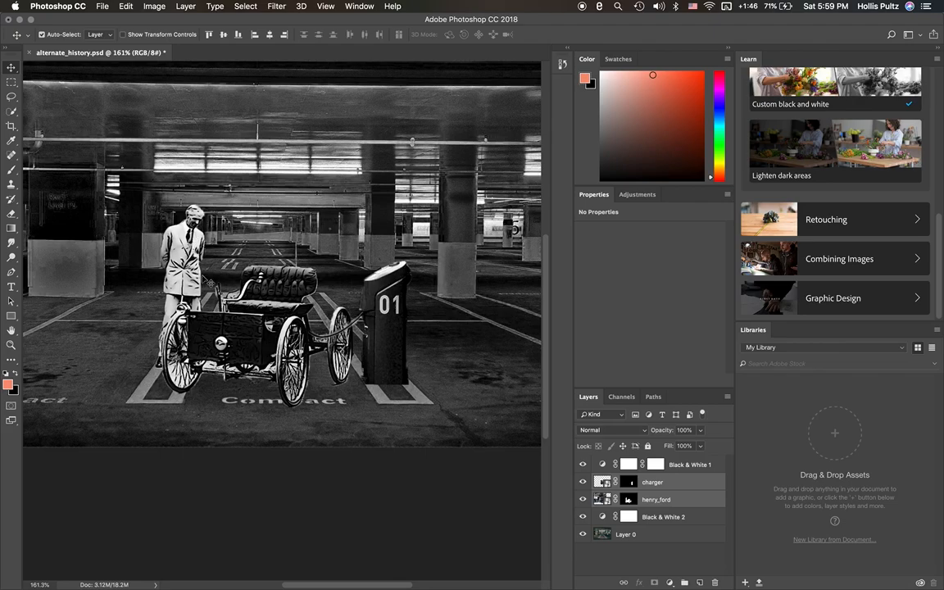
mouse_move(364, 327)
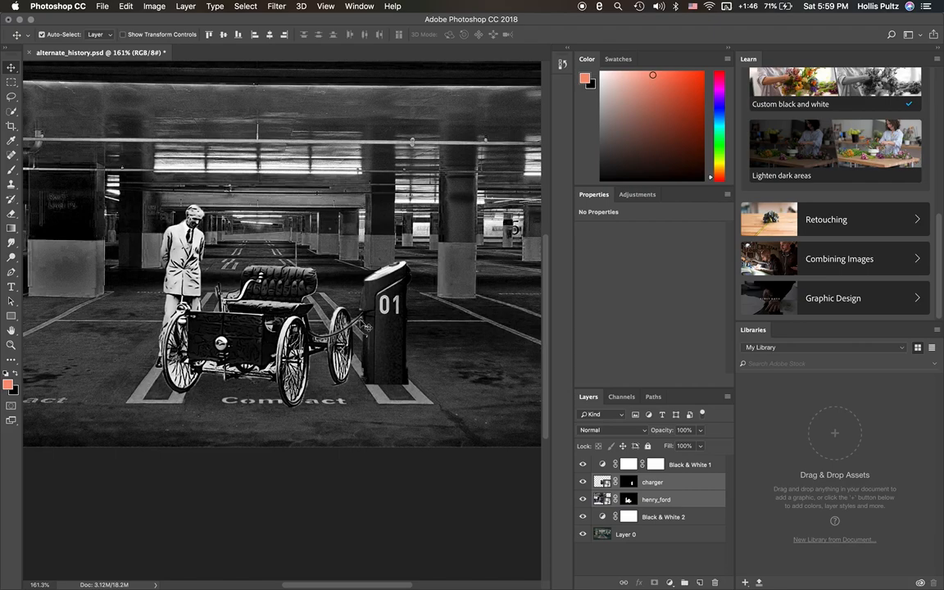
mouse_move(394, 340)
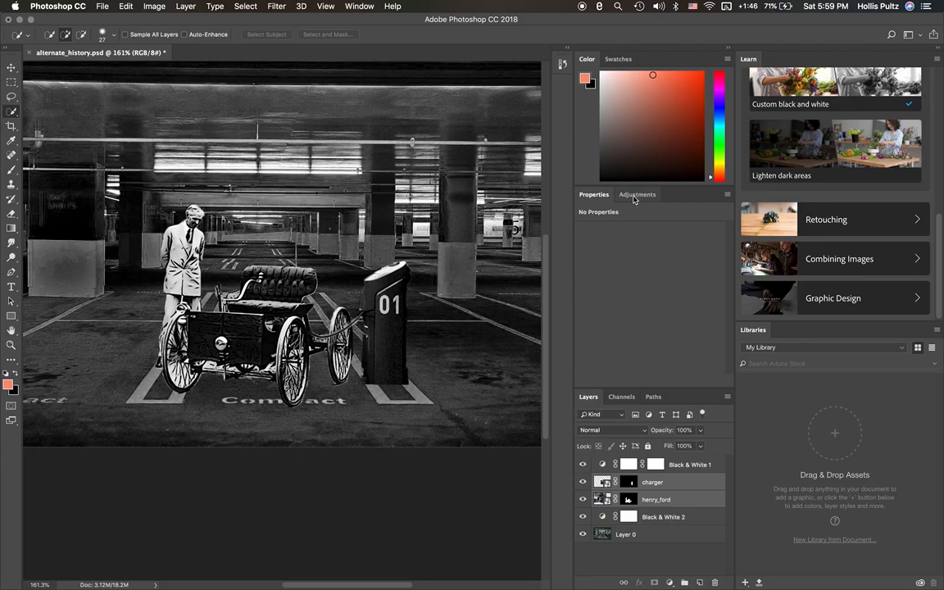
- Show the adjustment types, select garage background Layer 0, and reach for the menu bar
left_click(637, 193)
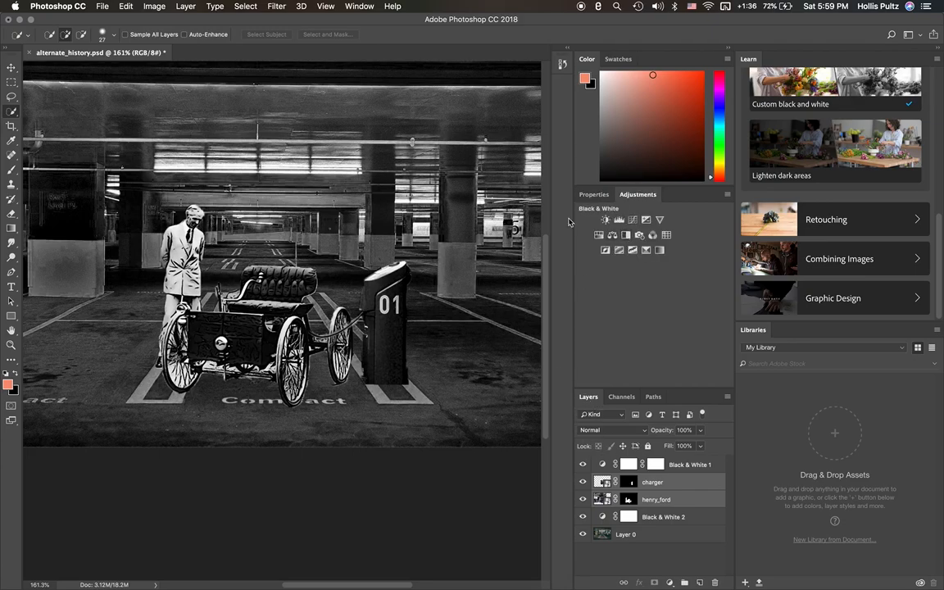
left_click(154, 6)
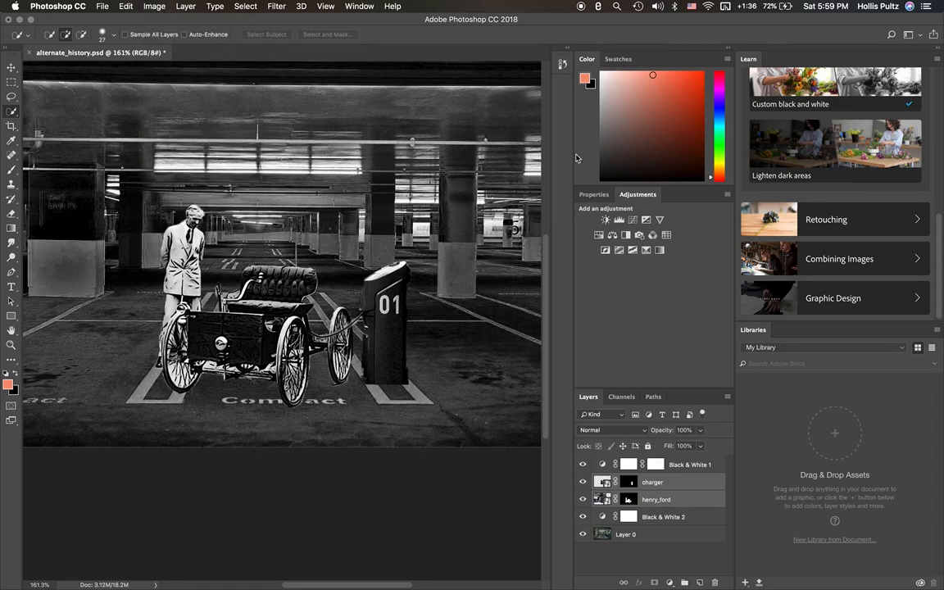
left_click(626, 534)
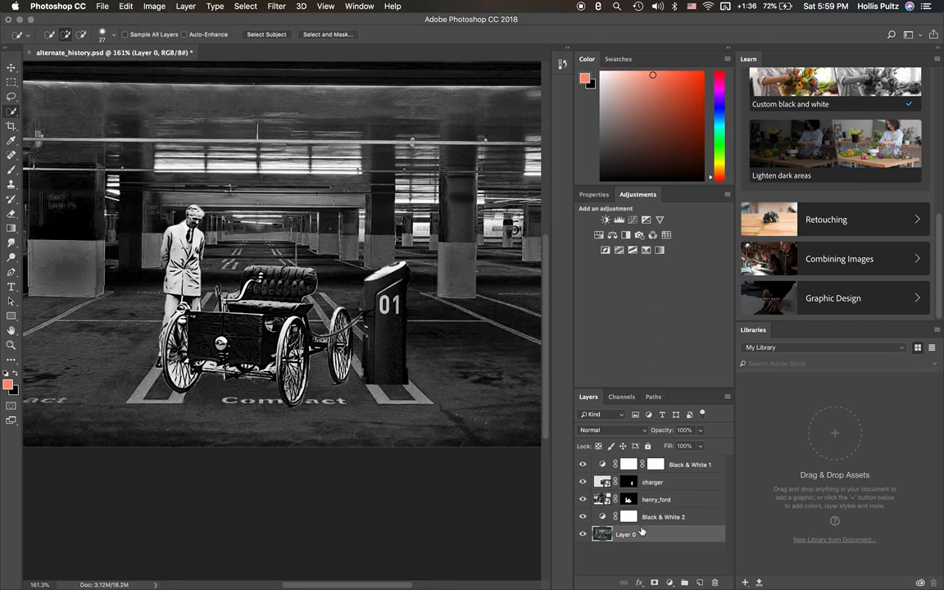
left_click(154, 7)
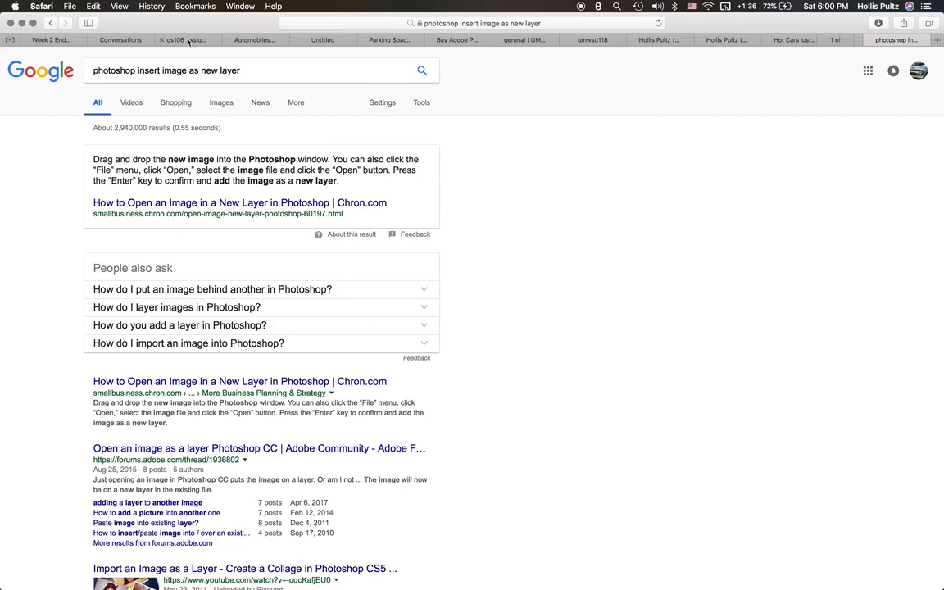
- View the Pixabay Henry Ford photo tab, then switch to the ds106 Alternative History Image assignment page
left_click(256, 39)
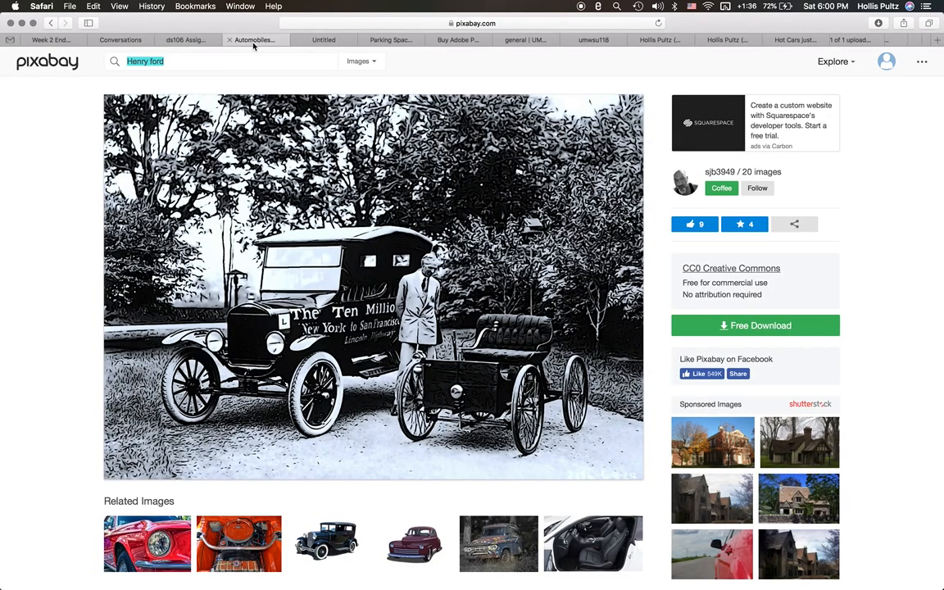
mouse_move(467, 61)
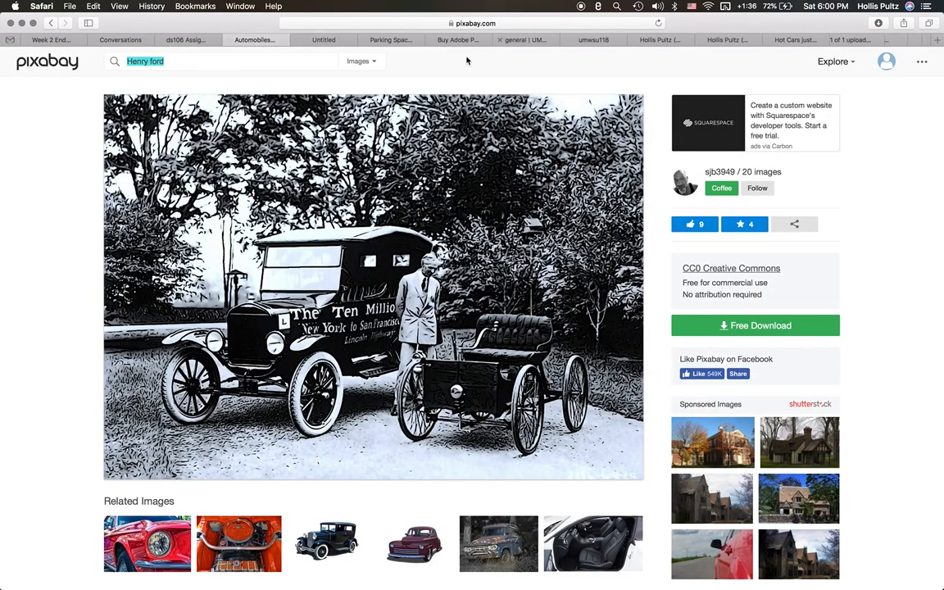
mouse_move(511, 75)
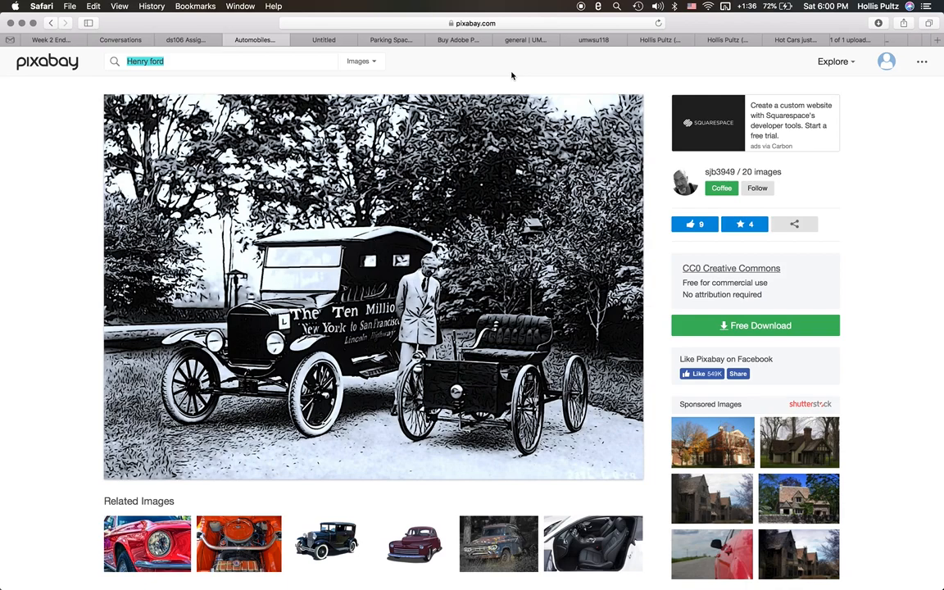
left_click(887, 61)
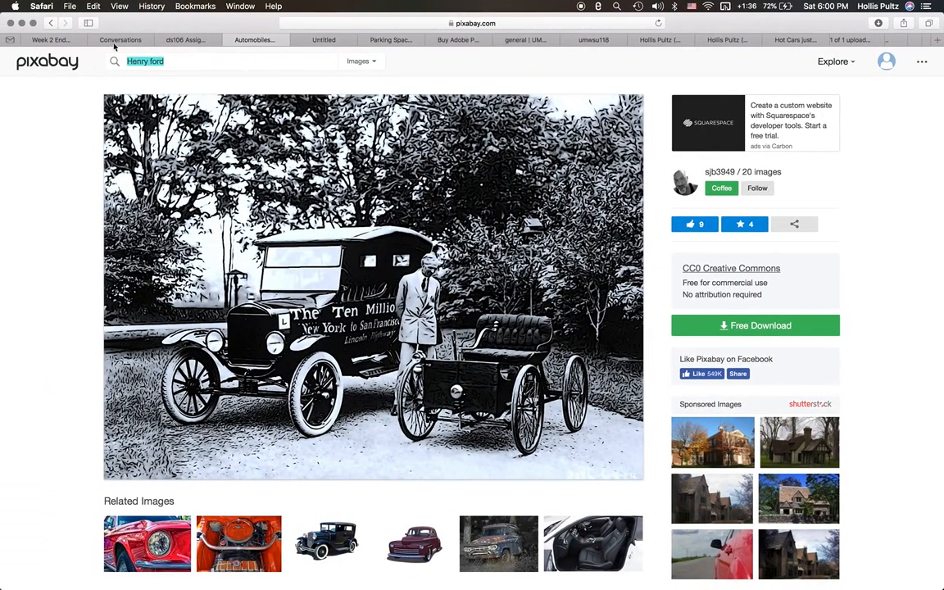
left_click(187, 39)
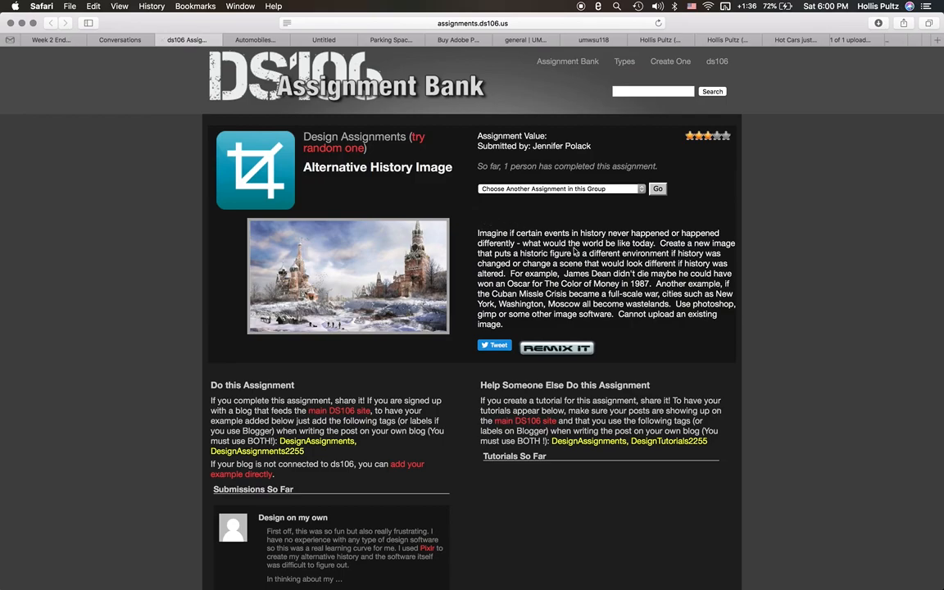